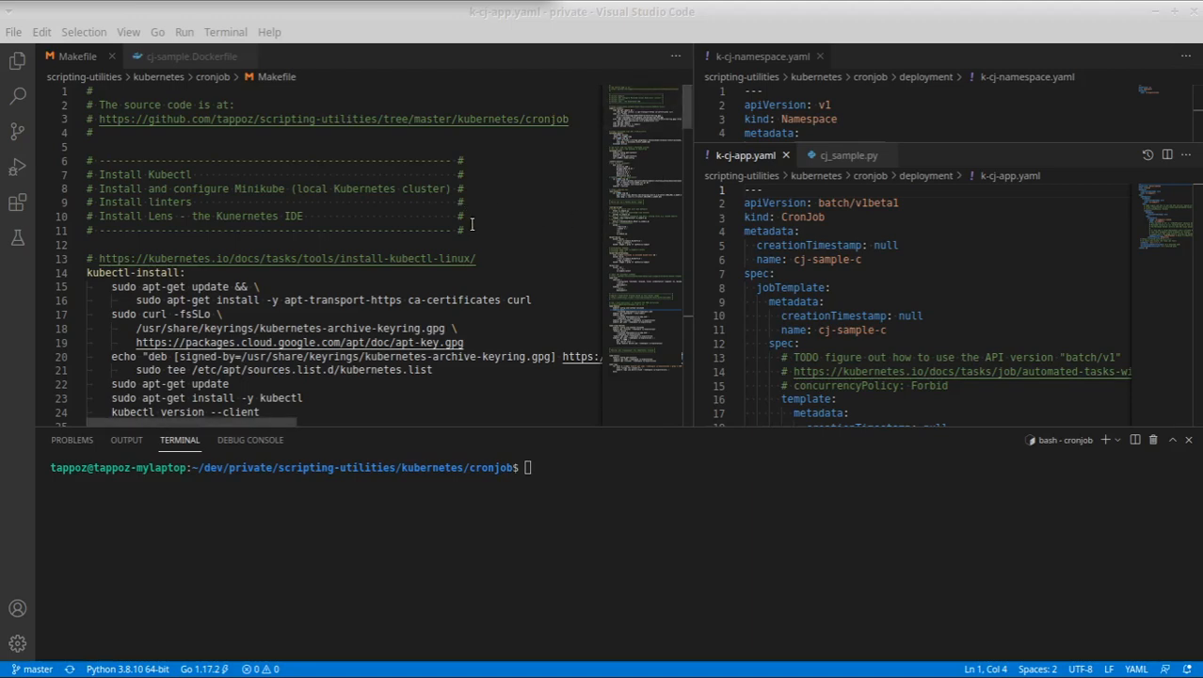
Highlight the Makefile's install section and Docker image section header comments
{"action": "left_click", "coordinate": [467, 231]}
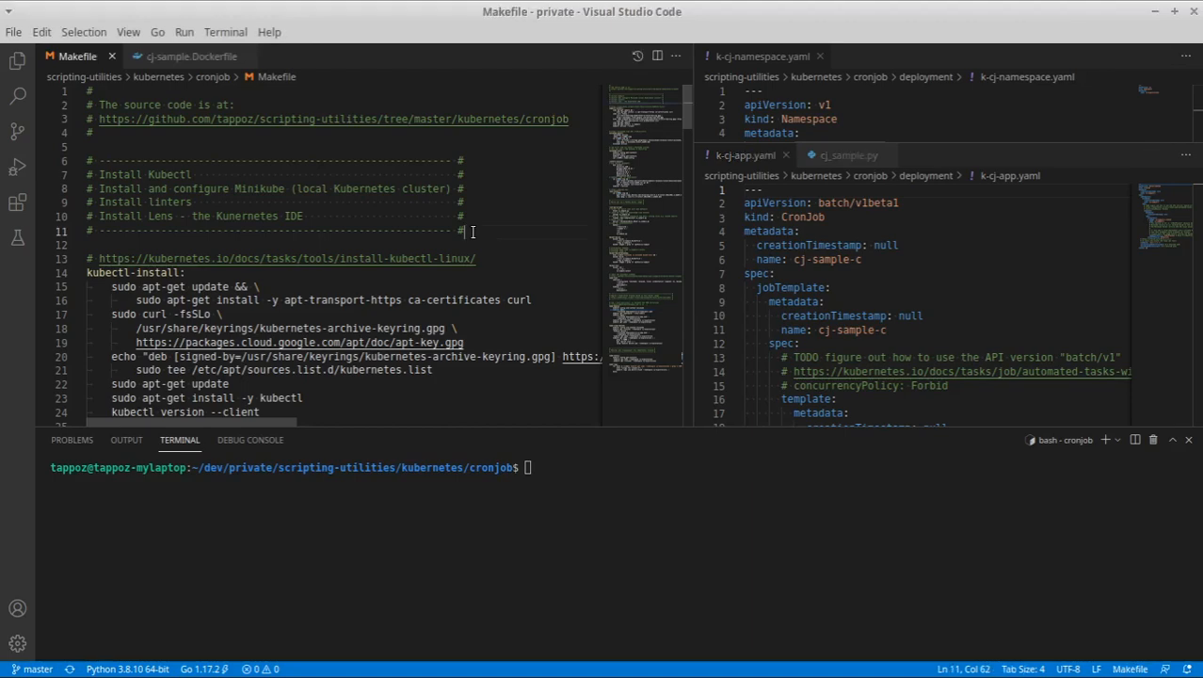
{"action": "left_click_drag", "start_coordinate": [86, 147], "coordinate": [463, 231]}
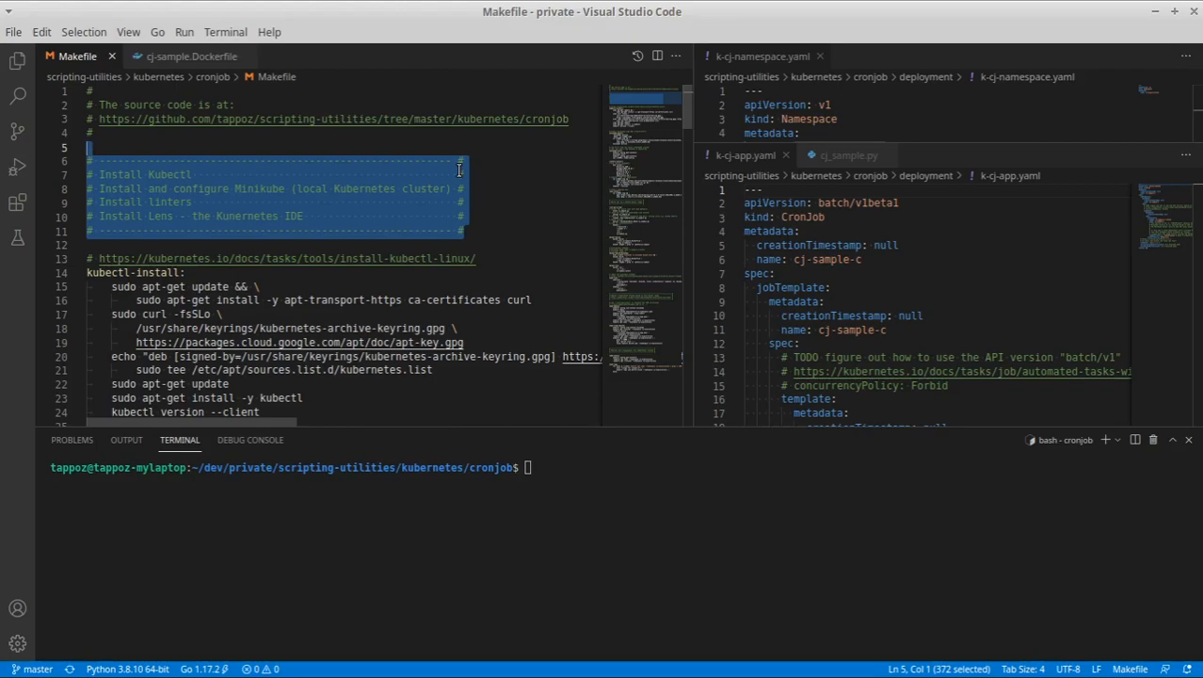
{"action": "scroll", "scroll_direction": "down", "scroll_amount": 3}
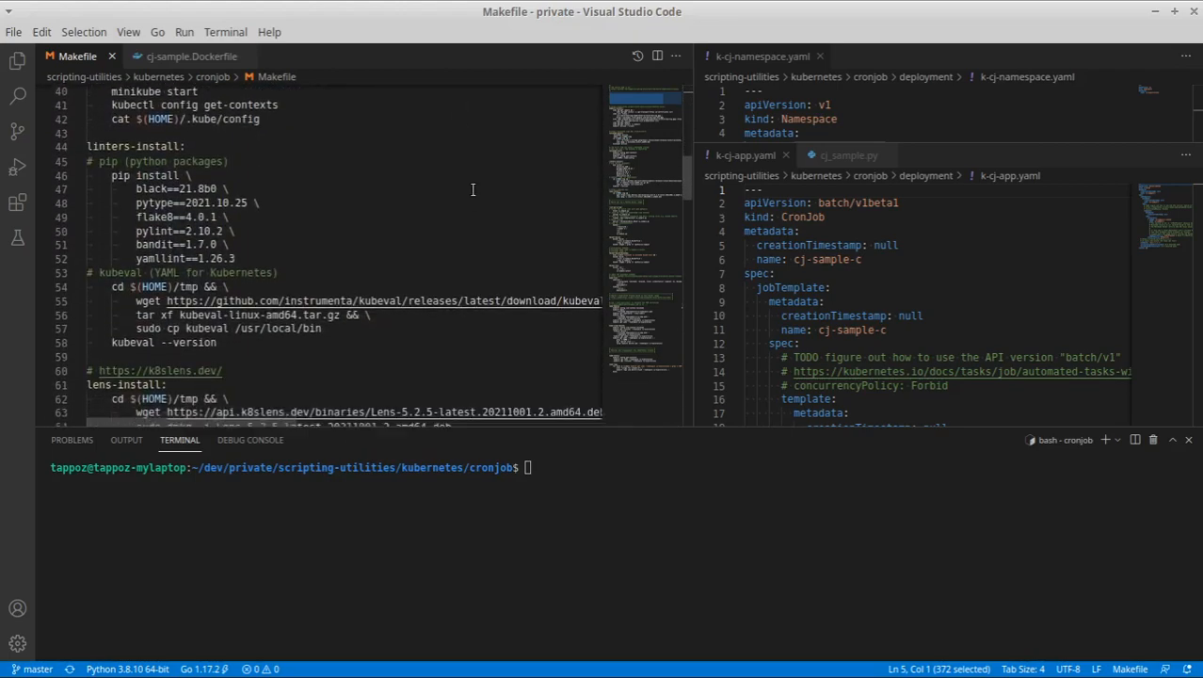
{"action": "scroll", "scroll_direction": "down", "scroll_amount": 3}
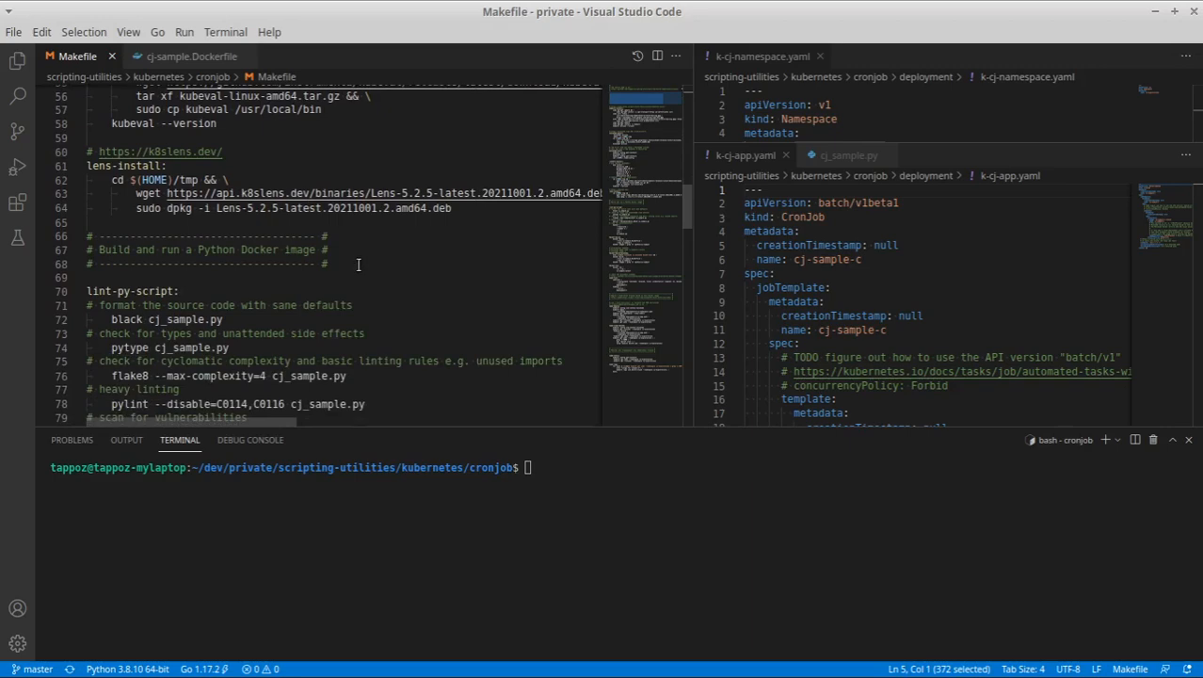
{"action": "left_click_drag", "start_coordinate": [87, 223], "coordinate": [327, 263]}
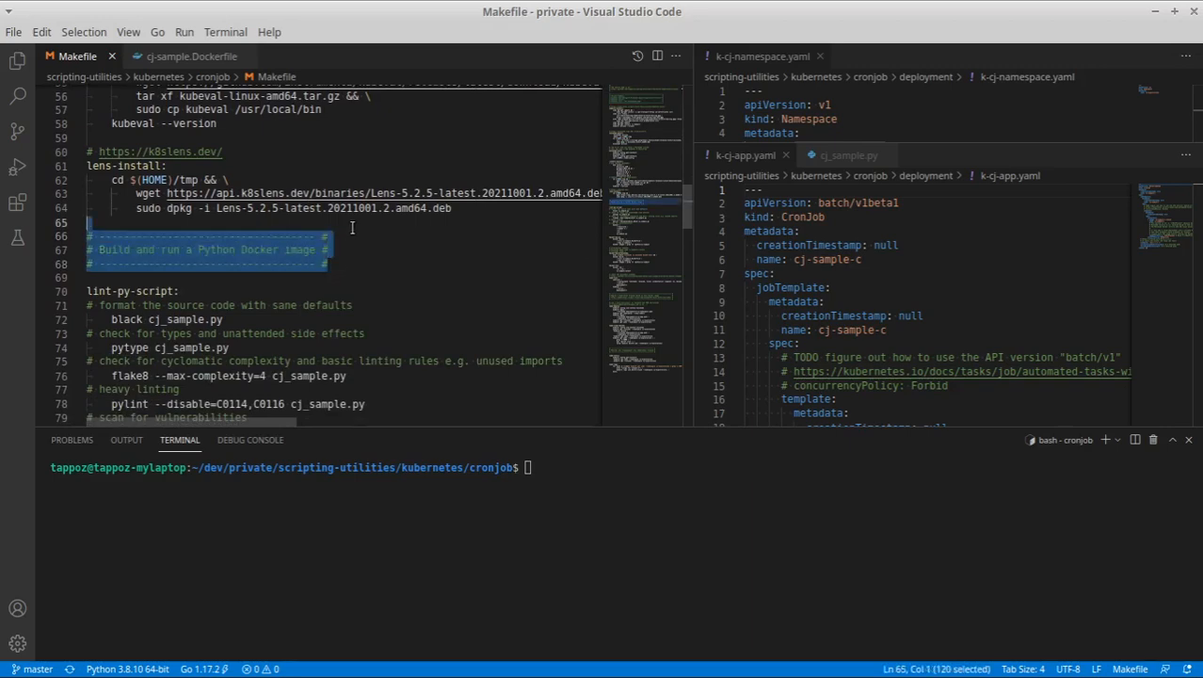
View the sample Python script, Dockerfile and CronJob manifest beside the Makefile
{"action": "left_click", "coordinate": [848, 155]}
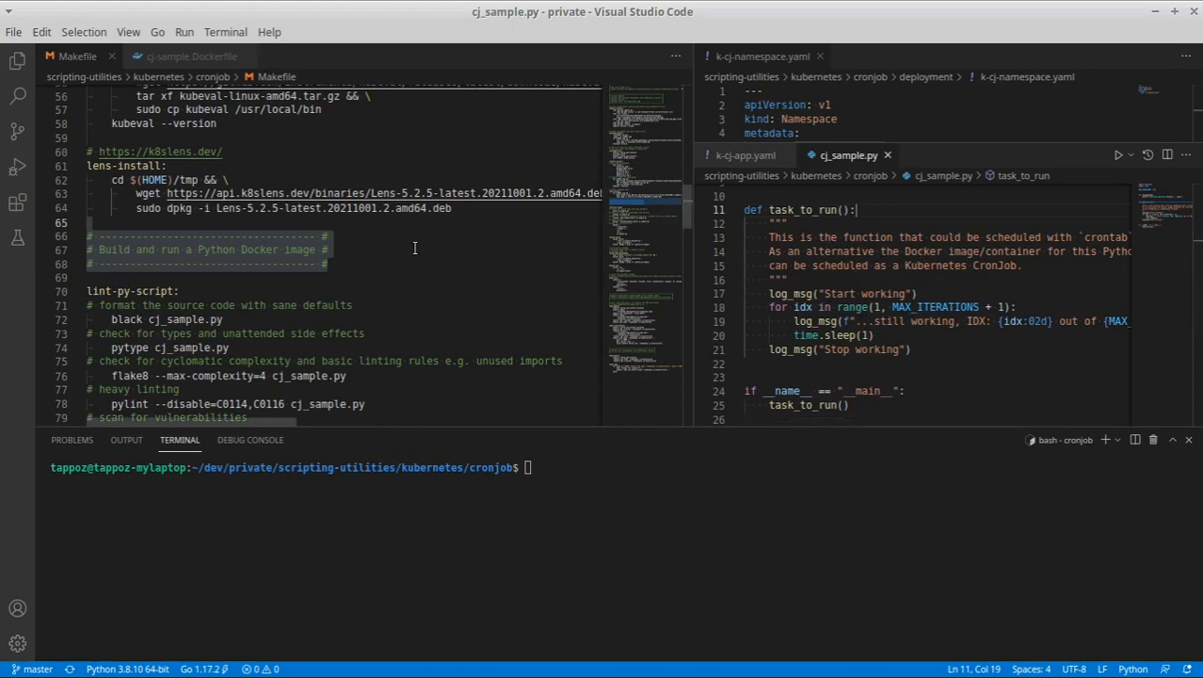
{"action": "left_click", "coordinate": [189, 57]}
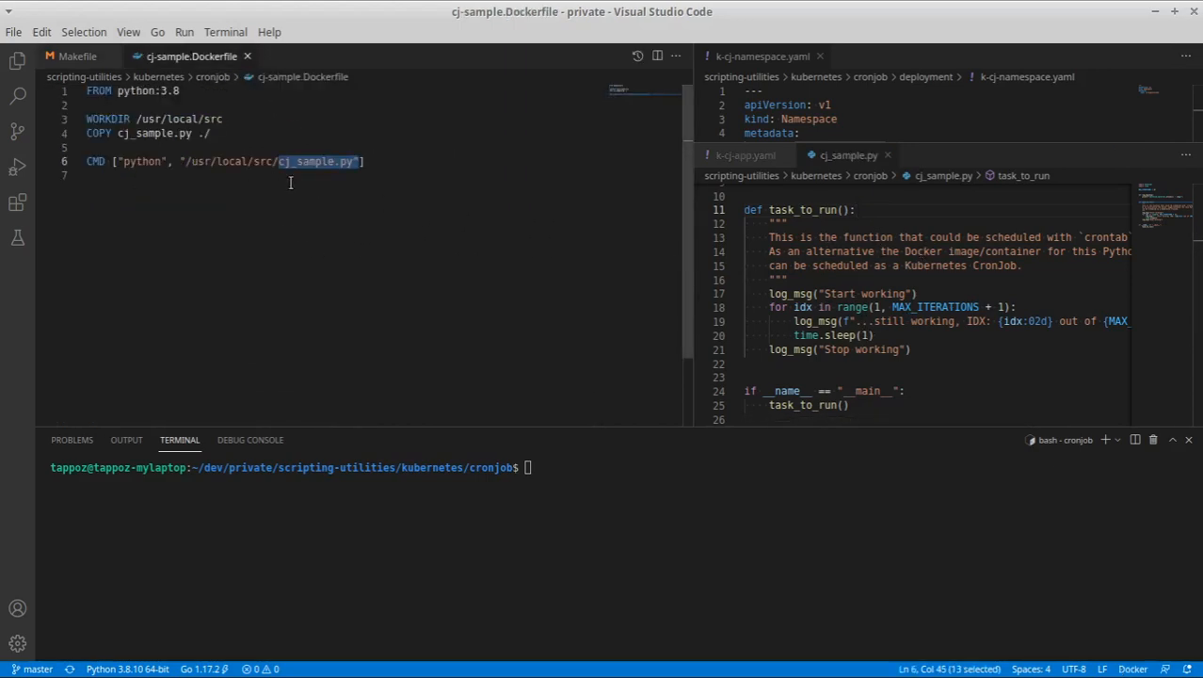
{"action": "left_click", "coordinate": [77, 57]}
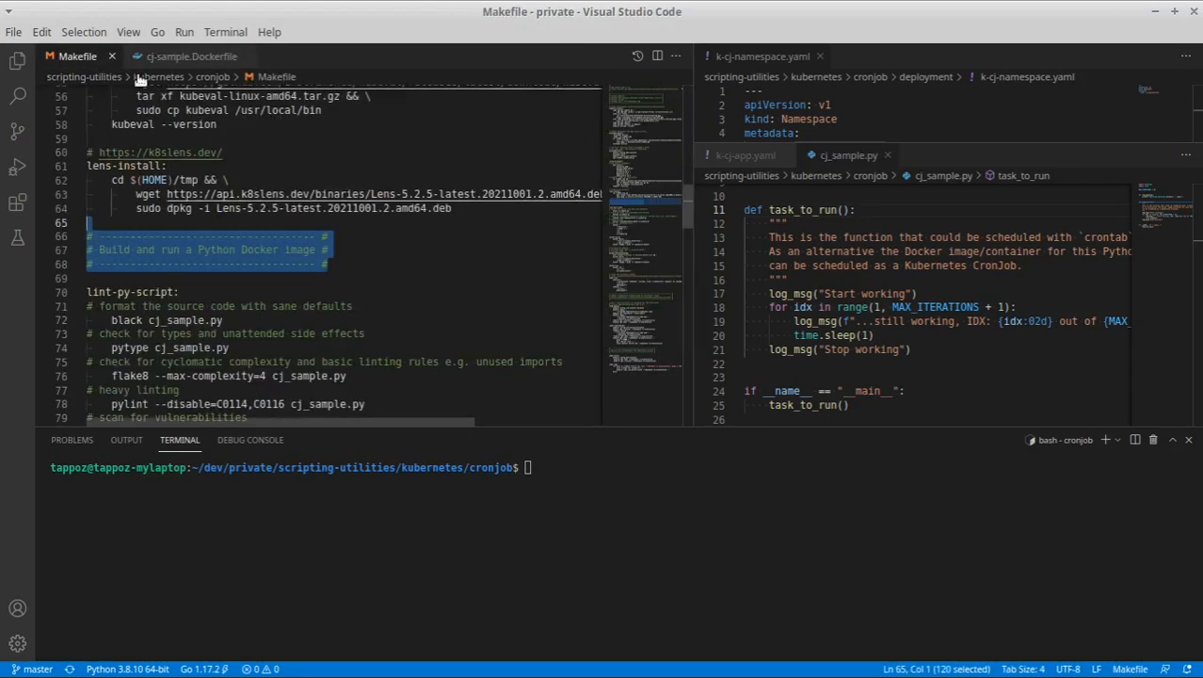
{"action": "scroll", "scroll_direction": "down", "scroll_amount": 3}
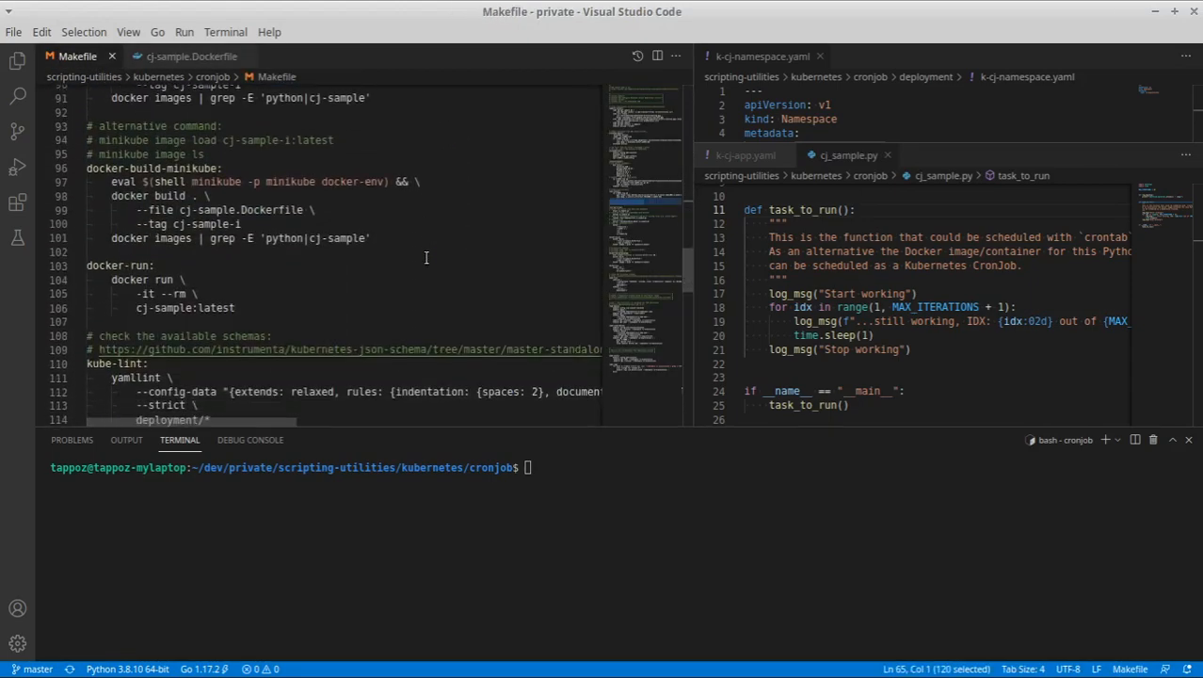
{"action": "scroll", "scroll_direction": "down", "scroll_amount": 3}
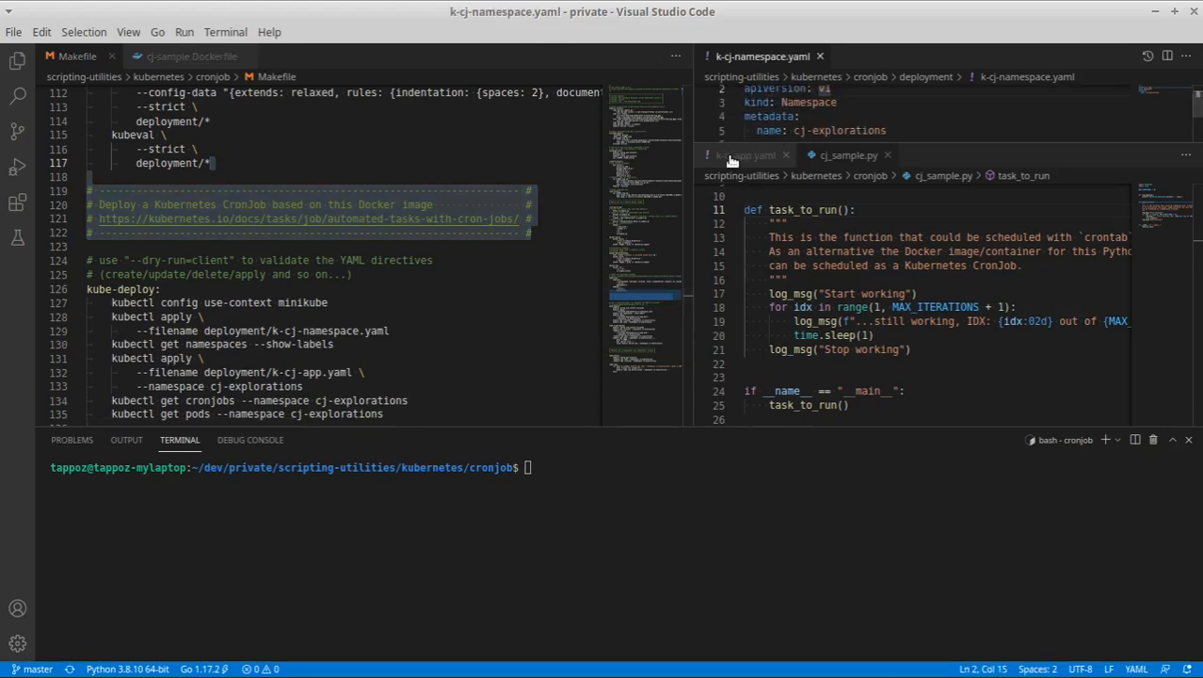
{"action": "left_click", "coordinate": [738, 154]}
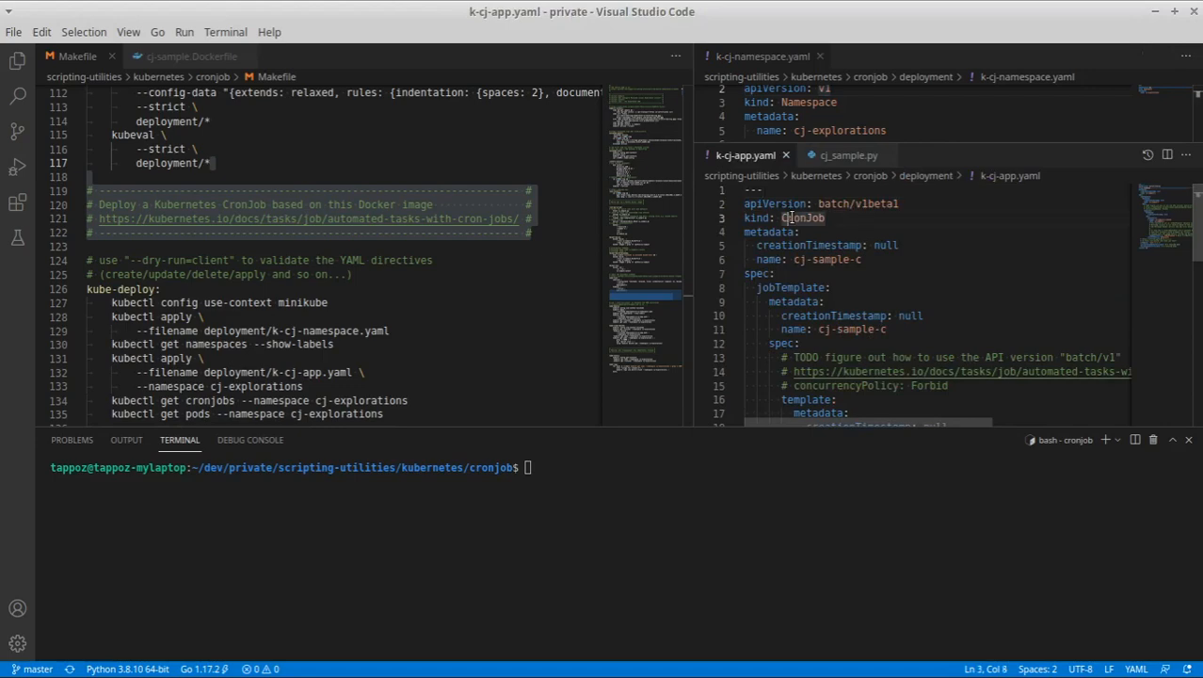
{"action": "mouse_move", "coordinate": [887, 244]}
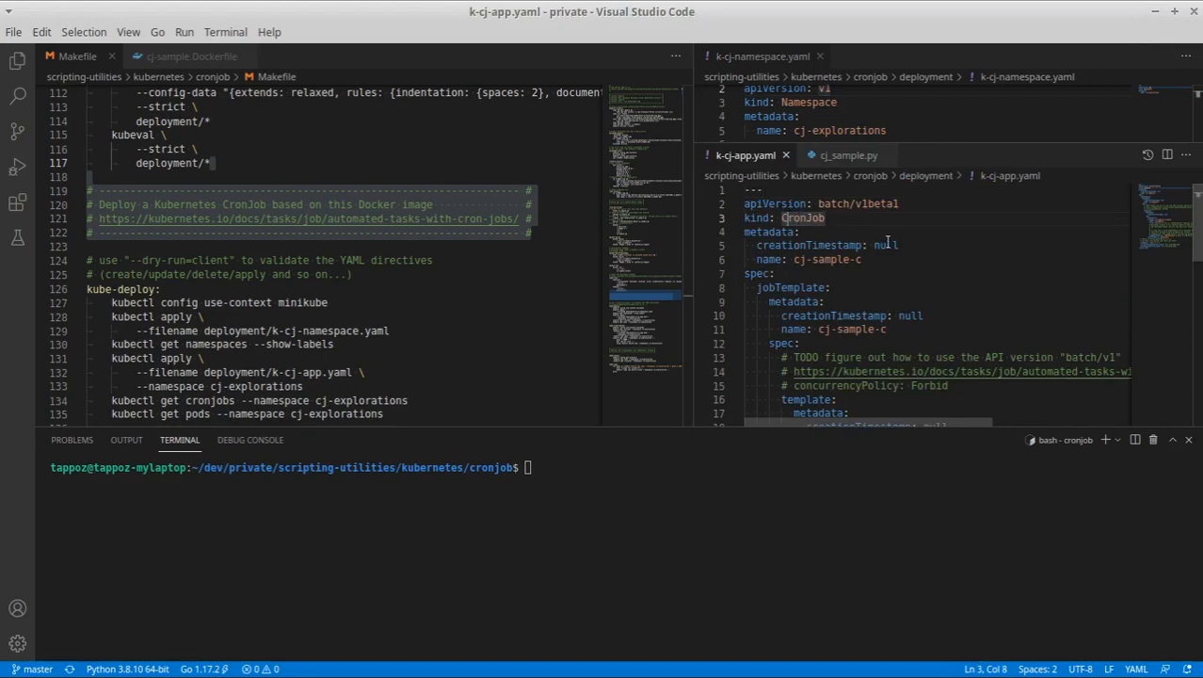
Highlight the source code repository URL and the kubectl install step in the Makefile
{"action": "scroll", "scroll_direction": "down", "scroll_amount": 3}
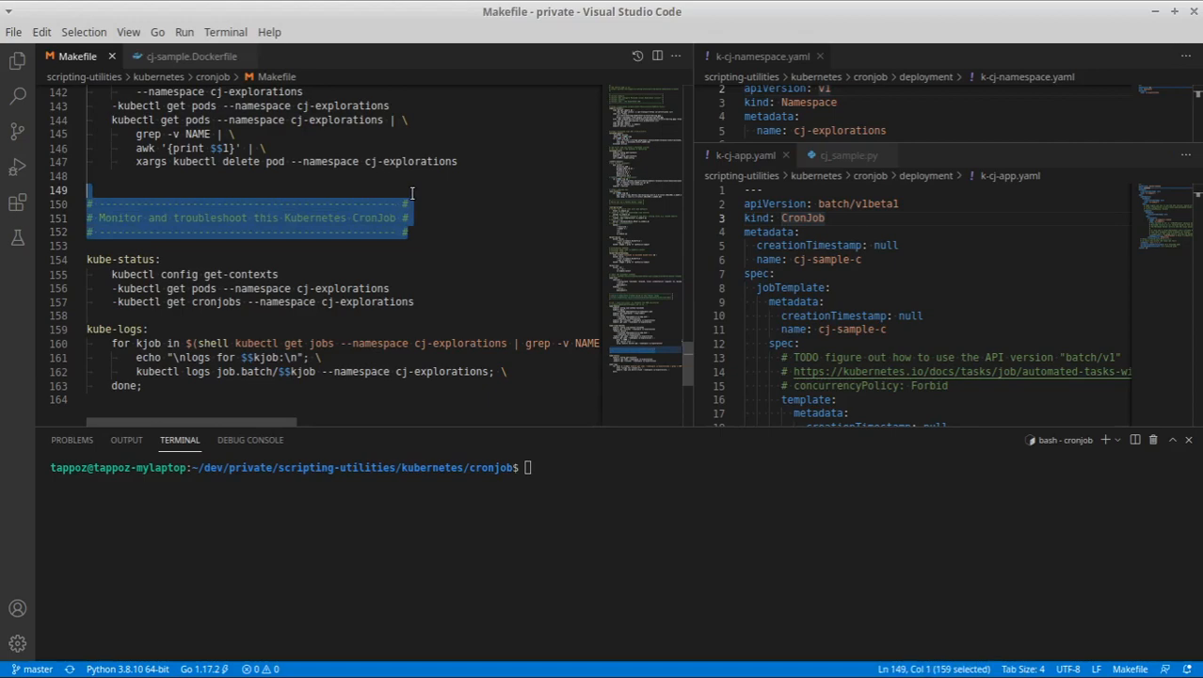
{"action": "mouse_move", "coordinate": [136, 301]}
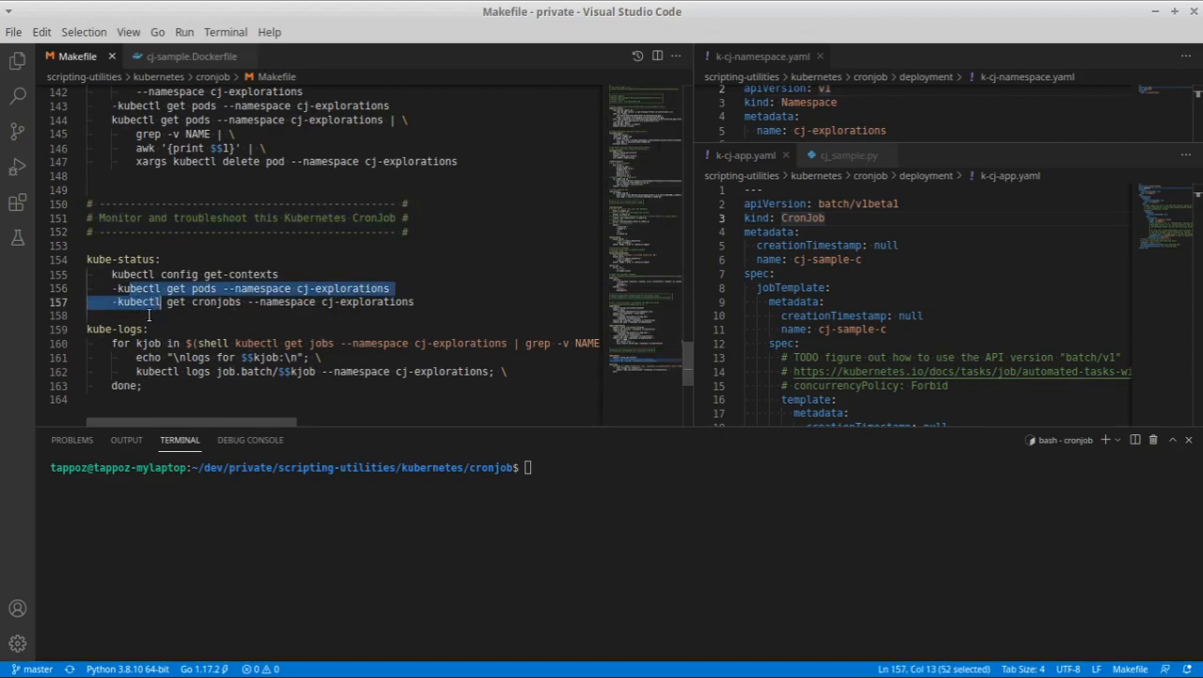
{"action": "left_click", "coordinate": [150, 316]}
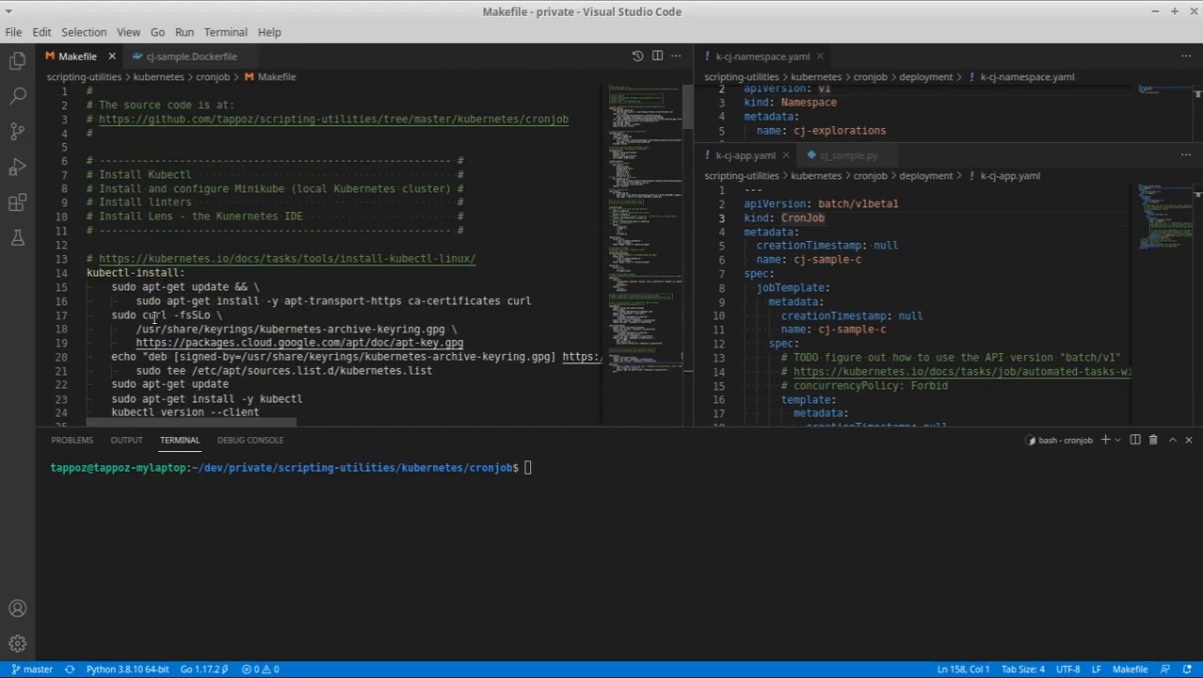
{"action": "left_click_drag", "start_coordinate": [100, 119], "coordinate": [452, 118]}
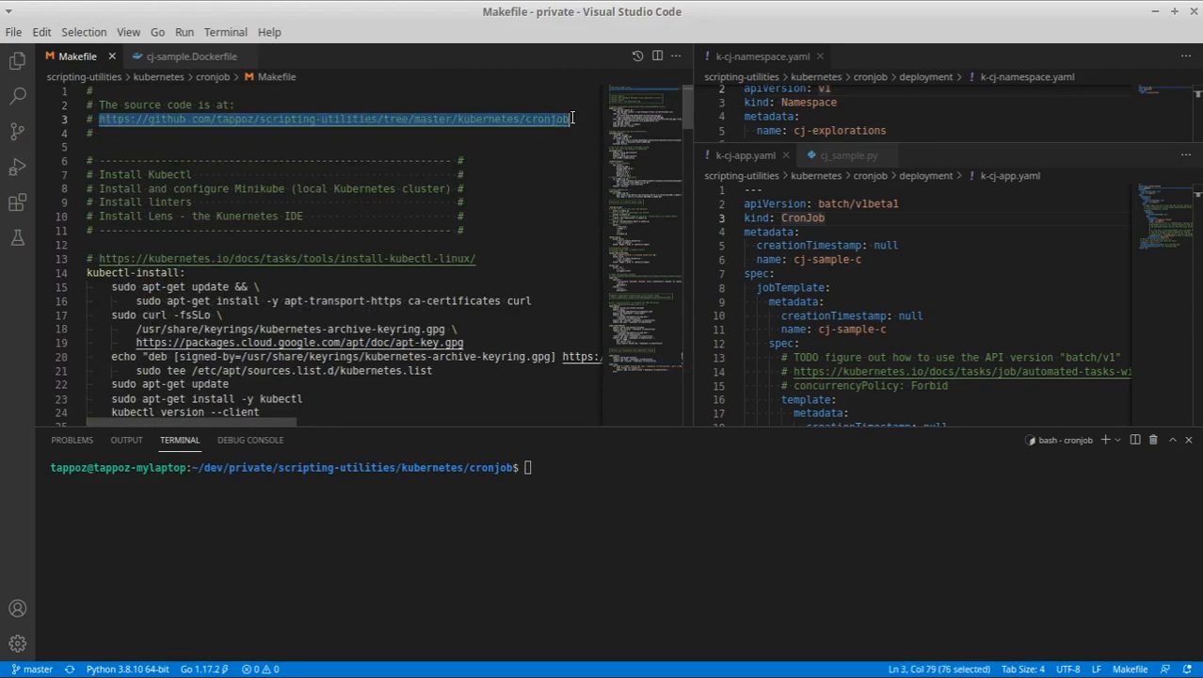
{"action": "mouse_move", "coordinate": [561, 117]}
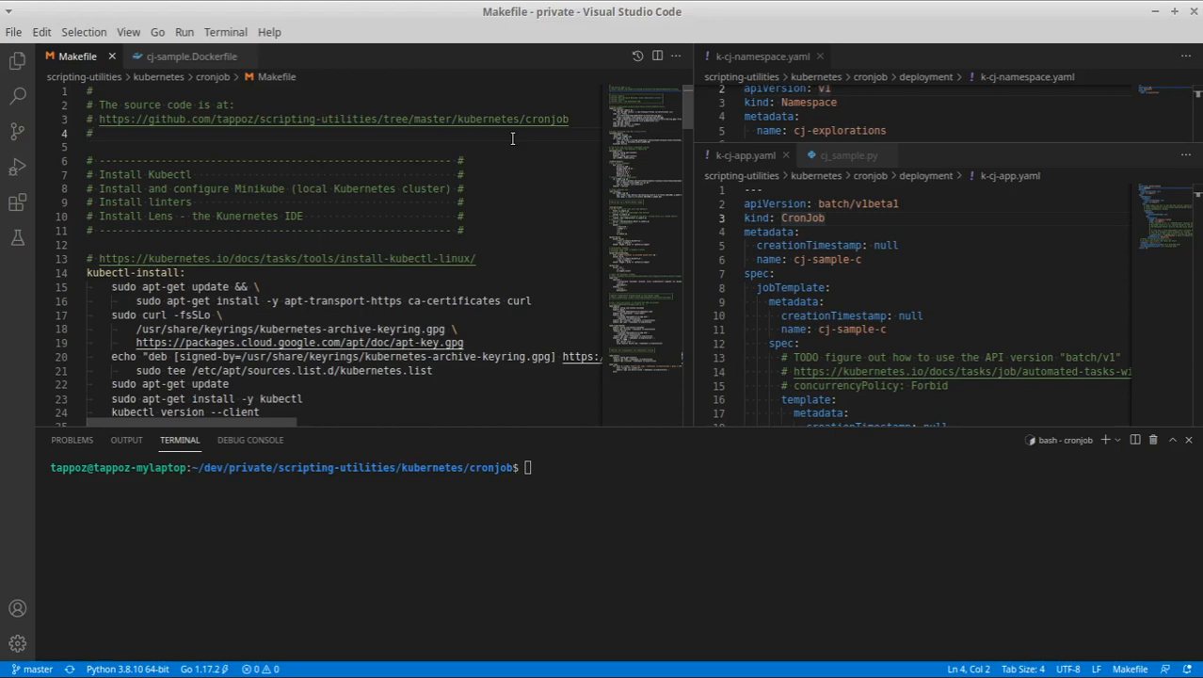
{"action": "scroll", "scroll_direction": "down", "scroll_amount": 3}
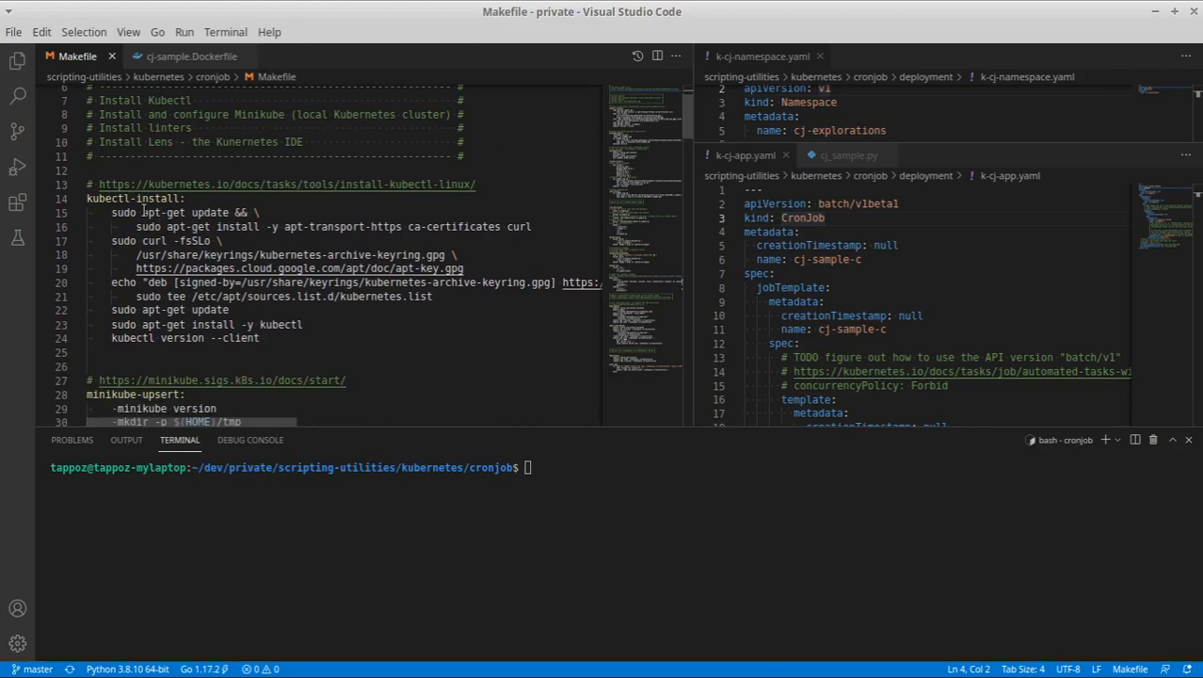
{"action": "double_click", "coordinate": [147, 211]}
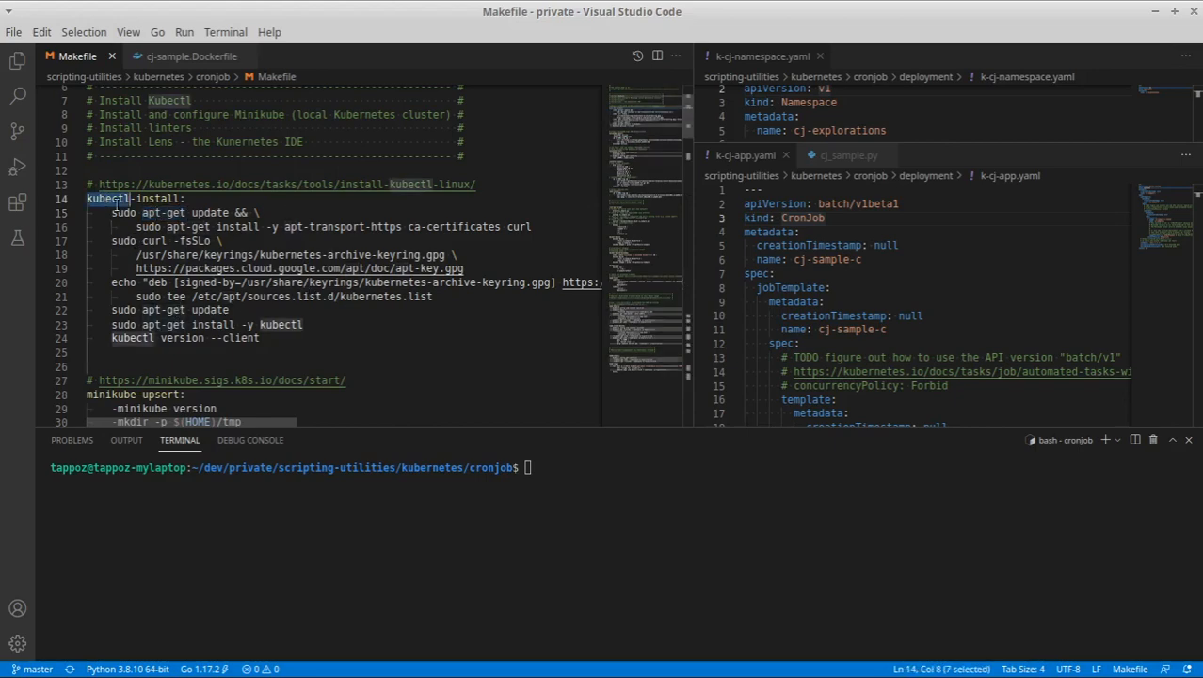
Highlight the dpkg install command and the pinned Python linter versions
{"action": "scroll", "scroll_direction": "down", "scroll_amount": 3}
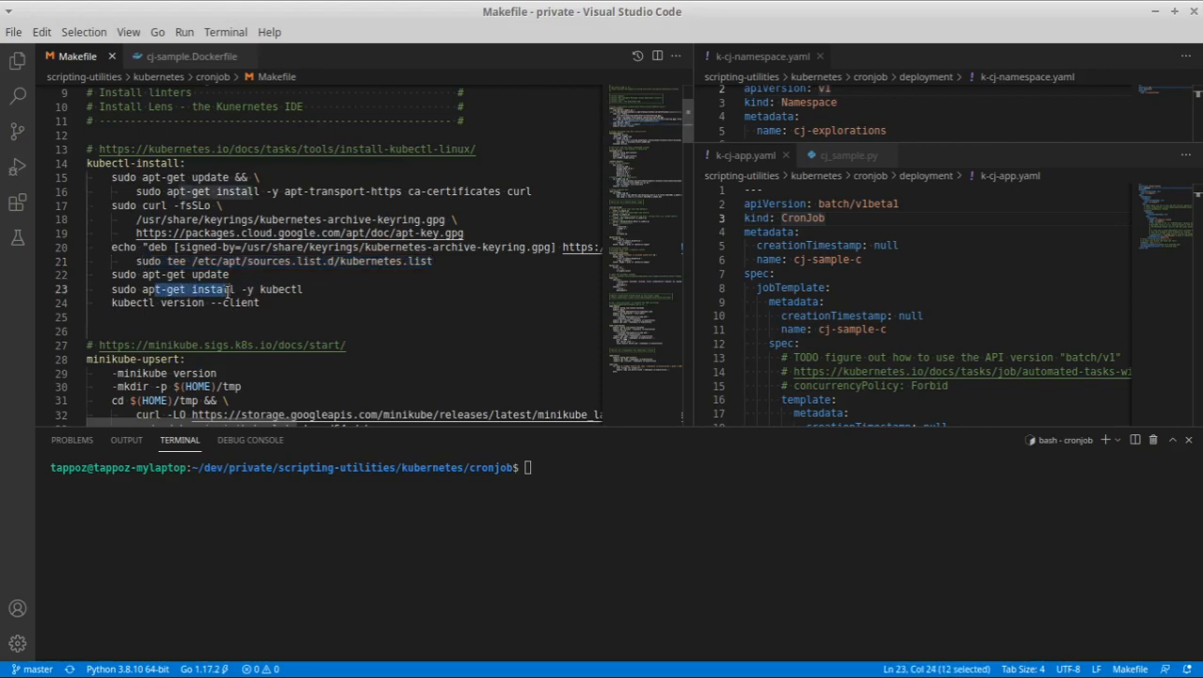
{"action": "scroll", "scroll_direction": "down", "scroll_amount": 3}
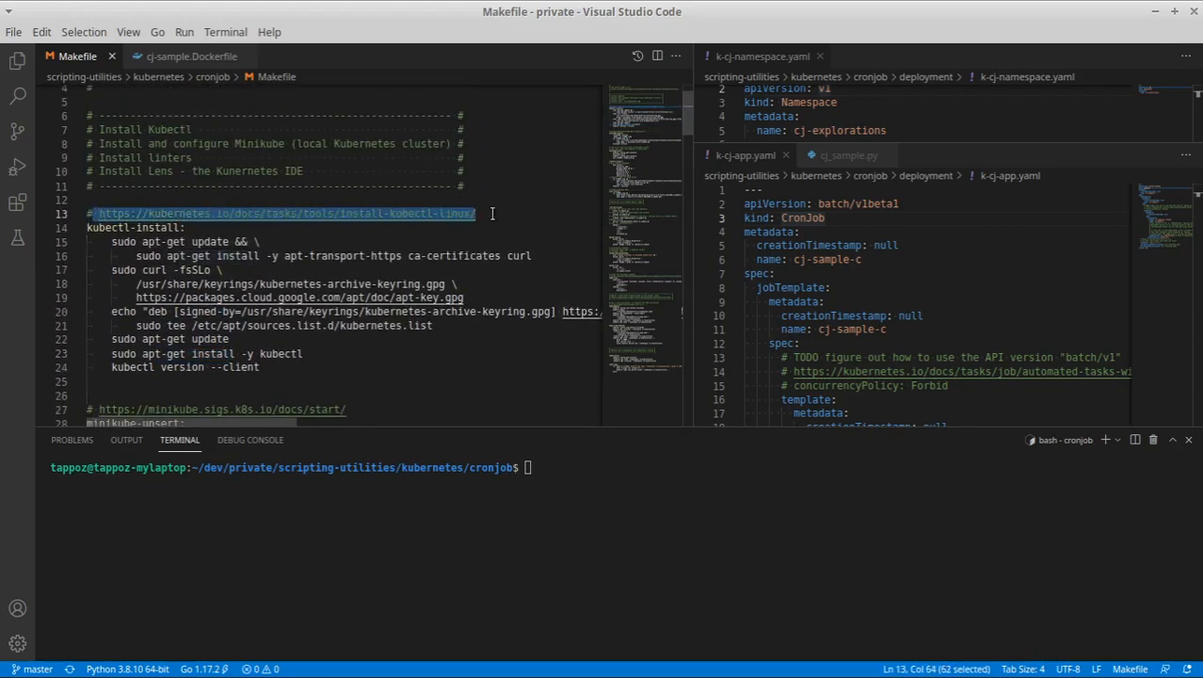
{"action": "scroll", "scroll_direction": "down", "scroll_amount": 3}
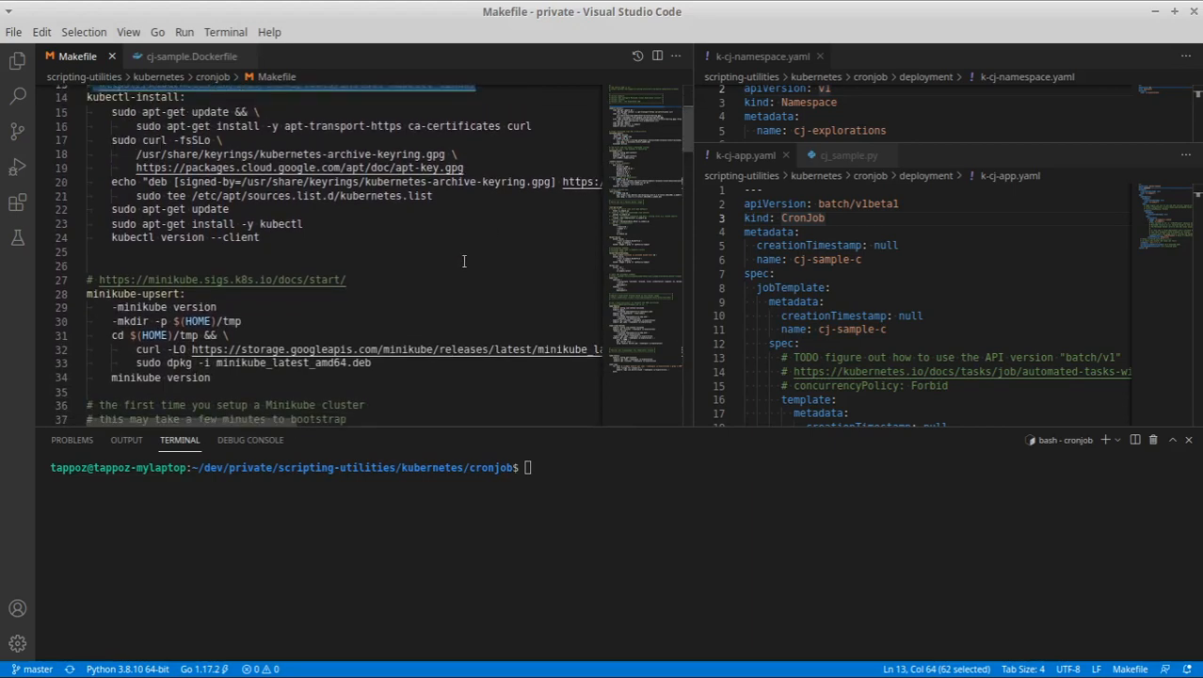
{"action": "double_click", "coordinate": [222, 279]}
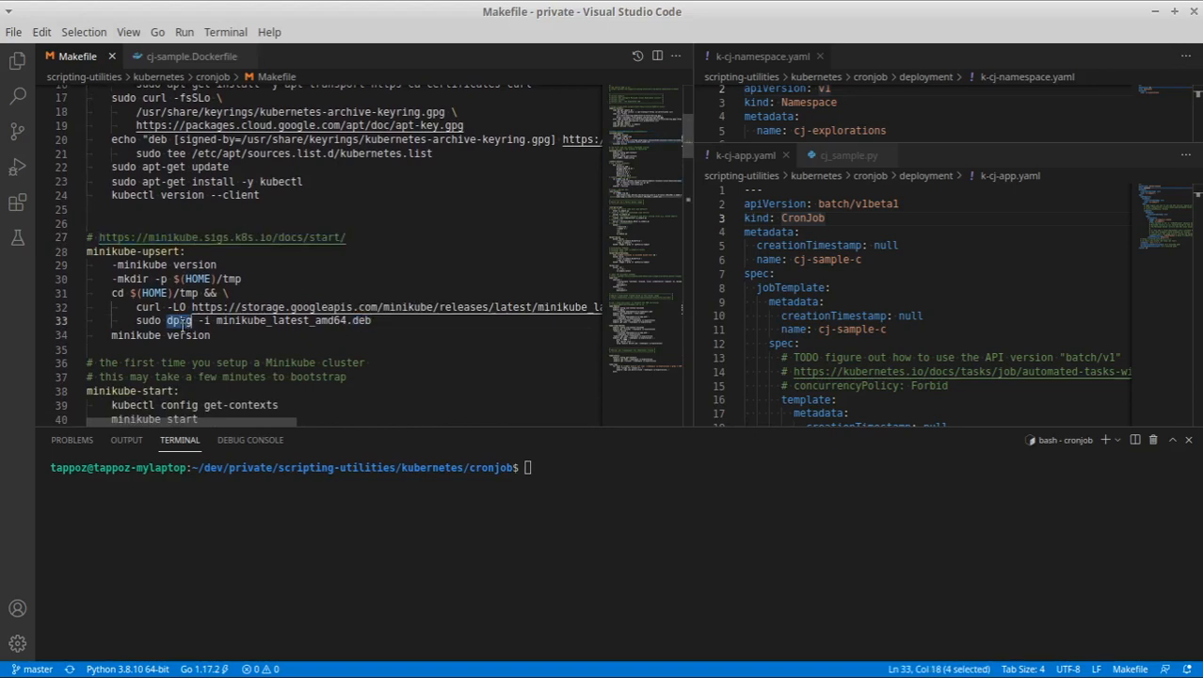
{"action": "scroll", "scroll_direction": "down", "scroll_amount": 3}
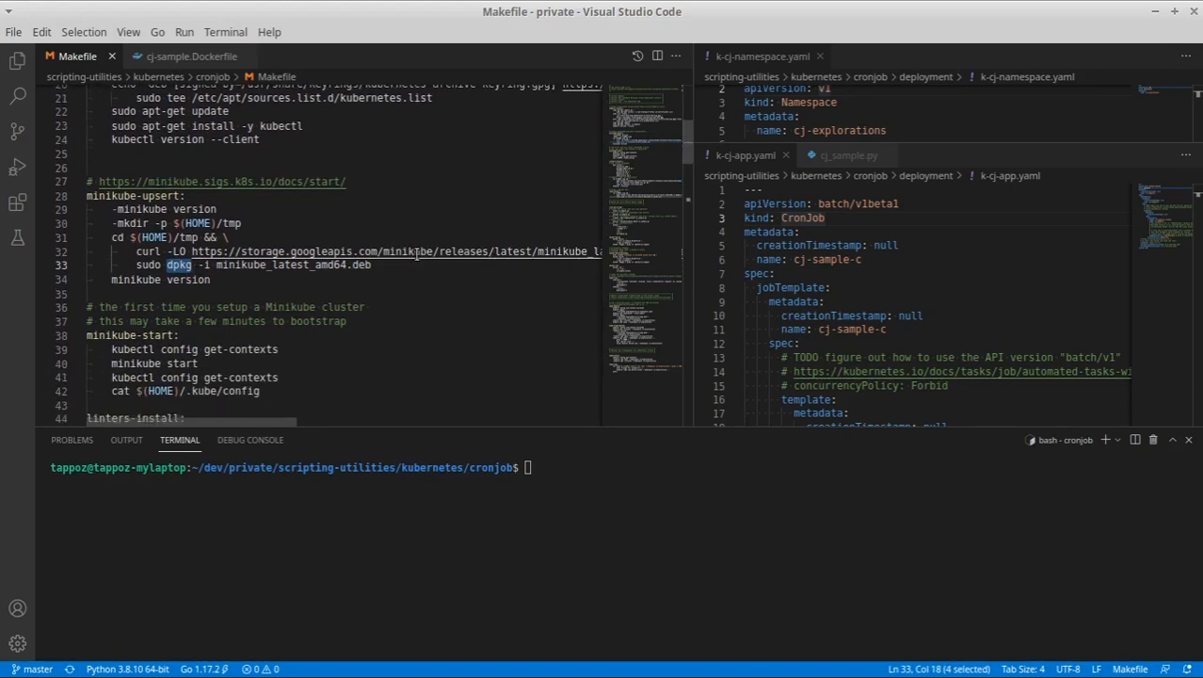
{"action": "scroll", "scroll_direction": "down", "scroll_amount": 3}
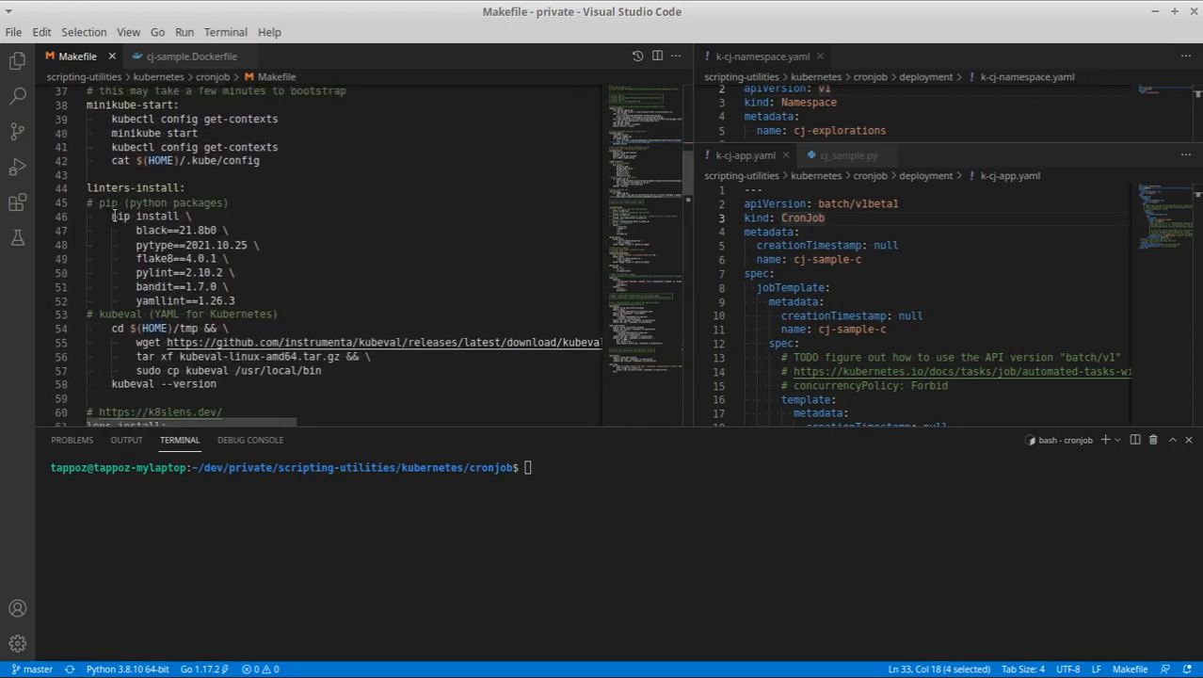
{"action": "double_click", "coordinate": [106, 204]}
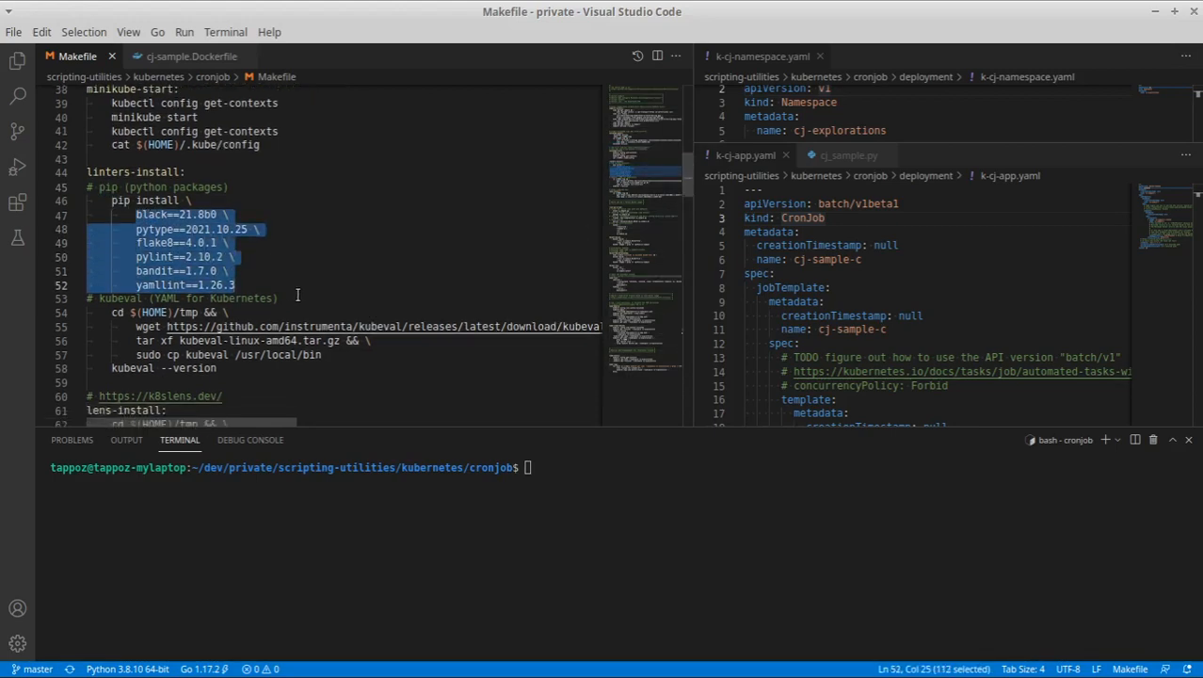
Highlight the kubeval target and the Lens install's download URL and dpkg command
{"action": "scroll", "scroll_direction": "down", "scroll_amount": 3}
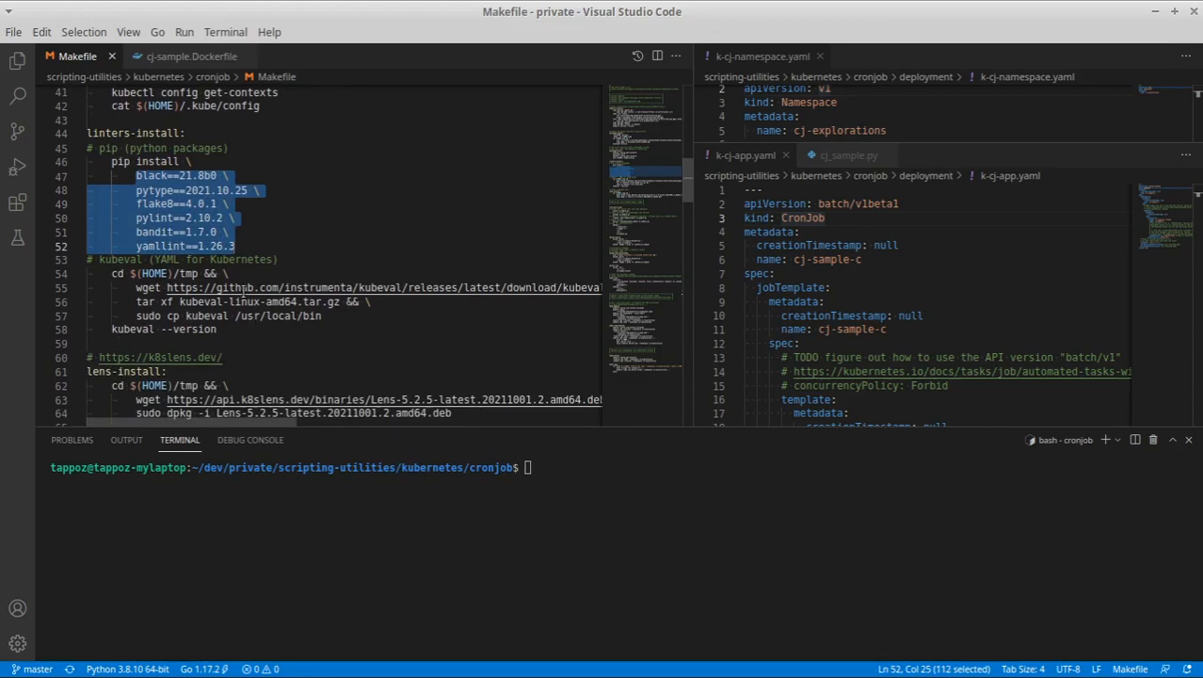
{"action": "left_click", "coordinate": [130, 328]}
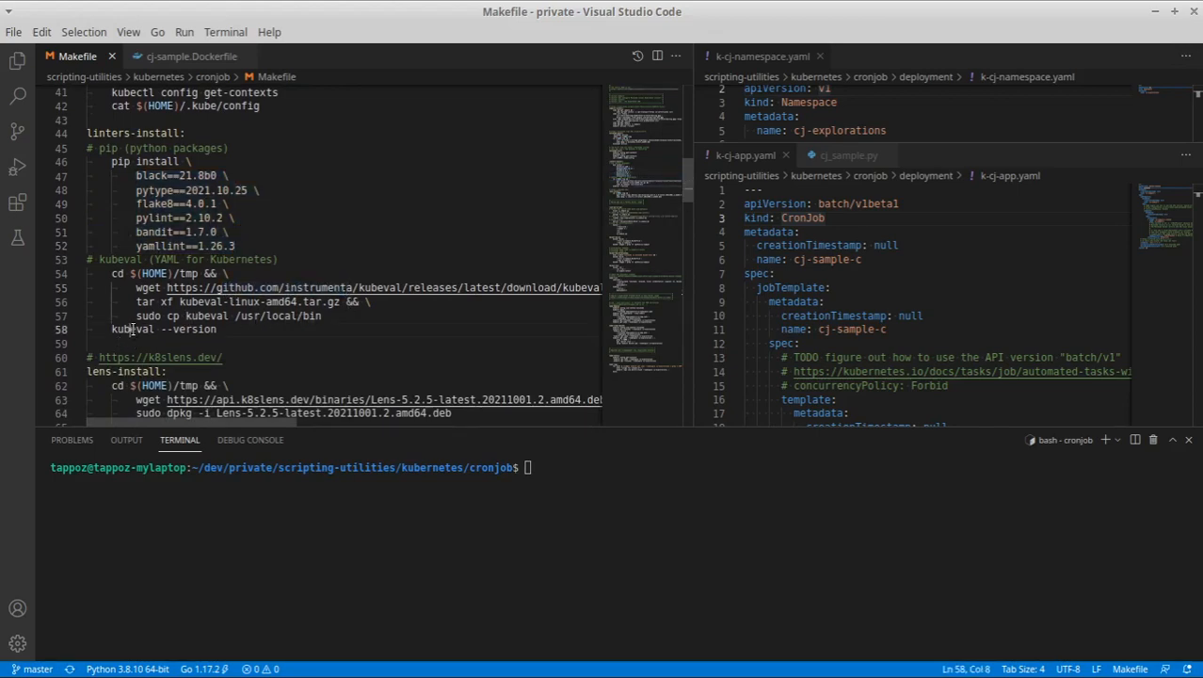
{"action": "double_click", "coordinate": [132, 328]}
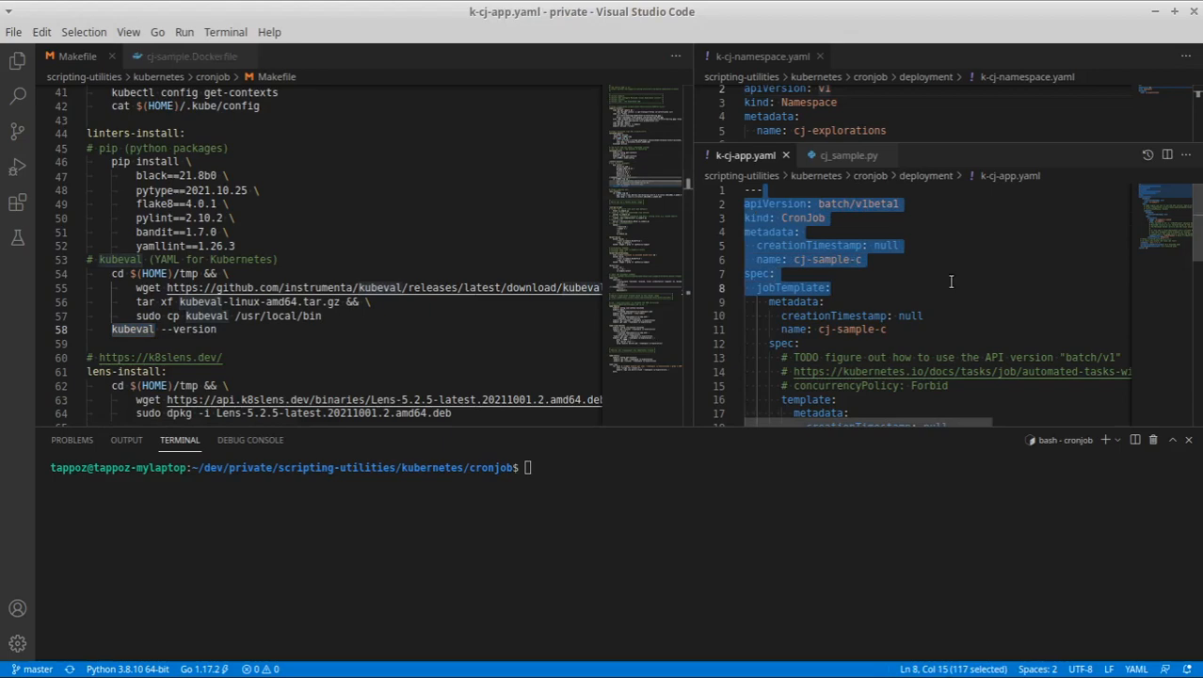
{"action": "mouse_move", "coordinate": [898, 279]}
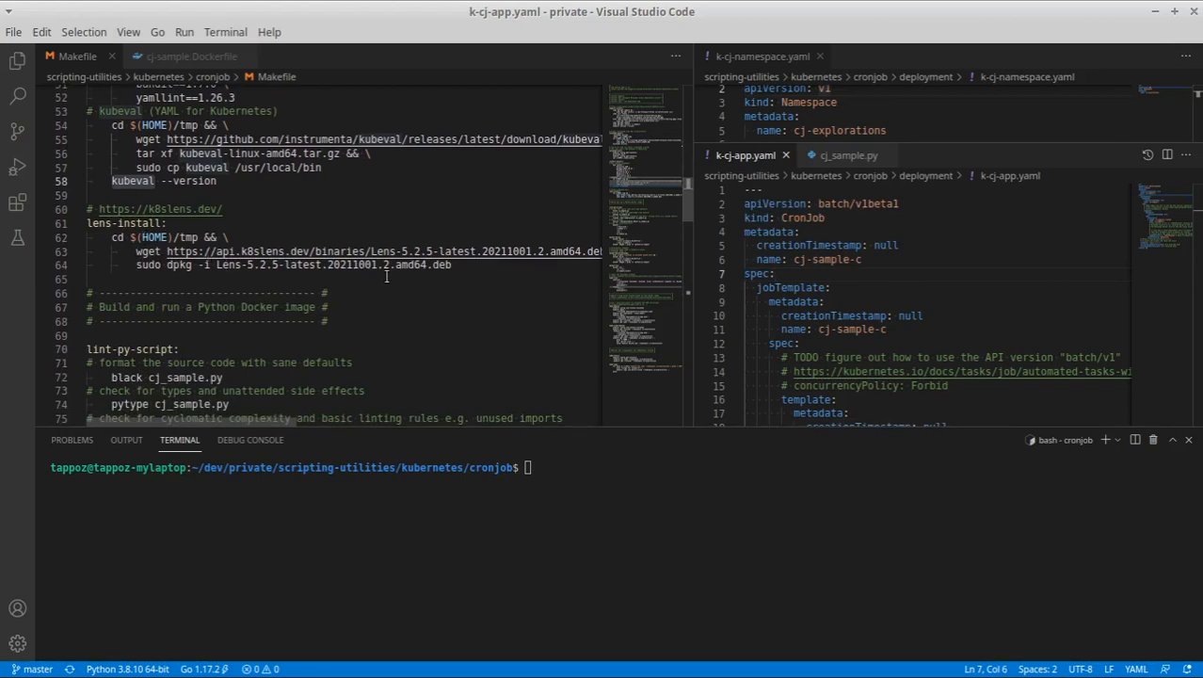
{"action": "double_click", "coordinate": [437, 264]}
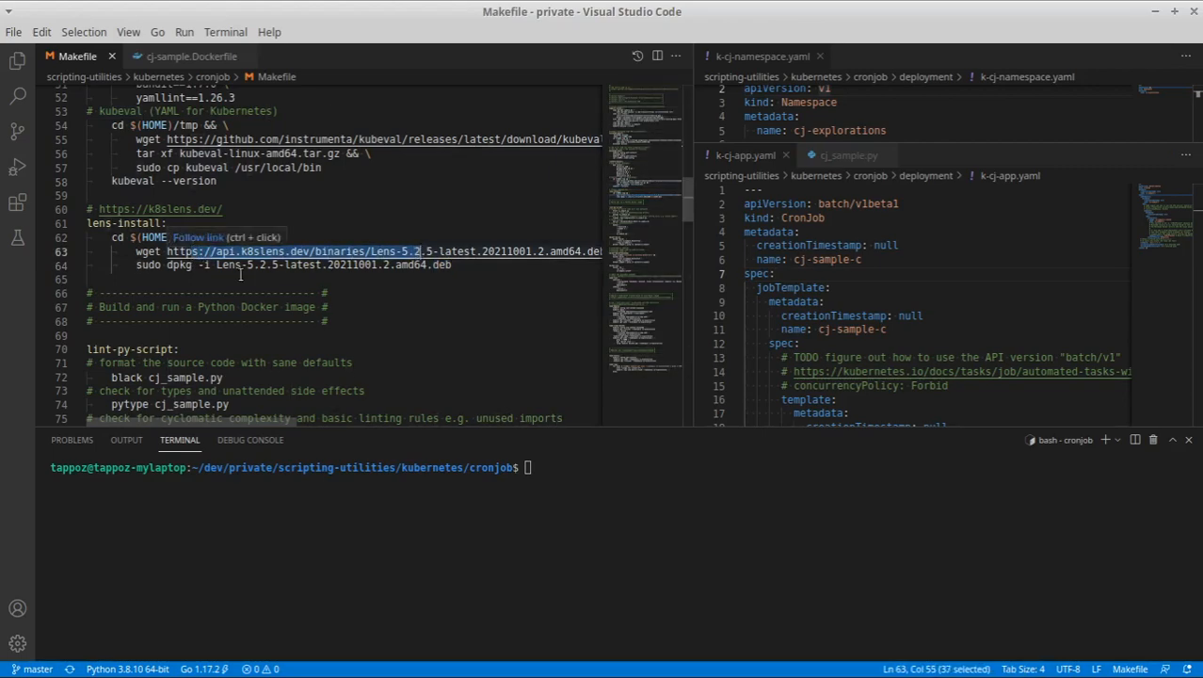
{"action": "double_click", "coordinate": [177, 264]}
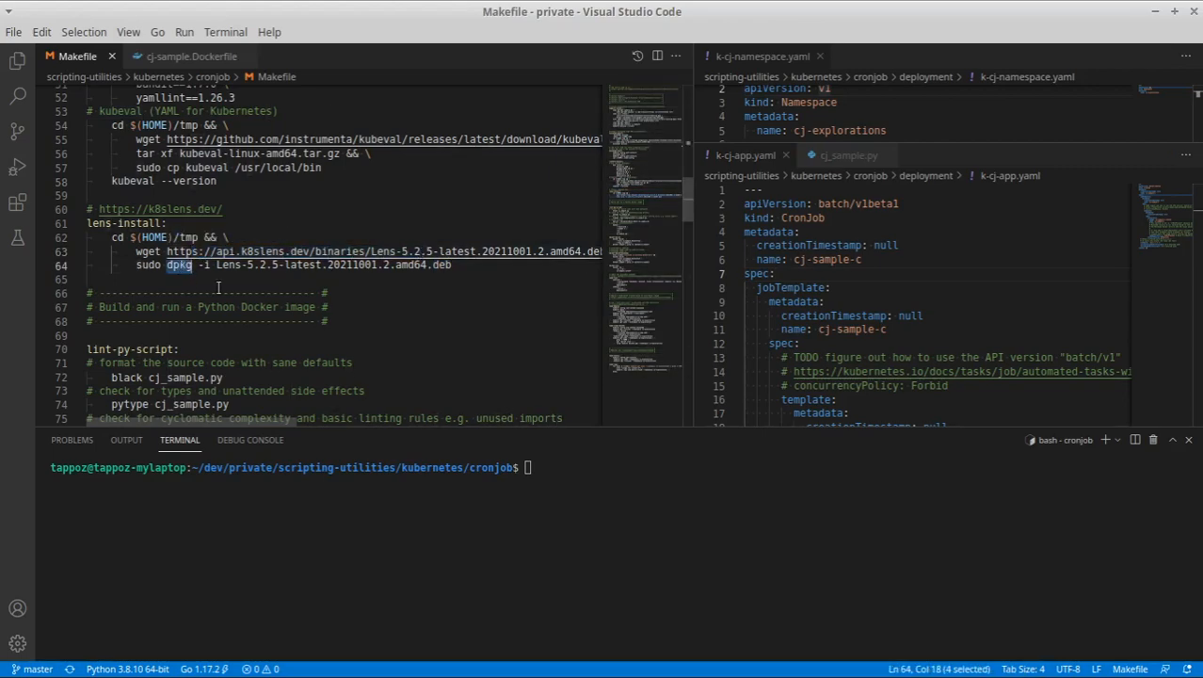
Run python cj_sample.py locally, logging start, ten working iterations and stop
{"action": "scroll", "scroll_direction": "down", "scroll_amount": 3}
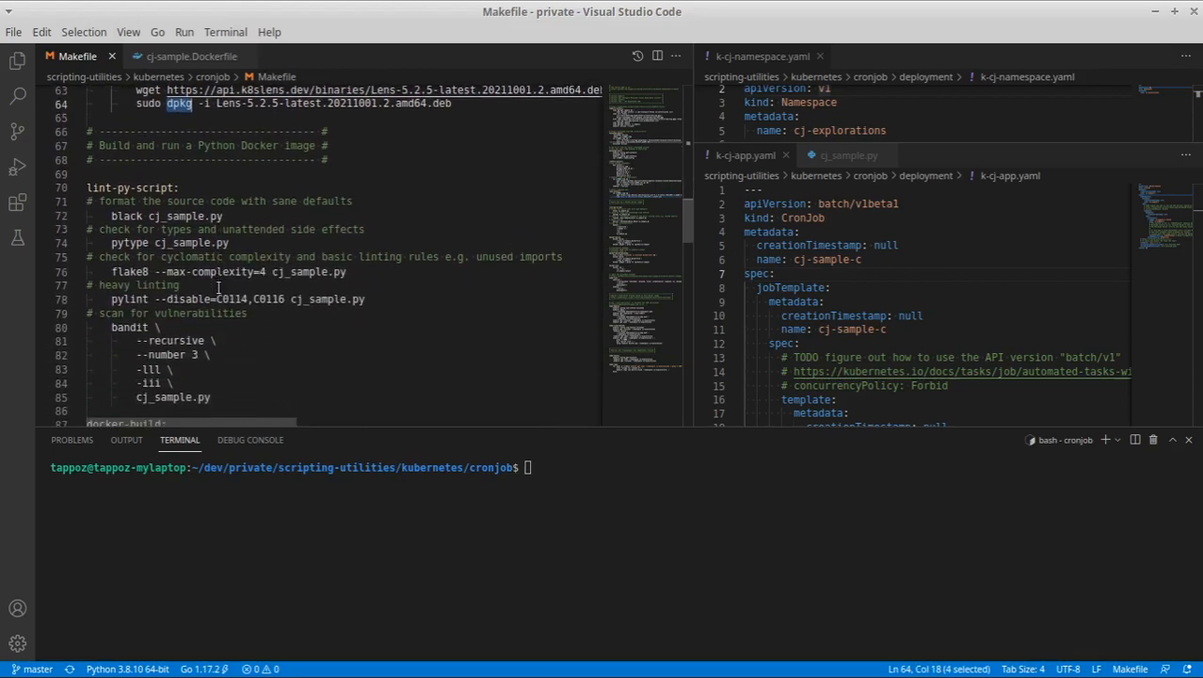
{"action": "scroll", "scroll_direction": "down", "scroll_amount": 3}
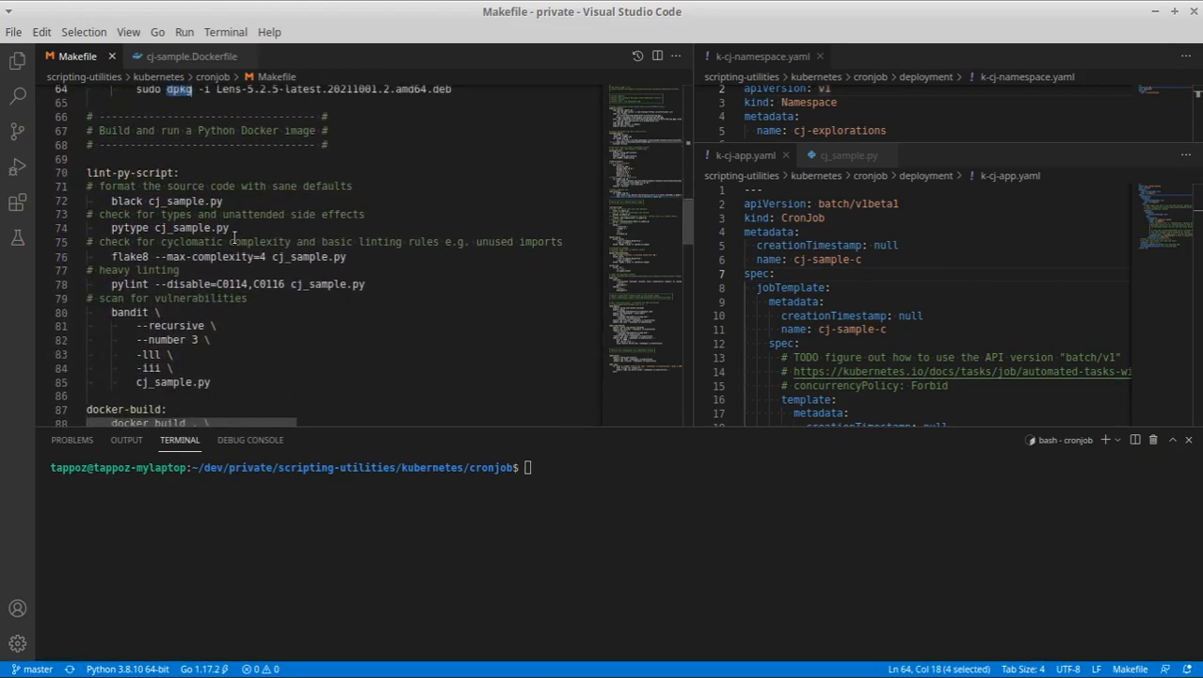
{"action": "left_click", "coordinate": [842, 154]}
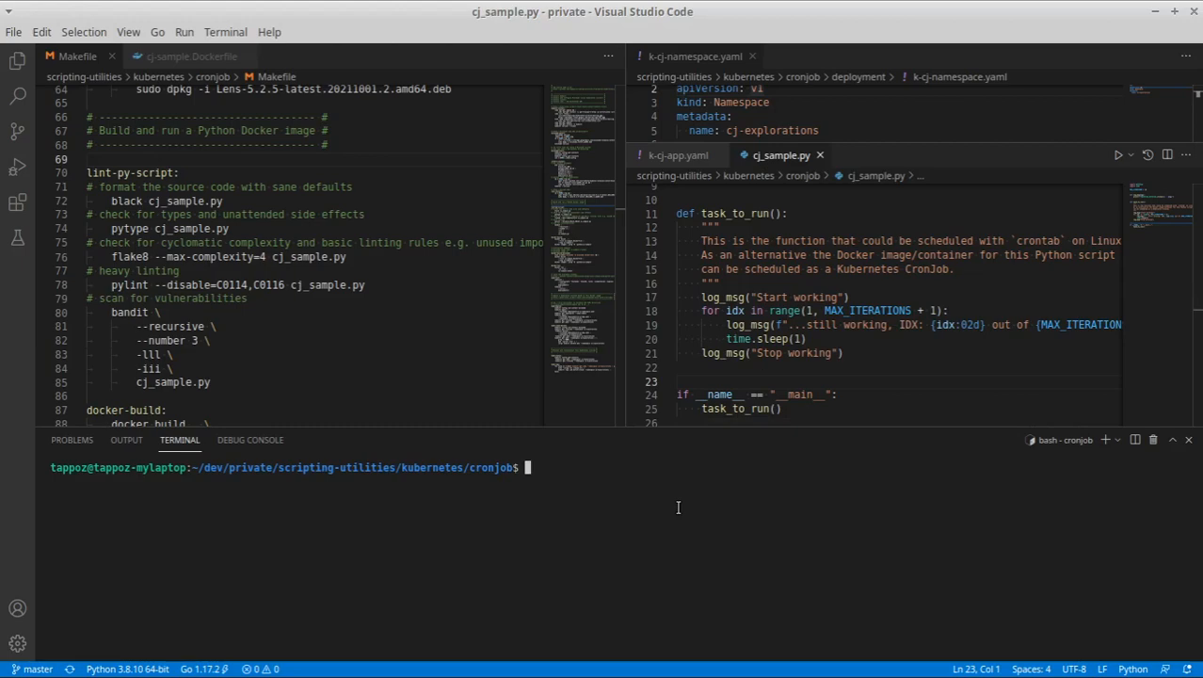
{"action": "type", "text": "python cj_sample.py"}
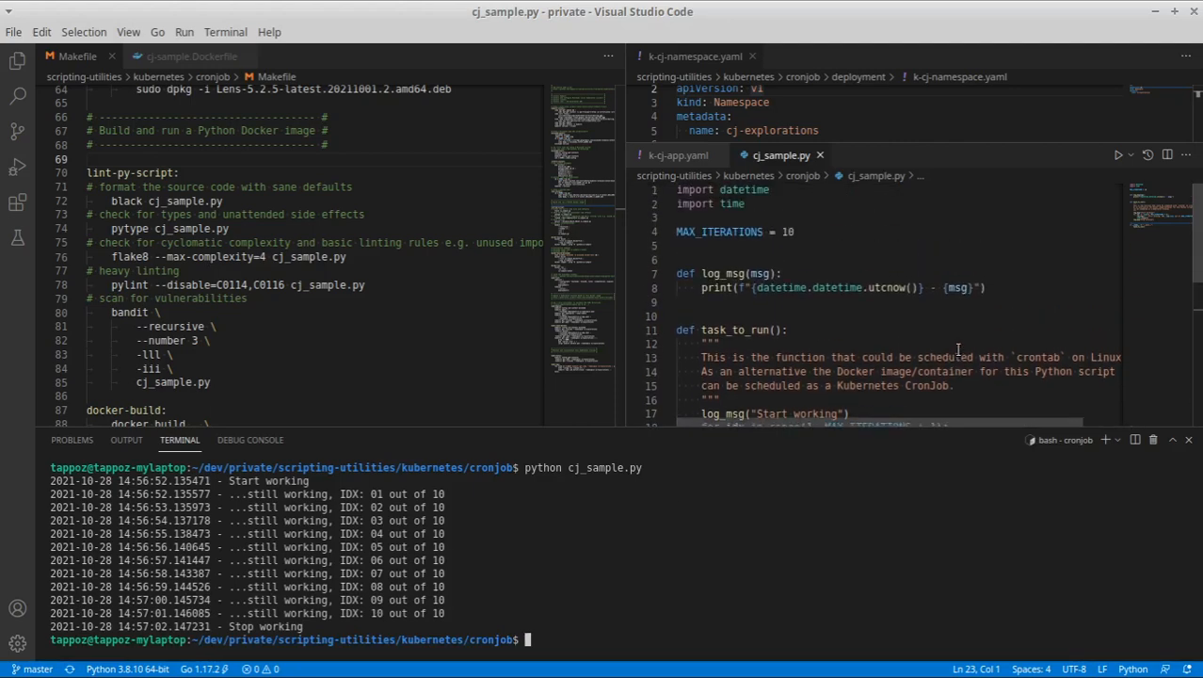
{"action": "mouse_move", "coordinate": [386, 320]}
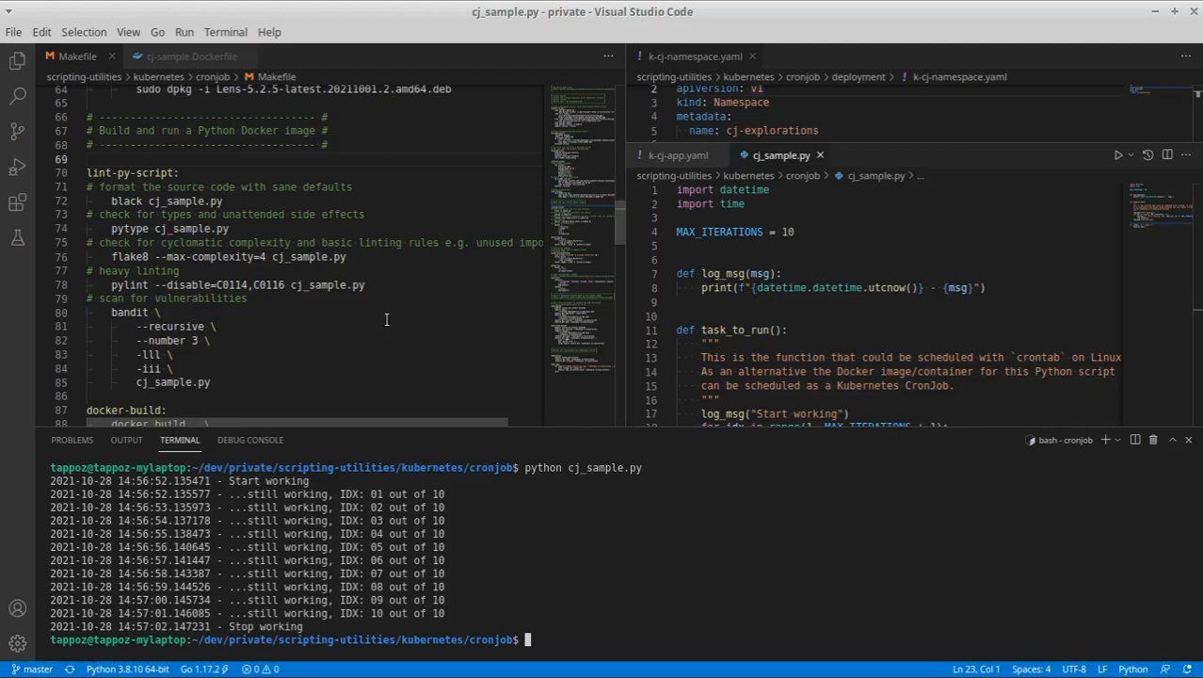
Highlight the lint-py-script target's black, complexity, pylint and bandit steps
{"action": "scroll", "scroll_direction": "down", "scroll_amount": 3}
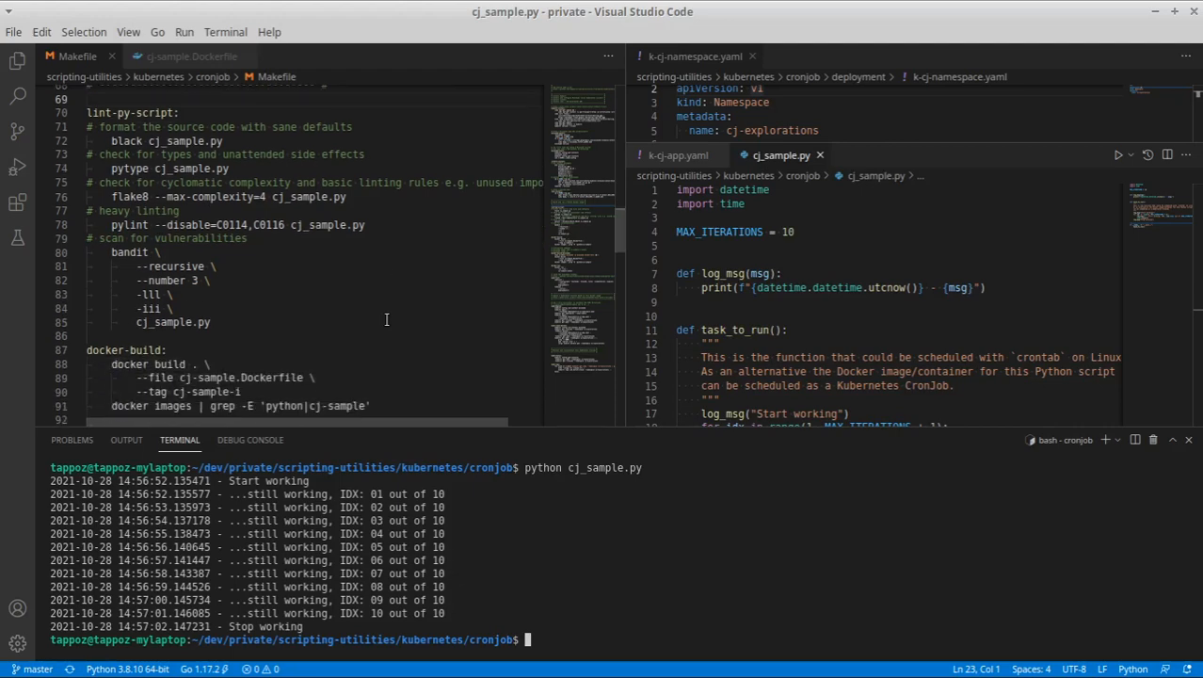
{"action": "double_click", "coordinate": [126, 139]}
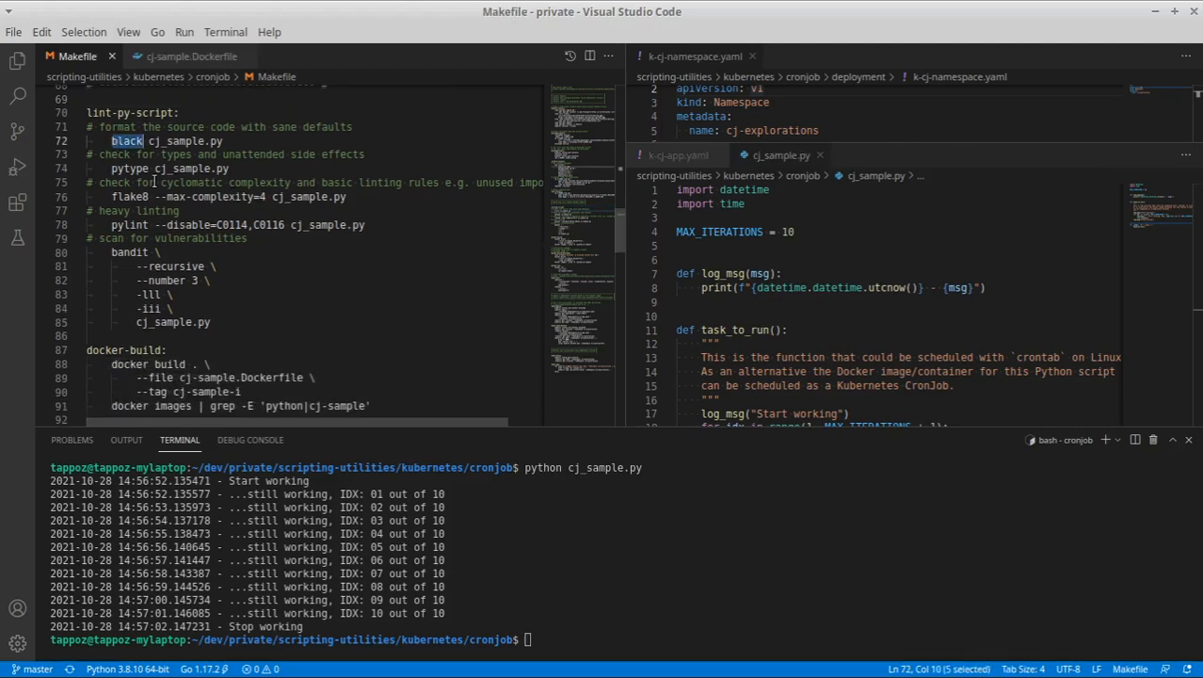
{"action": "double_click", "coordinate": [128, 168]}
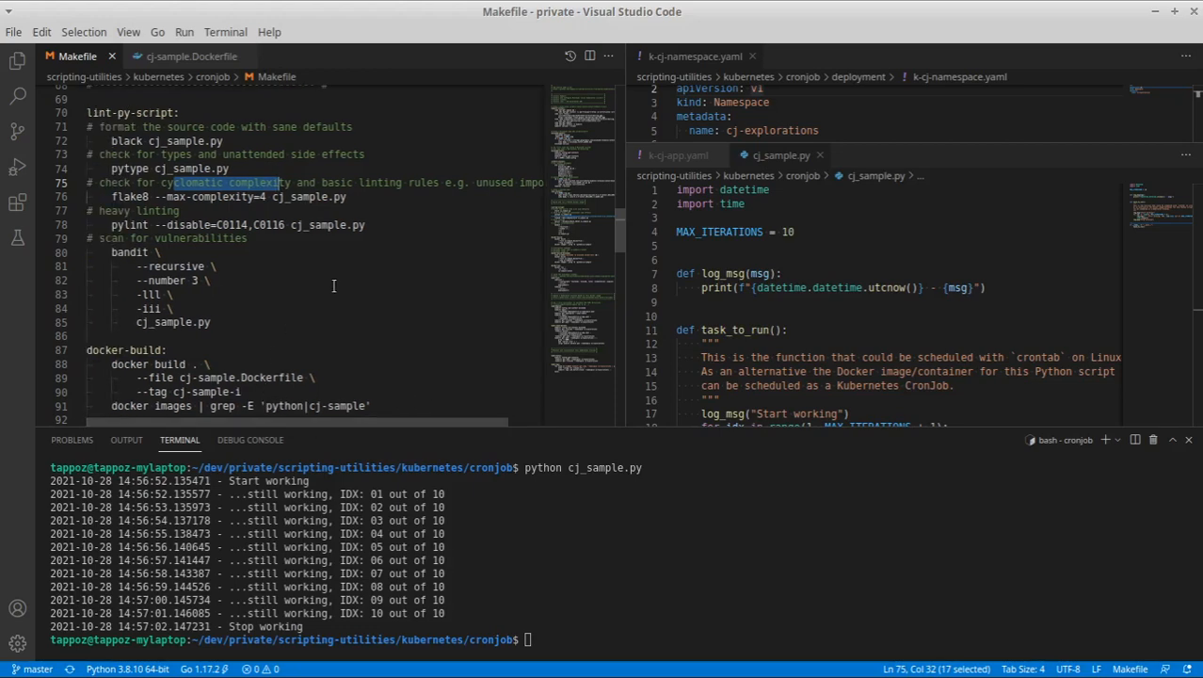
{"action": "double_click", "coordinate": [128, 224]}
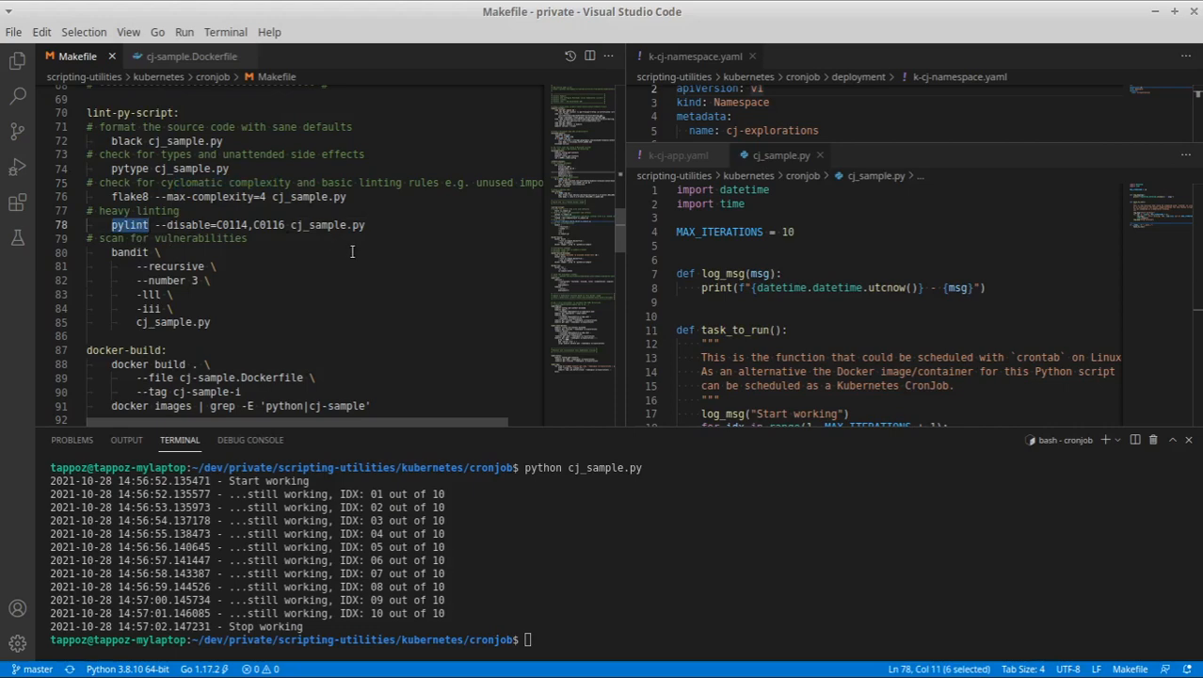
{"action": "double_click", "coordinate": [128, 252]}
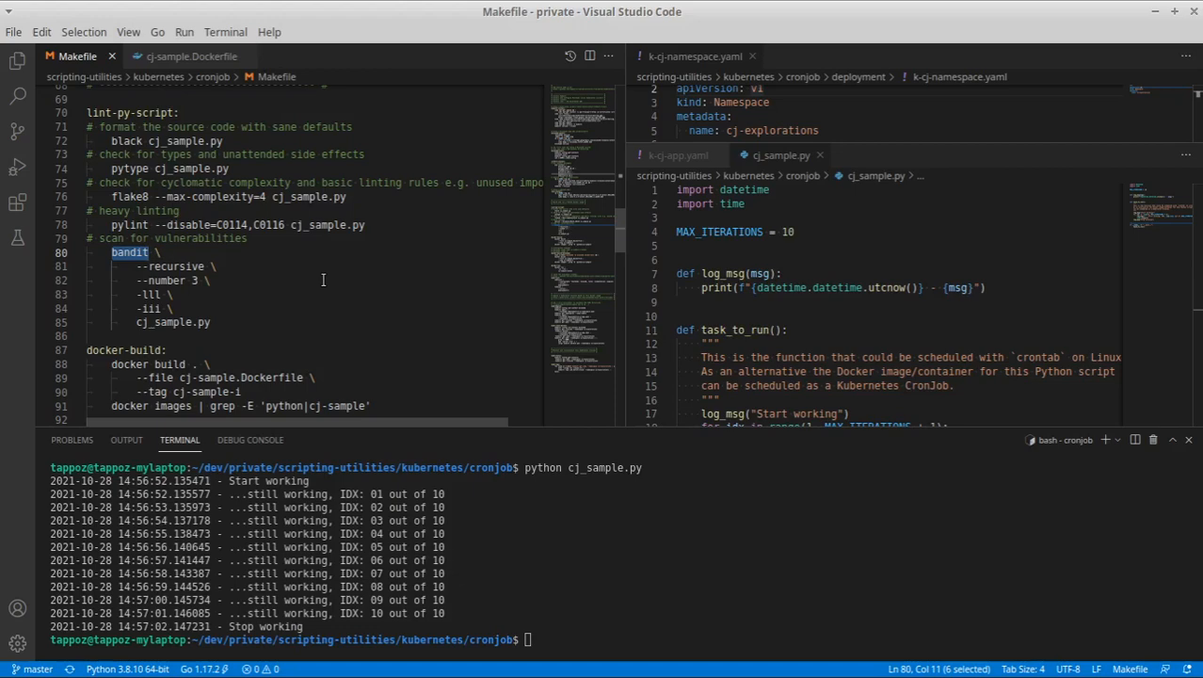
Run make lint-py-script, getting a bandit report with zero issues
{"action": "left_click", "coordinate": [606, 588]}
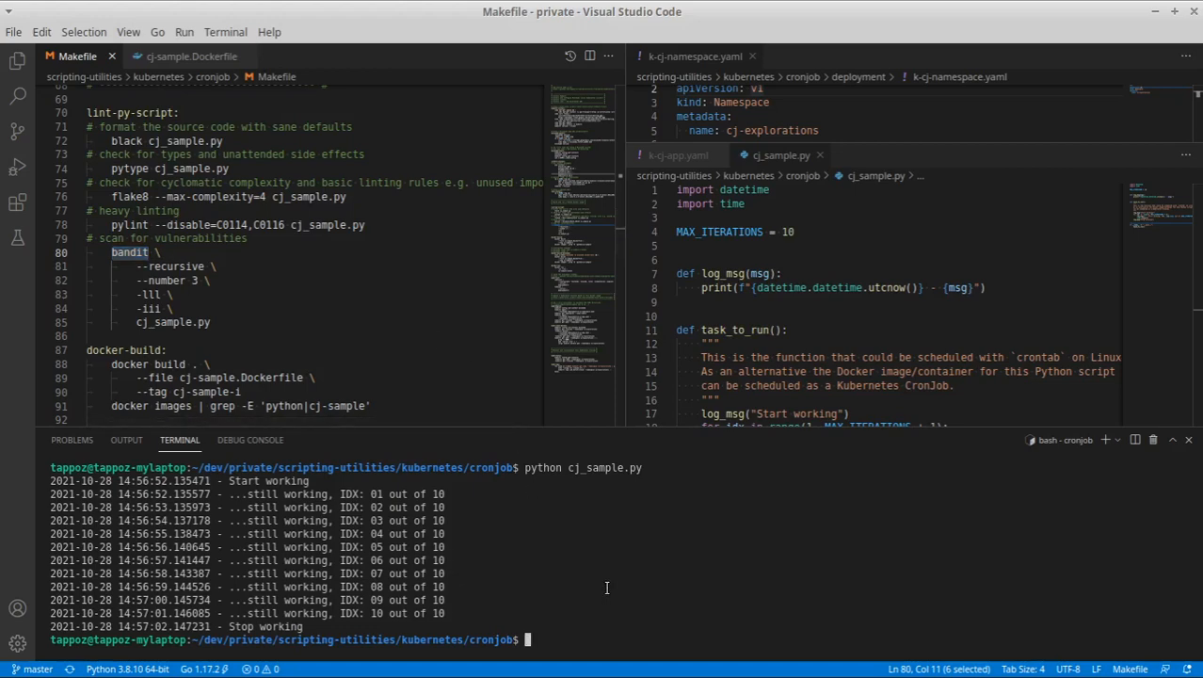
{"action": "type", "text": "make li"}
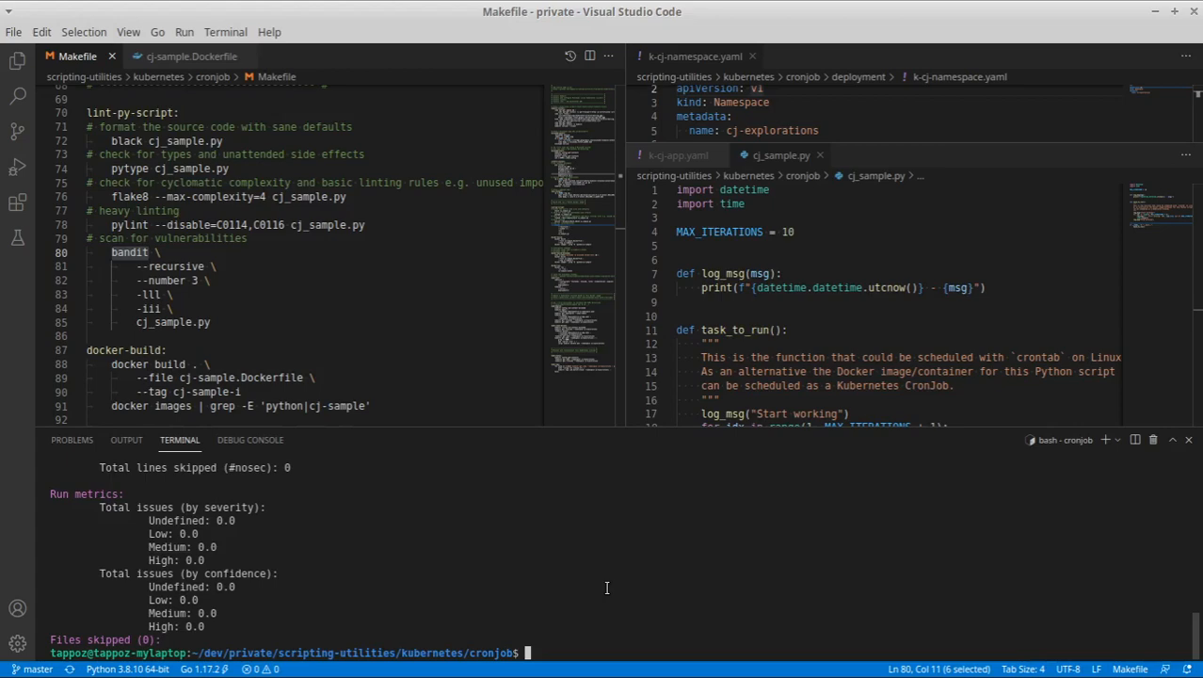
{"action": "scroll", "scroll_direction": "down", "scroll_amount": 3}
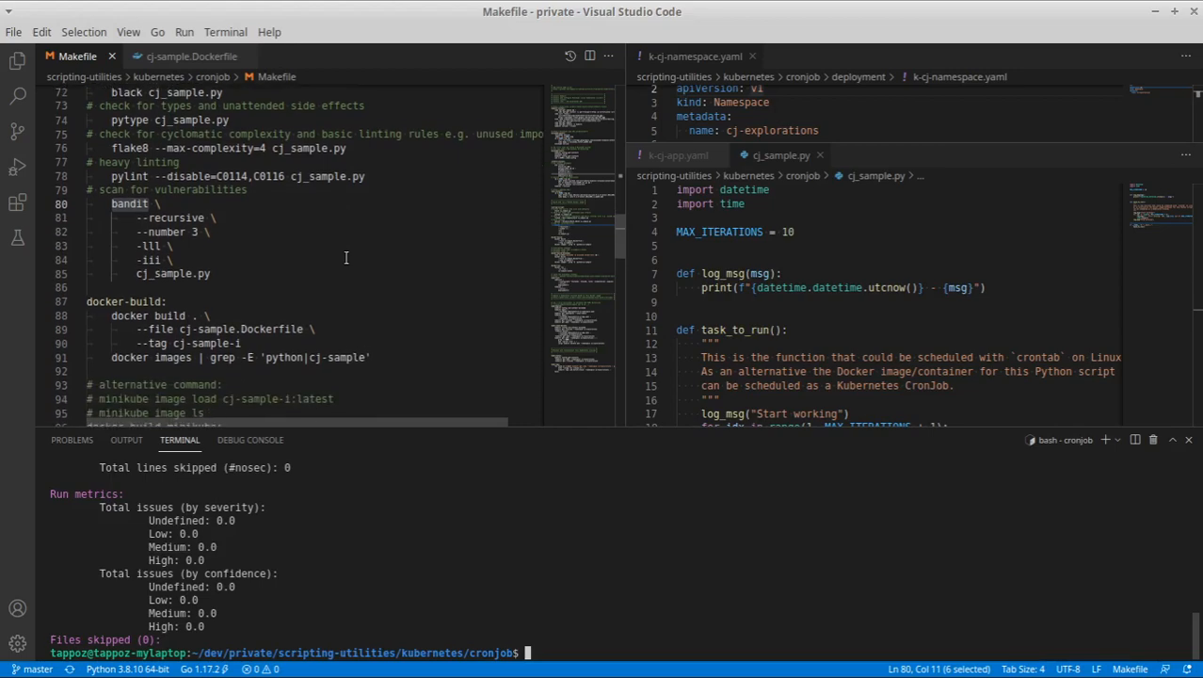
Highlight minikube start, then list kubectl contexts showing minikube as current
{"action": "scroll", "scroll_direction": "down", "scroll_amount": 3}
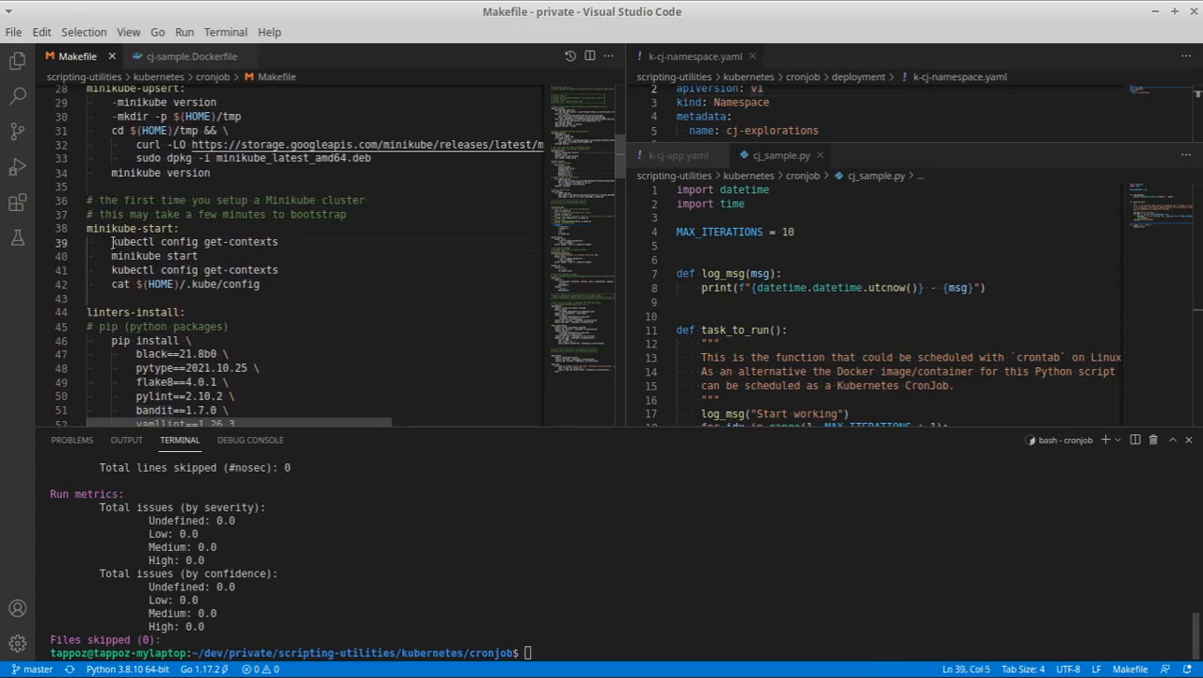
{"action": "left_click_drag", "start_coordinate": [111, 241], "coordinate": [278, 241]}
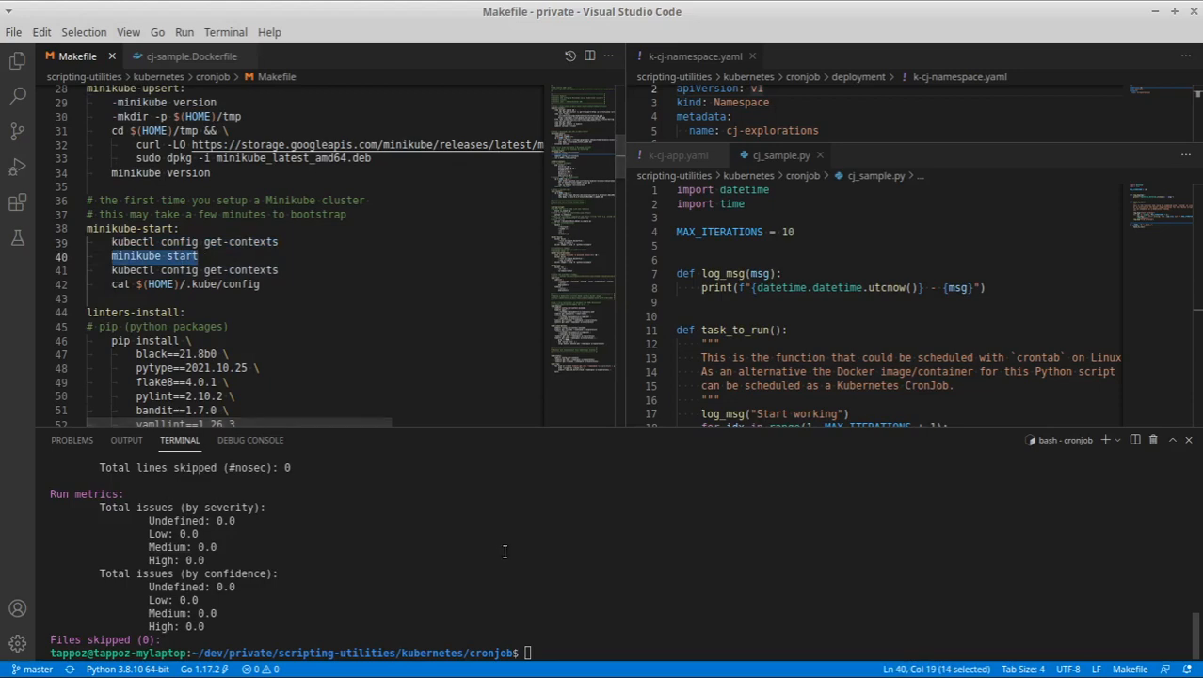
{"action": "type", "text": "kubectl config get-contexts"}
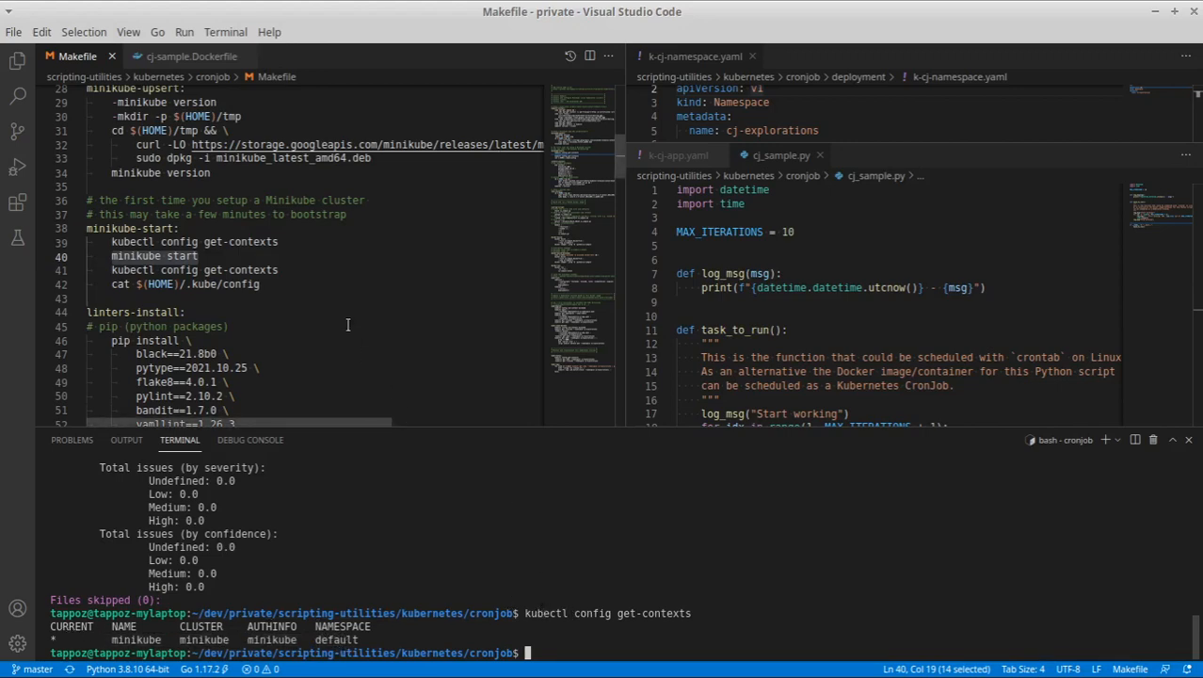
{"action": "scroll", "scroll_direction": "down", "scroll_amount": 3}
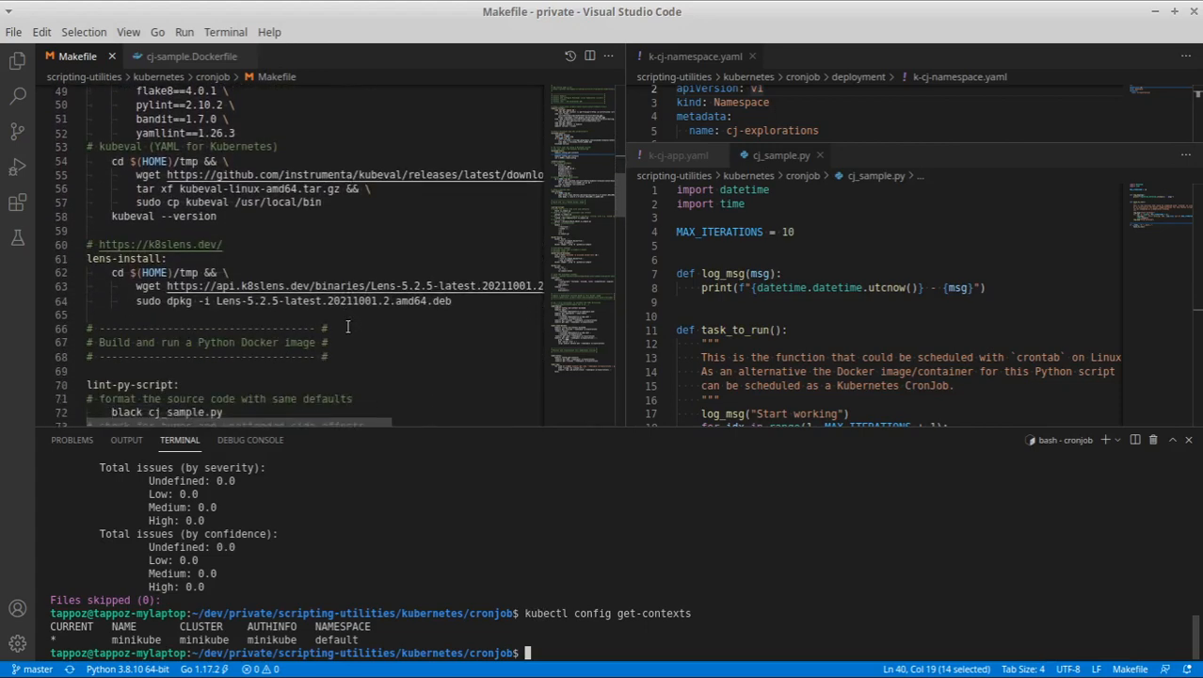
{"action": "scroll", "scroll_direction": "down", "scroll_amount": 3}
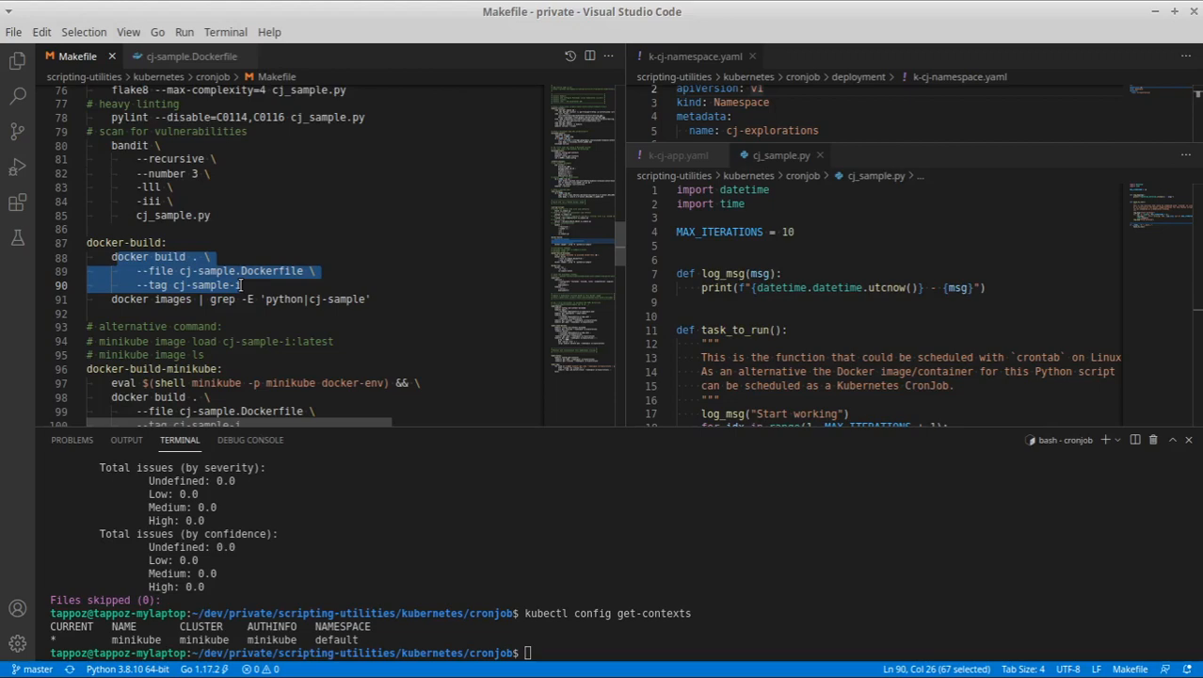
Highlight the cj-sample-1 image tag, then show k-cj-app.yaml beside the Makefile
{"action": "scroll", "scroll_direction": "down", "scroll_amount": 3}
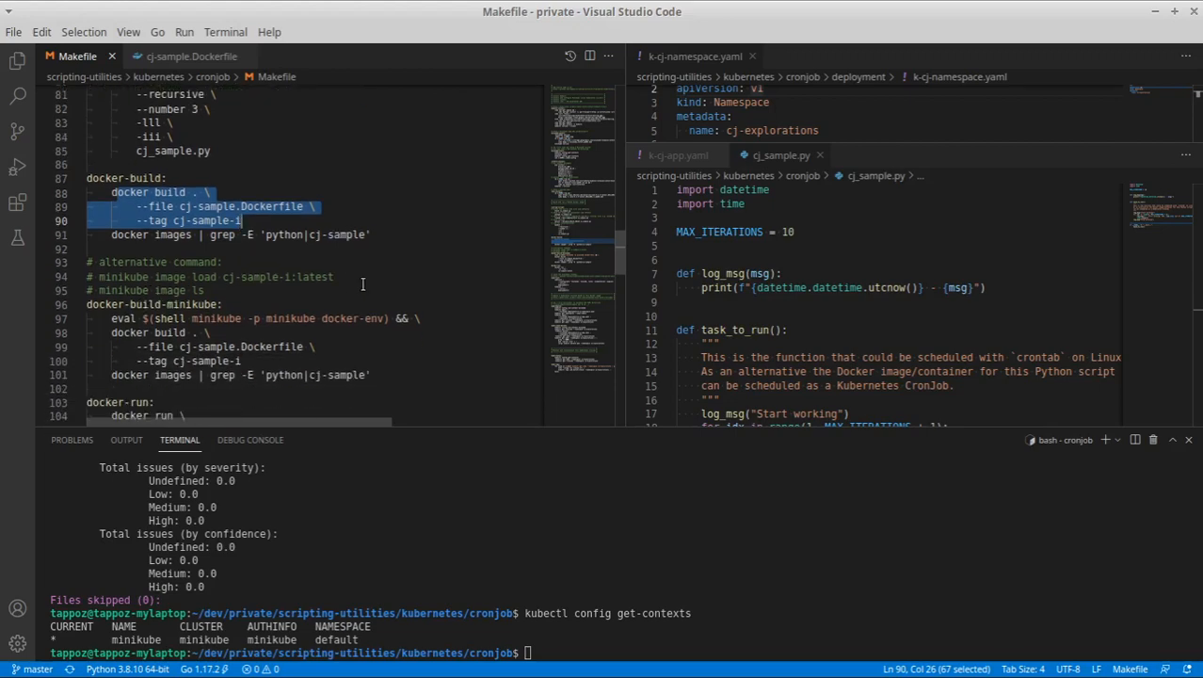
{"action": "scroll", "scroll_direction": "down", "scroll_amount": 3}
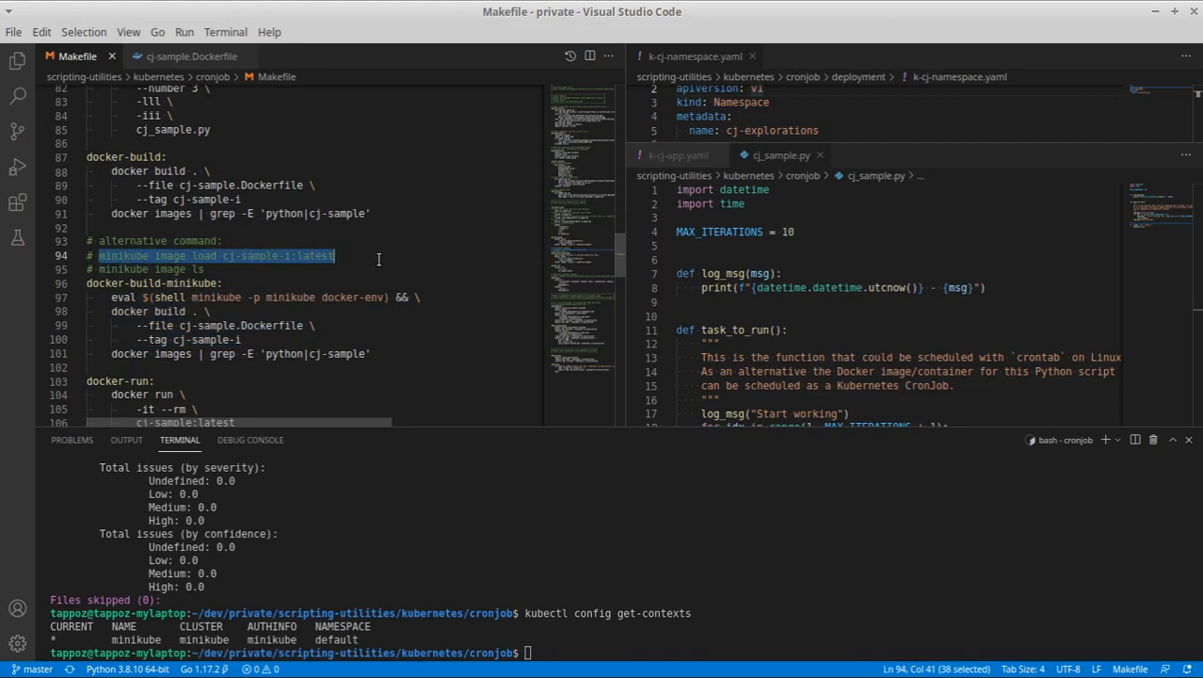
{"action": "left_click", "coordinate": [160, 200]}
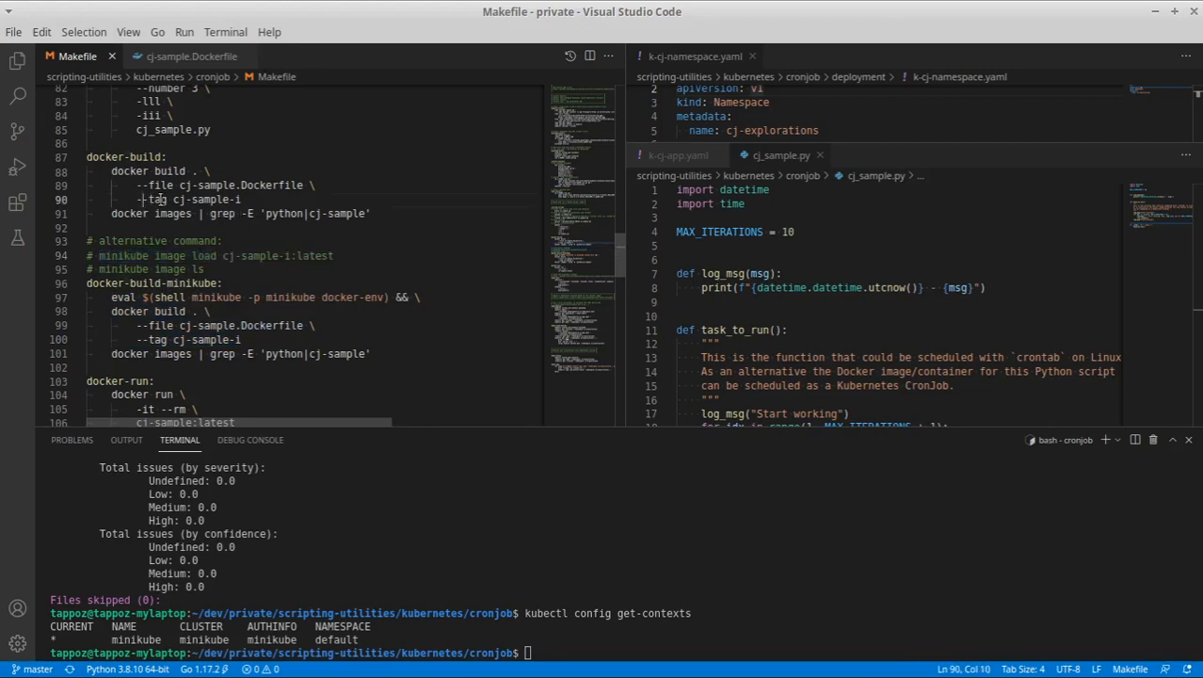
{"action": "left_click_drag", "start_coordinate": [140, 199], "coordinate": [241, 200]}
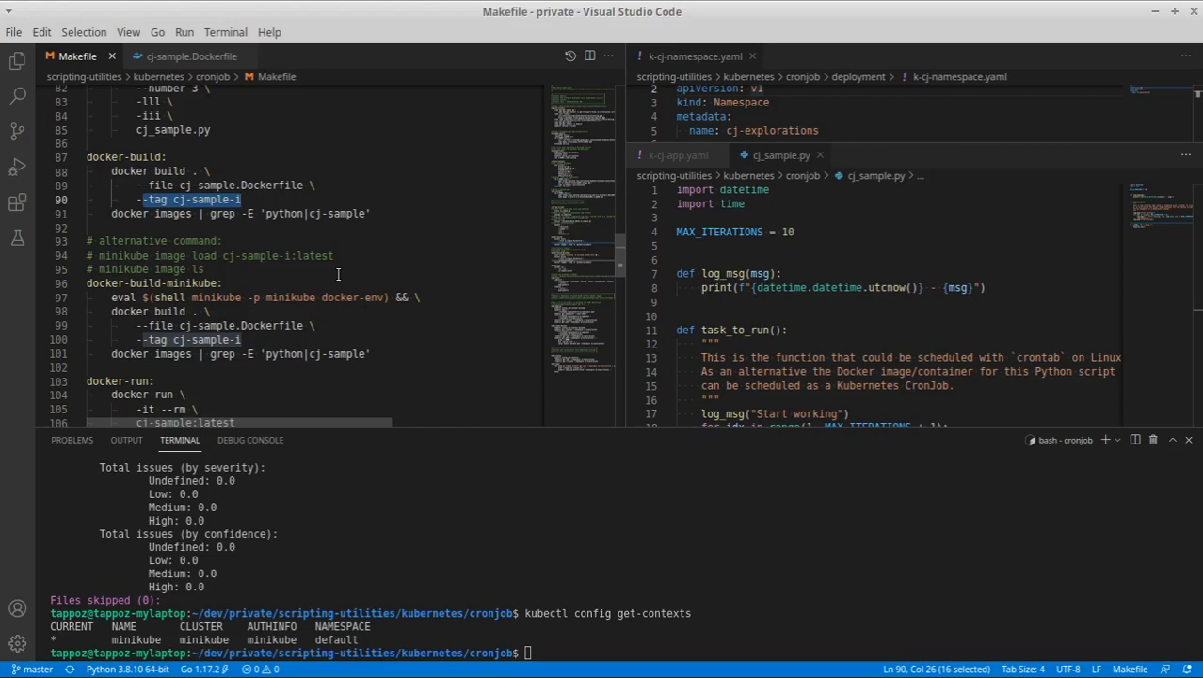
{"action": "mouse_move", "coordinate": [478, 197]}
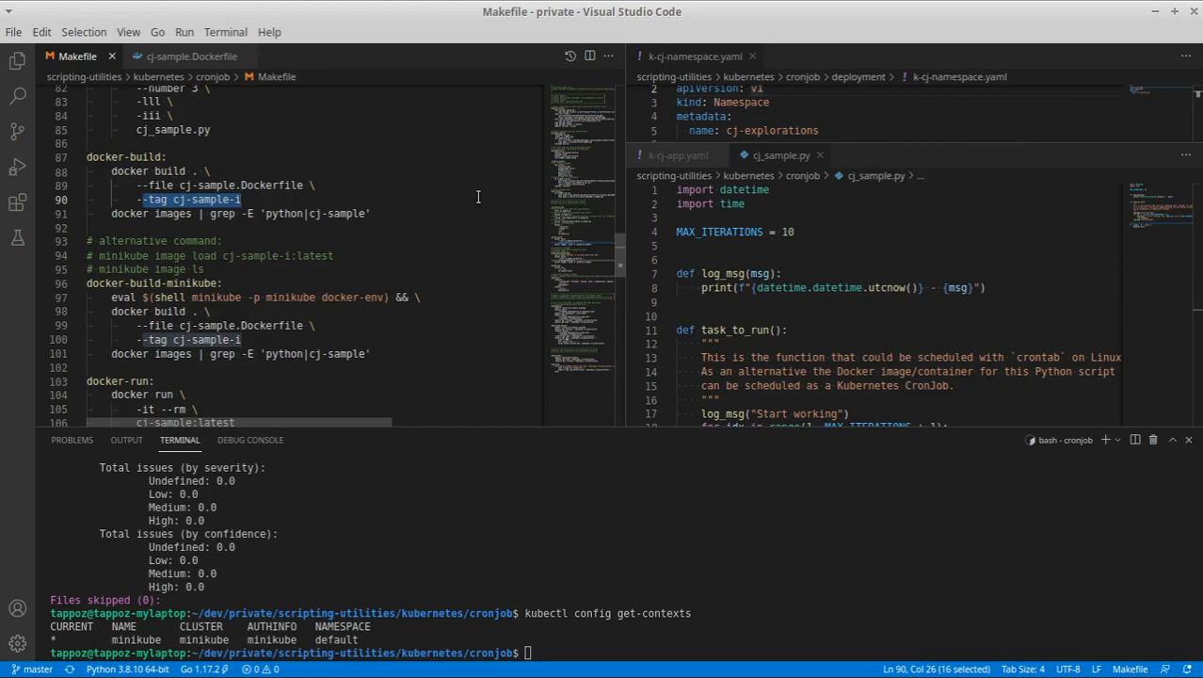
{"action": "left_click", "coordinate": [674, 154]}
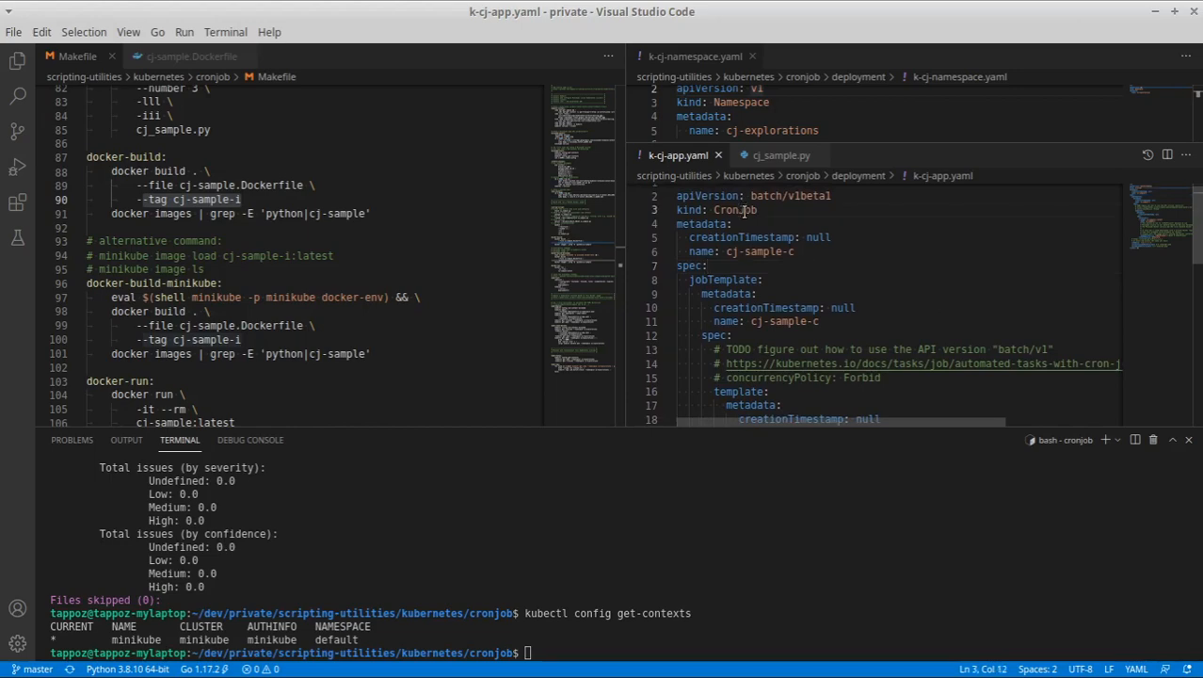
{"action": "scroll", "scroll_direction": "down", "scroll_amount": 3}
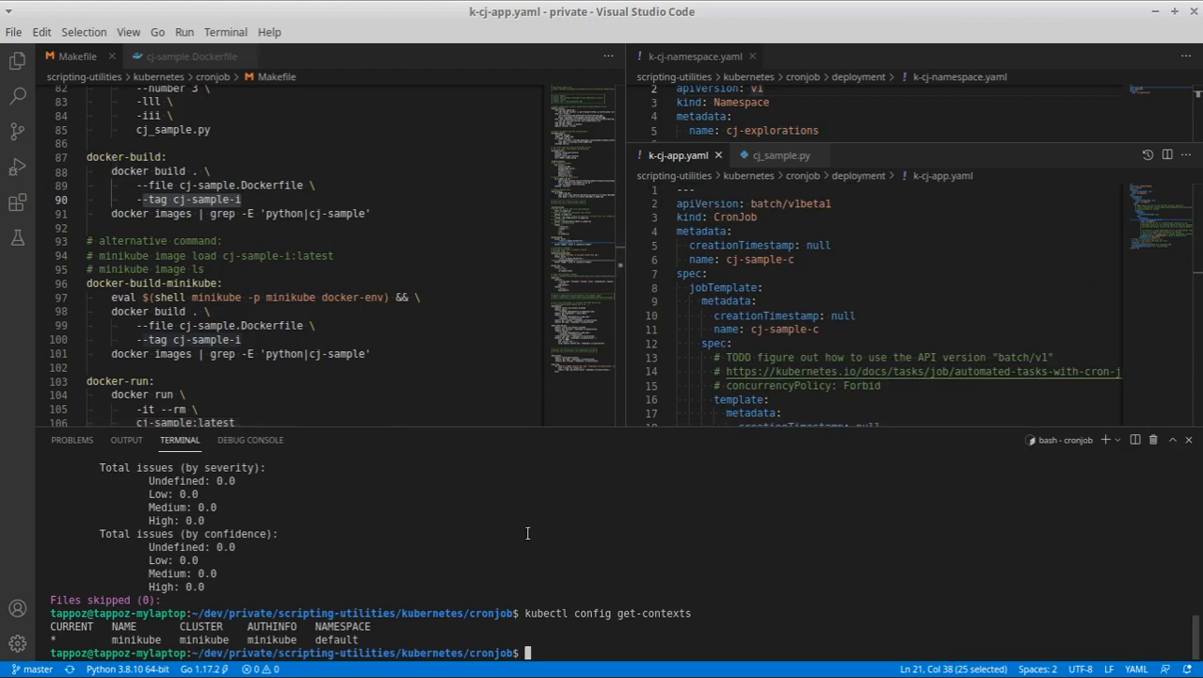
Run make docker-build to build the cj-sample-1:latest image
{"action": "type", "text": "make"}
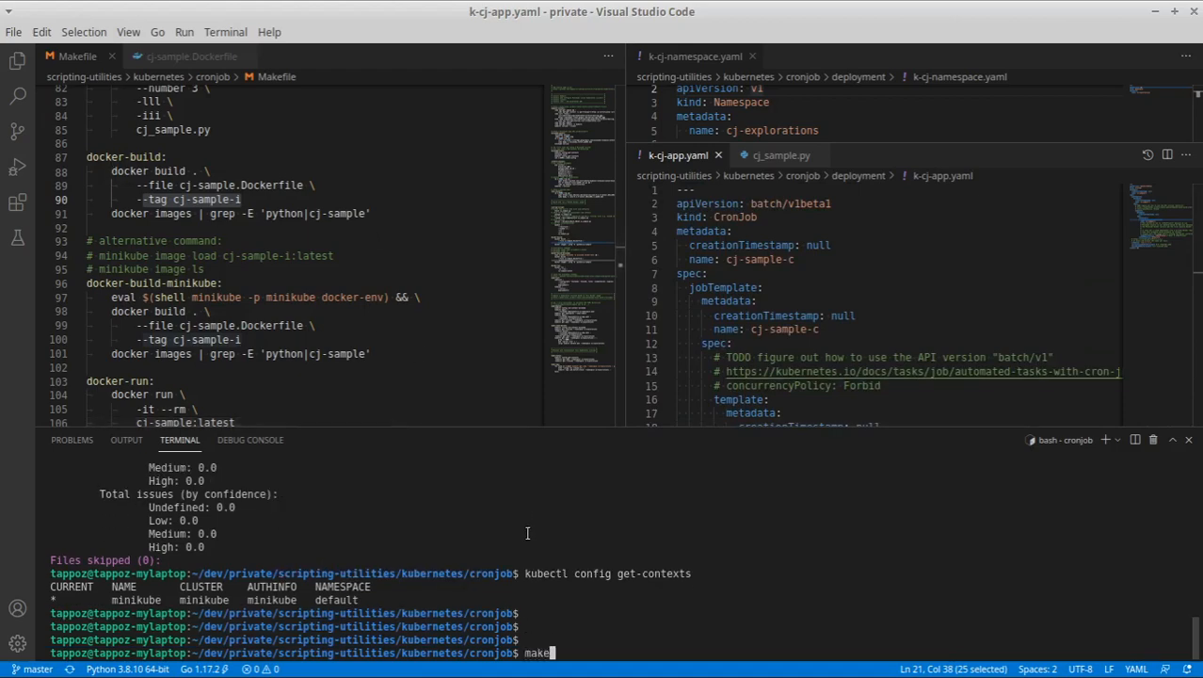
{"action": "type", "text": "docker-"}
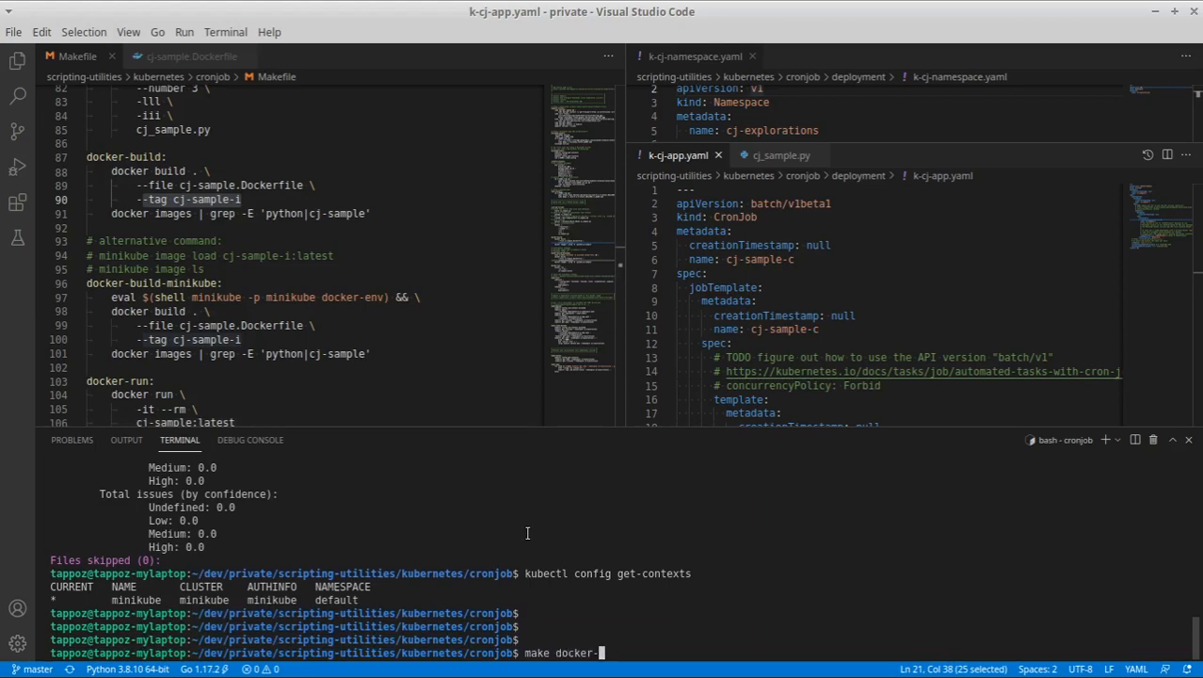
{"action": "type", "text": "build"}
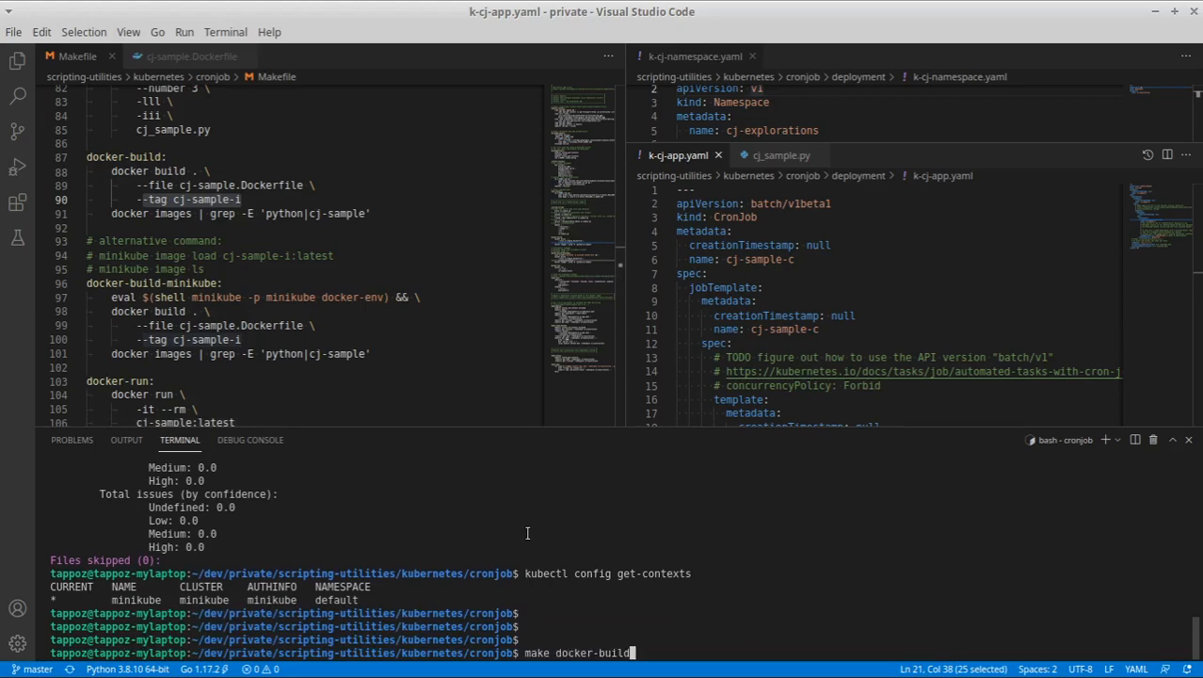
{"action": "key", "text": "Return"}
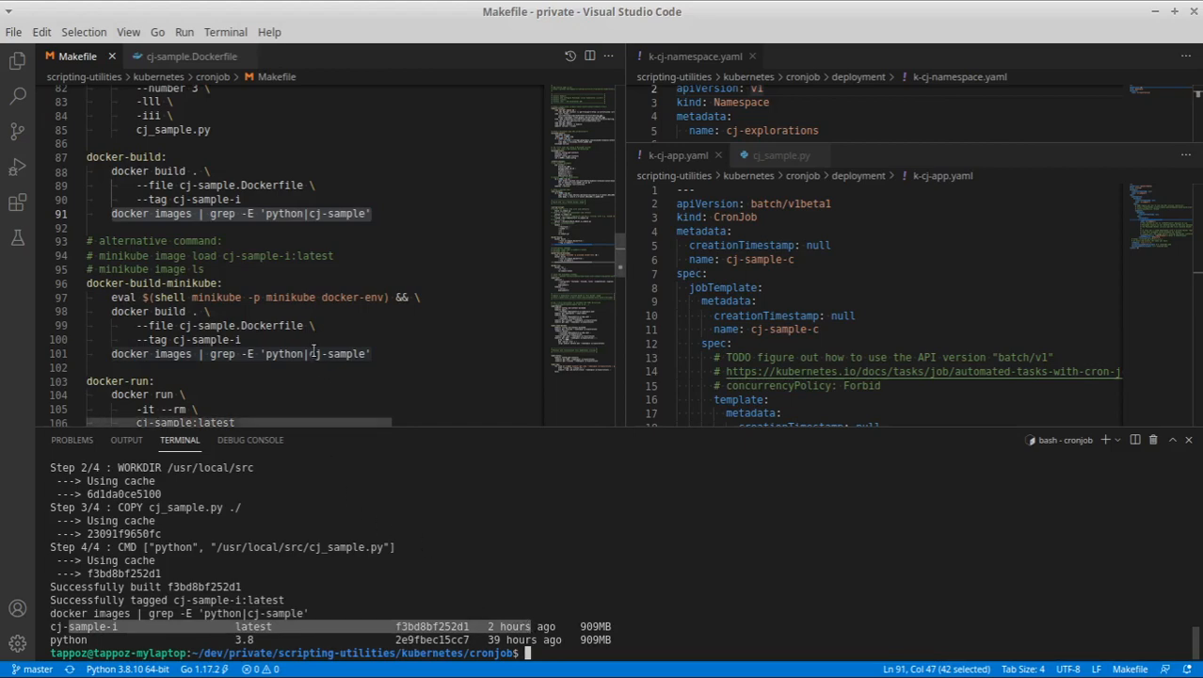
Run minikube image ls | grep cj-sample, confirming cj-sample-1:latest is listed
{"action": "left_click", "coordinate": [151, 267]}
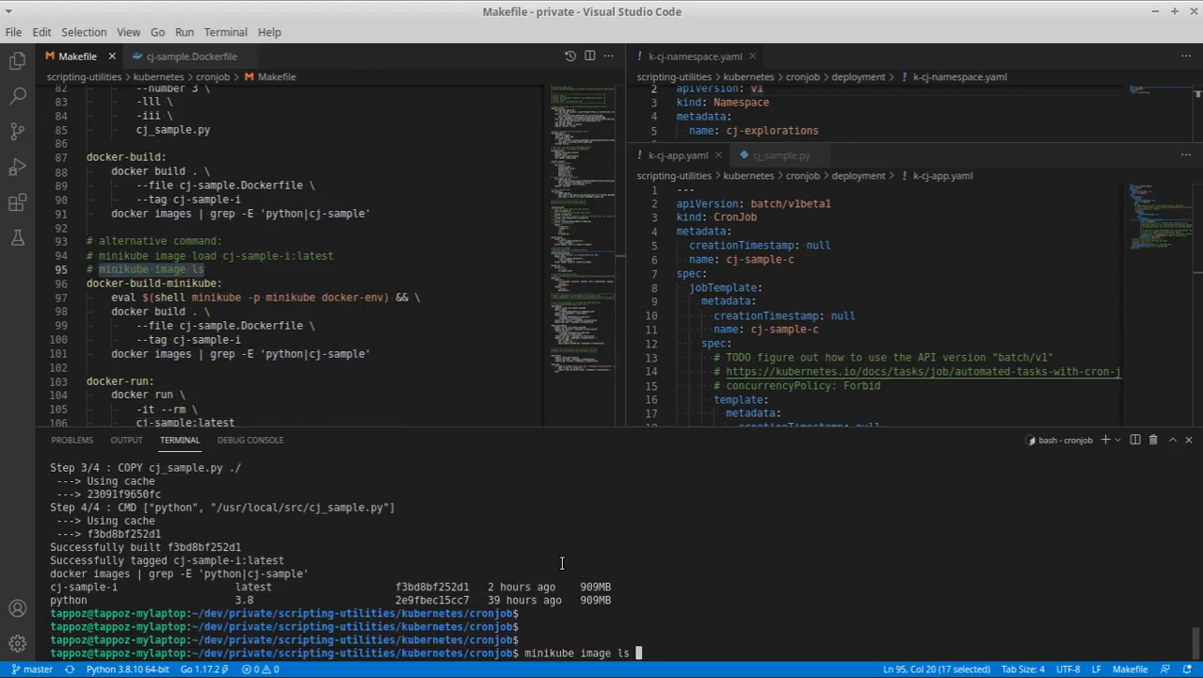
{"action": "type", "text": "| grep cj-sample"}
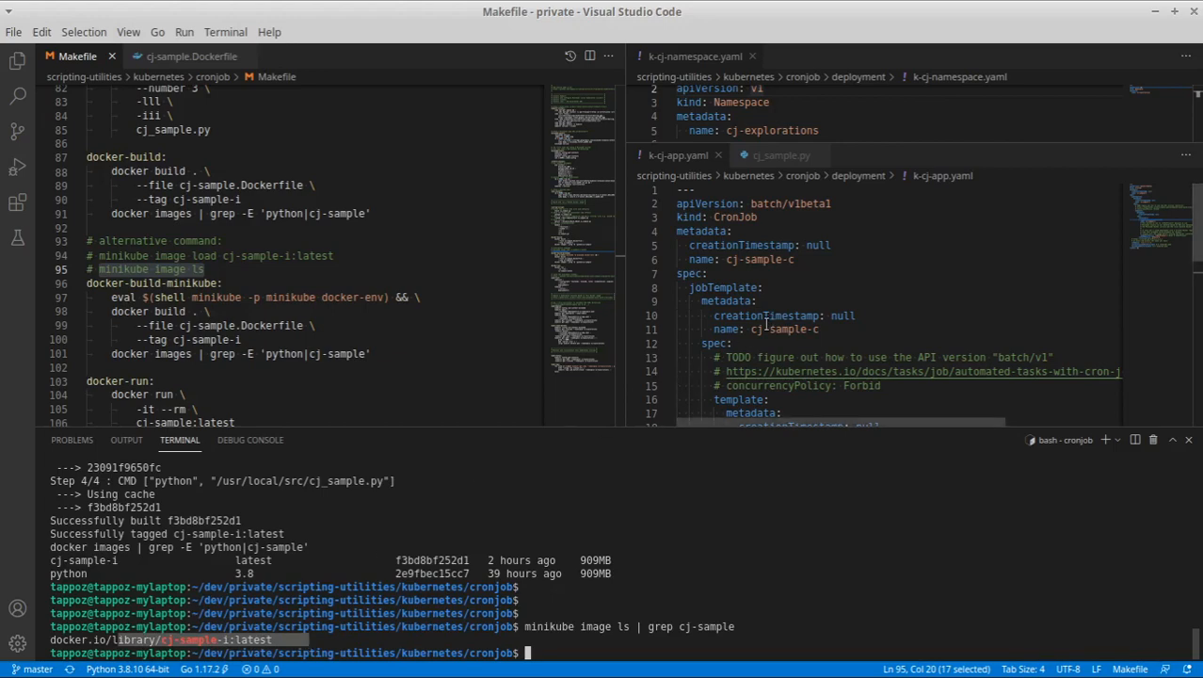
{"action": "scroll", "scroll_direction": "down", "scroll_amount": 3}
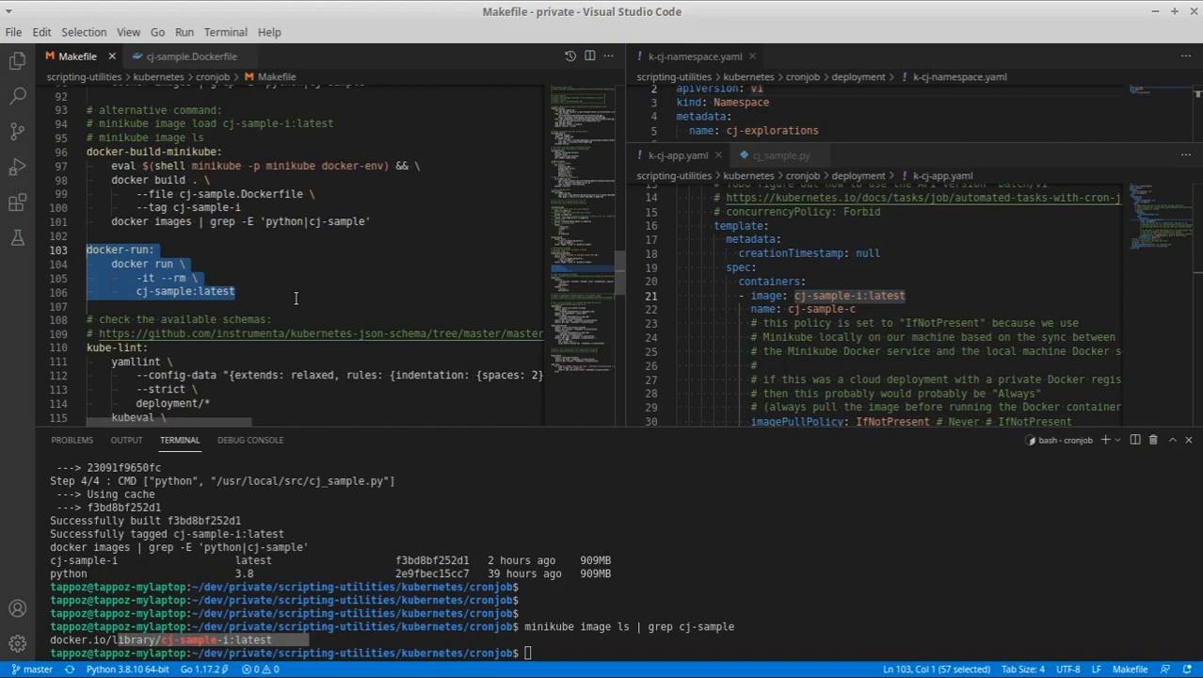
{"action": "scroll", "scroll_direction": "down", "scroll_amount": 3}
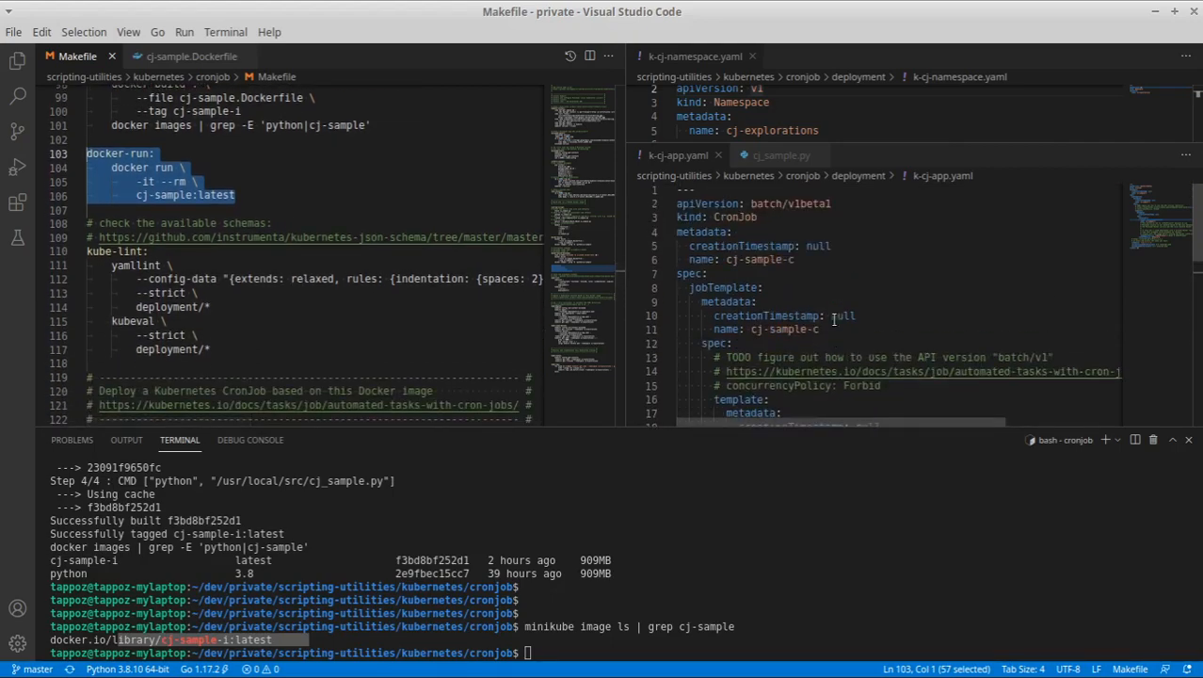
{"action": "double_click", "coordinate": [738, 216]}
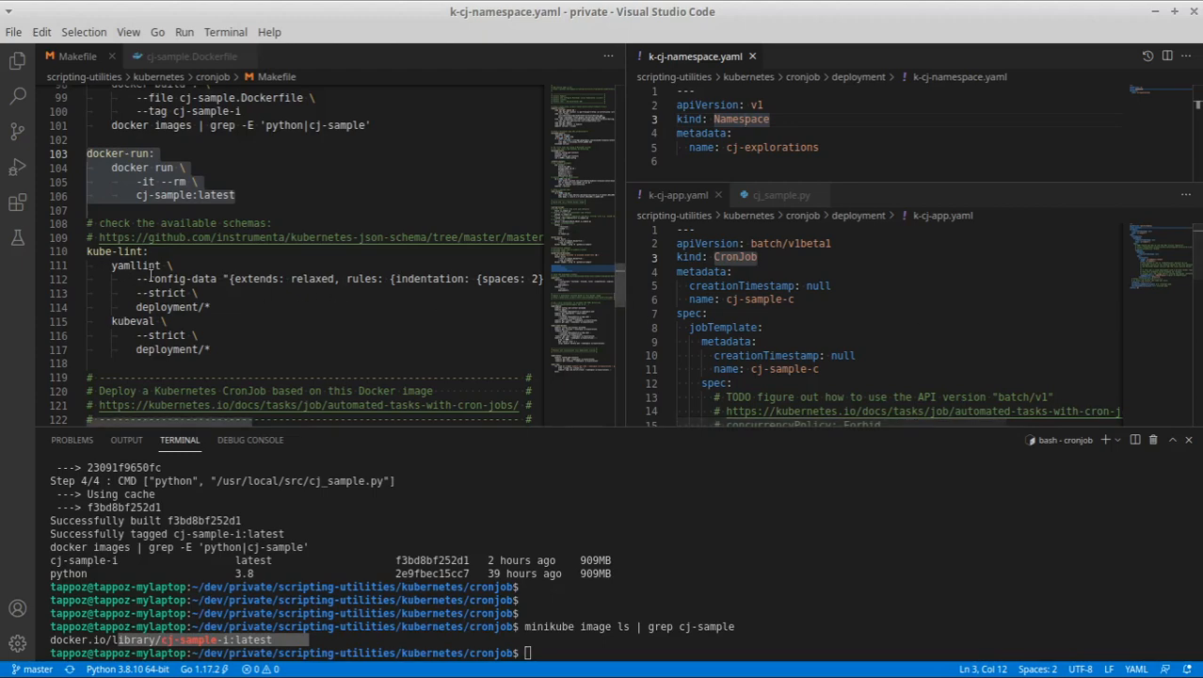
{"action": "left_click", "coordinate": [134, 264]}
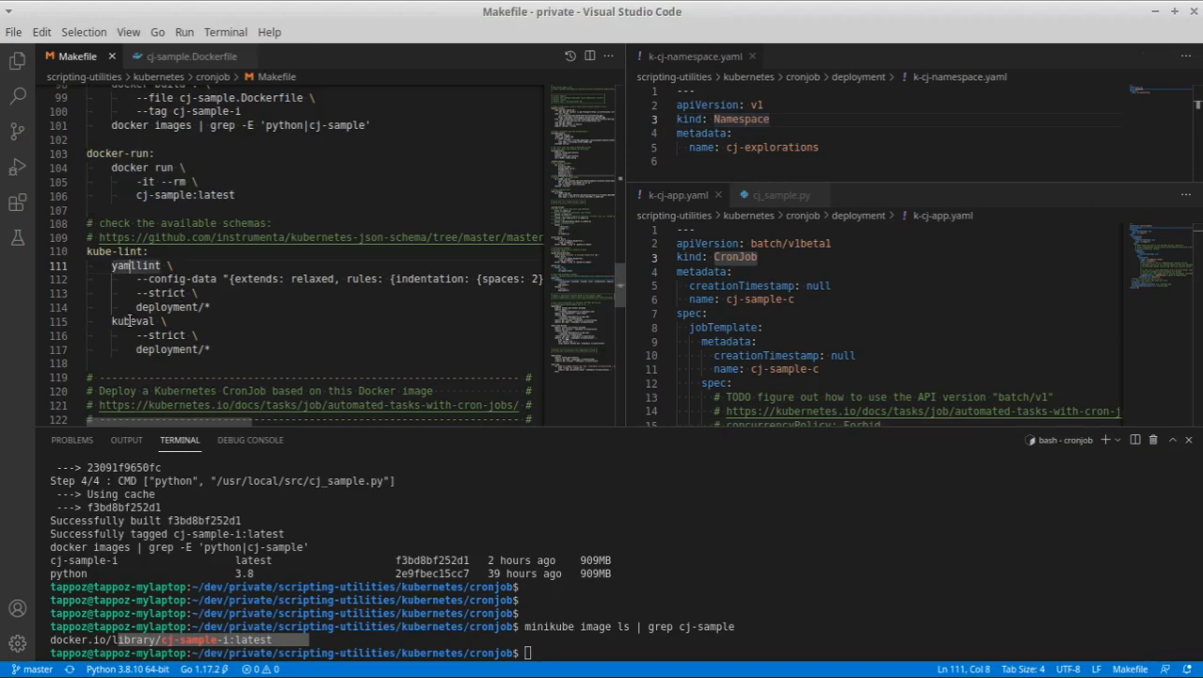
{"action": "double_click", "coordinate": [131, 320]}
{"action": "type", "text": "make"}
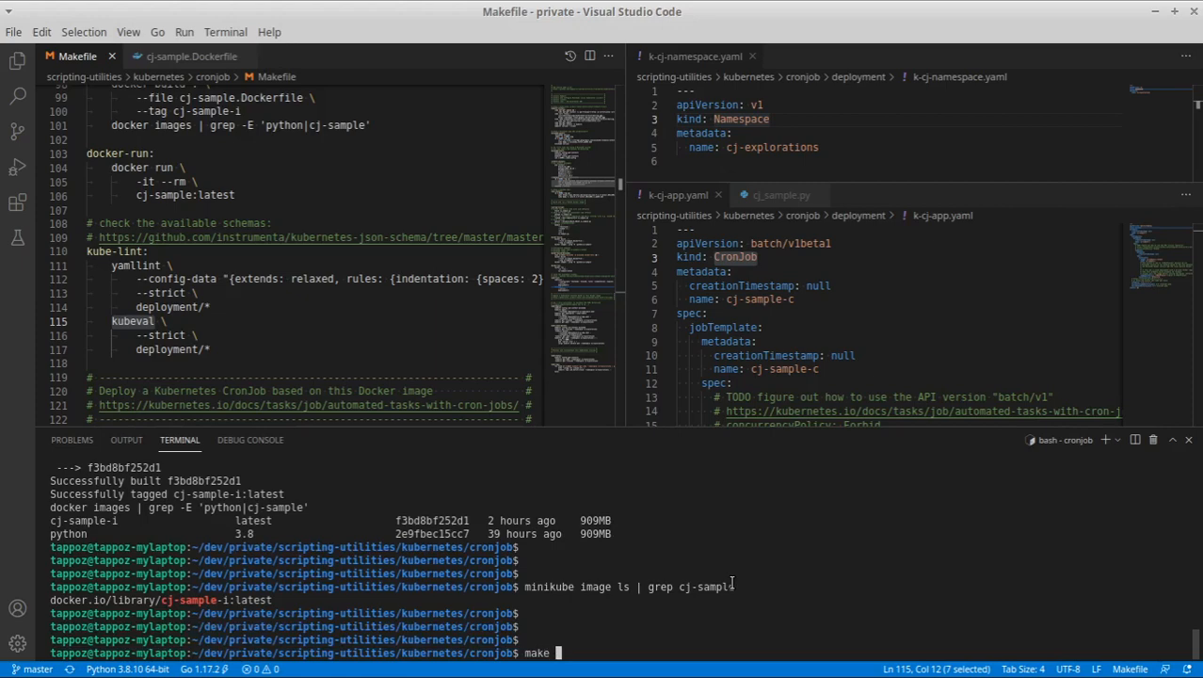
Run make kube-lint, passing both the CronJob and Namespace manifests as valid
{"action": "type", "text": "kube-"}
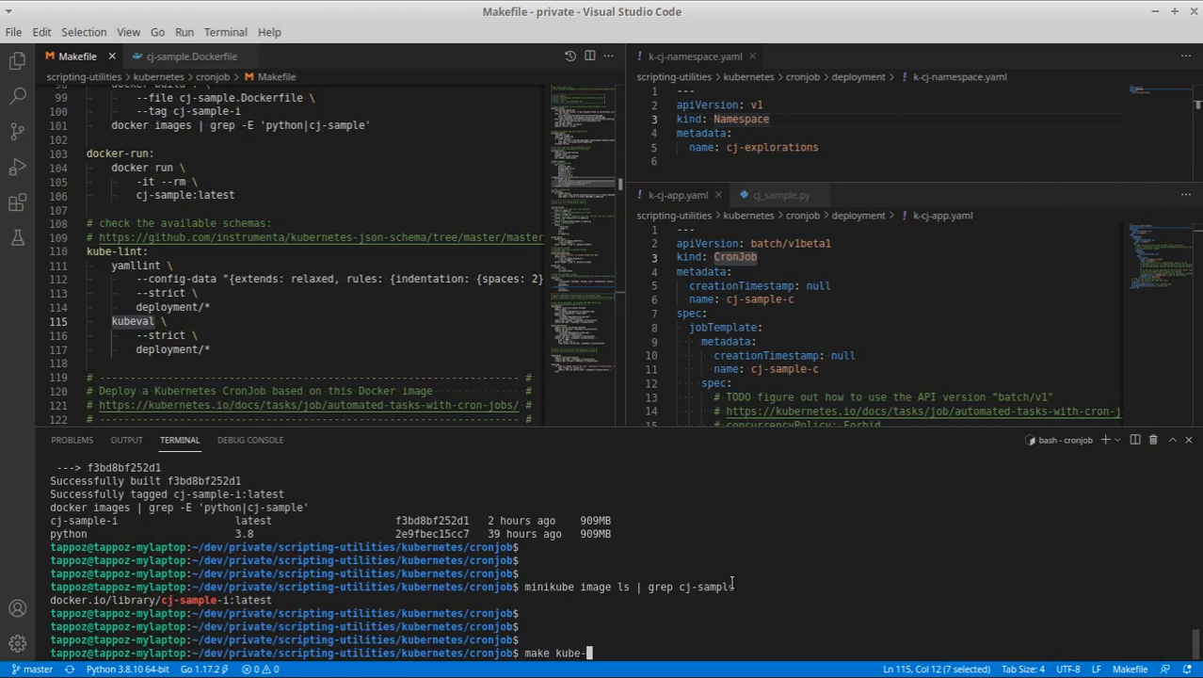
{"action": "type", "text": "lint"}
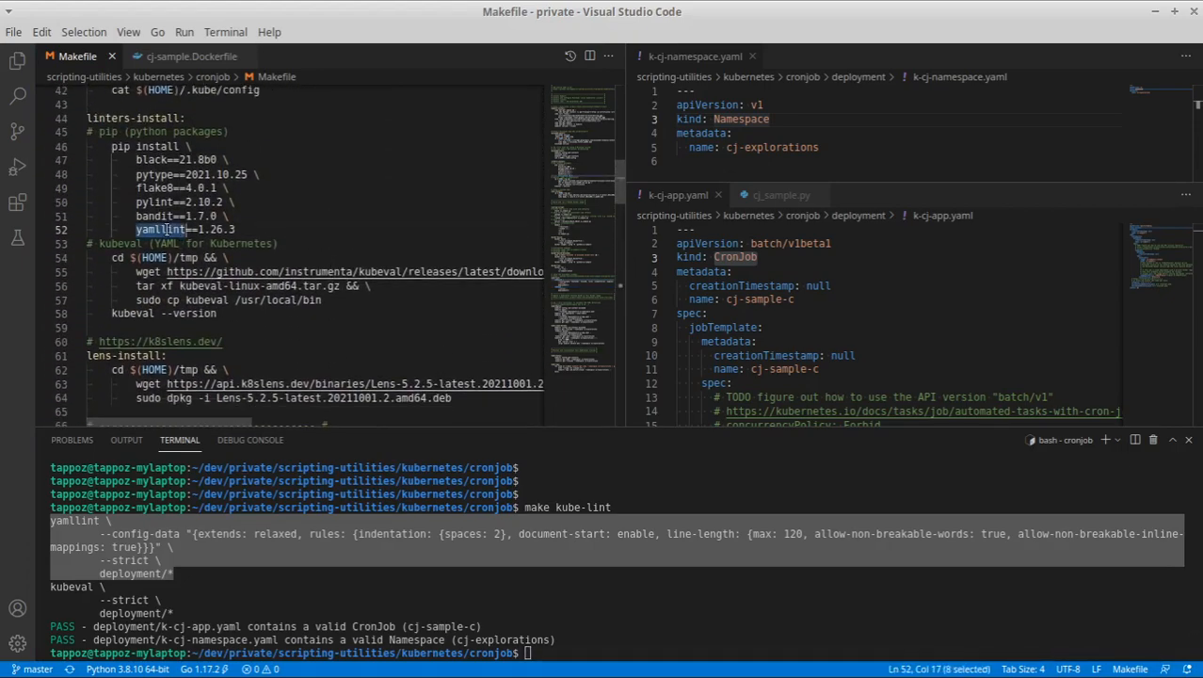
{"action": "double_click", "coordinate": [132, 312]}
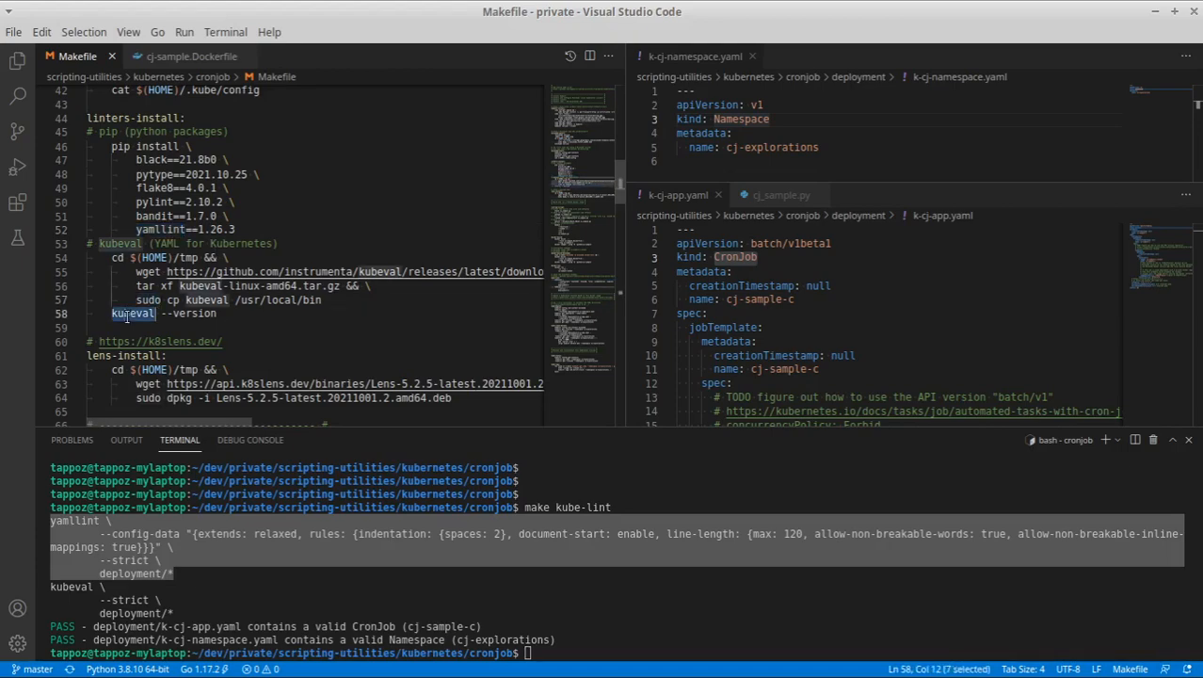
{"action": "mouse_move", "coordinate": [219, 271]}
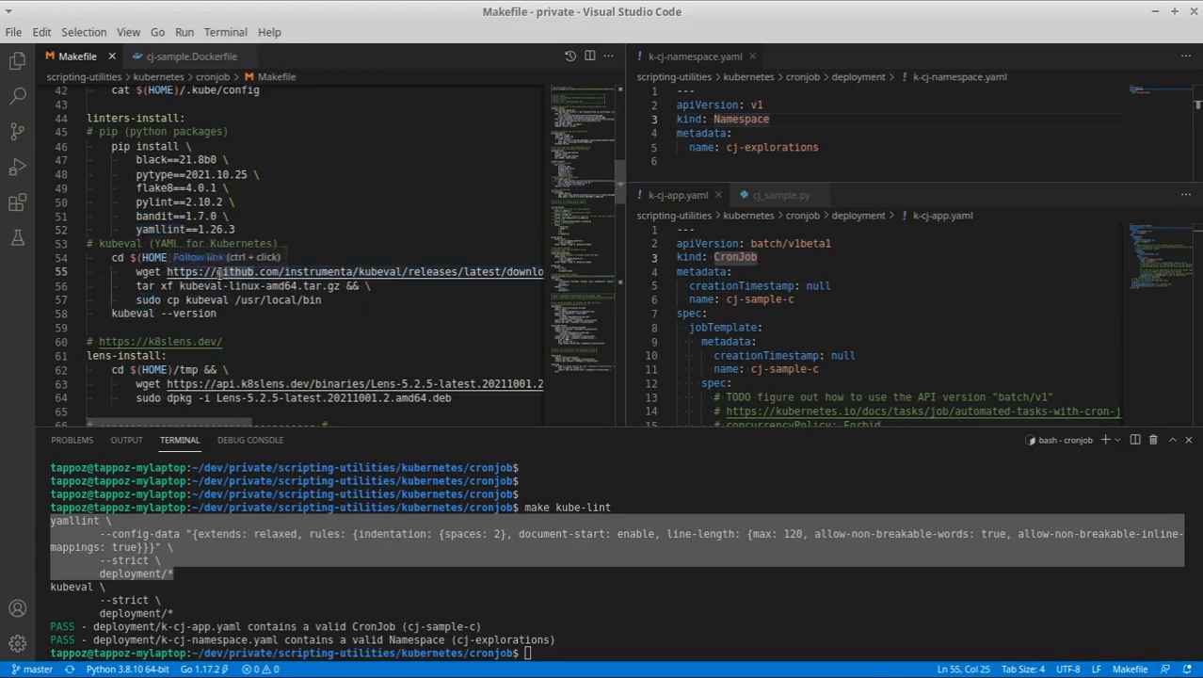
{"action": "scroll", "scroll_direction": "down", "scroll_amount": 3}
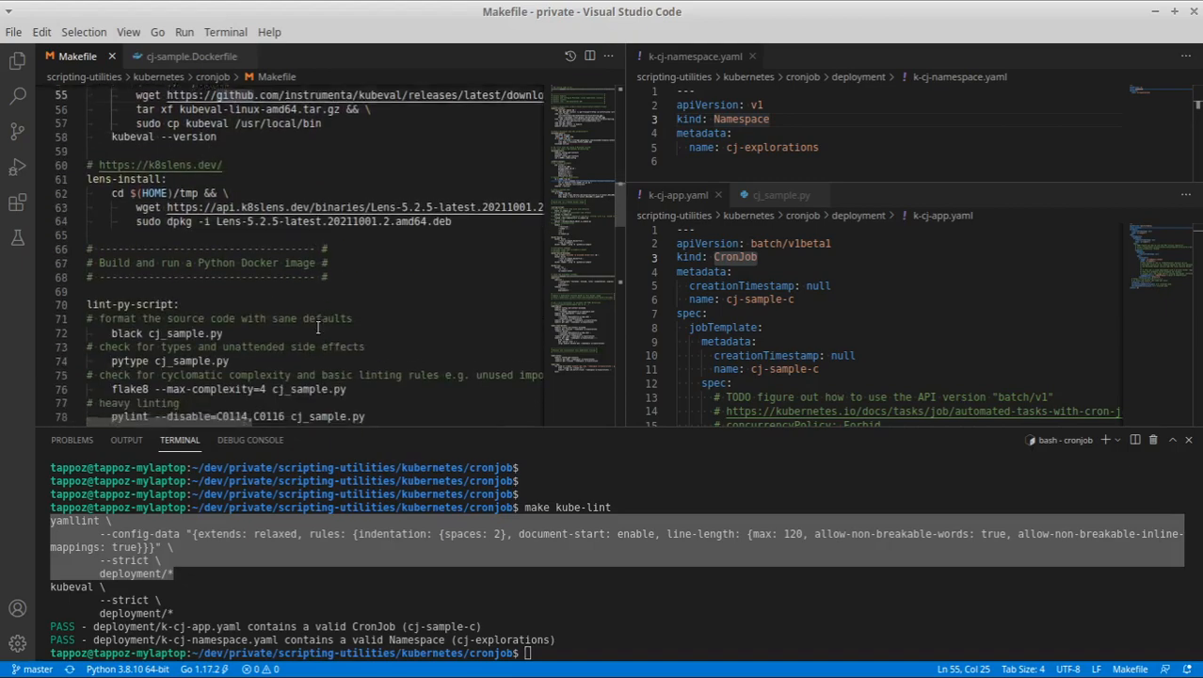
{"action": "scroll", "scroll_direction": "down", "scroll_amount": 3}
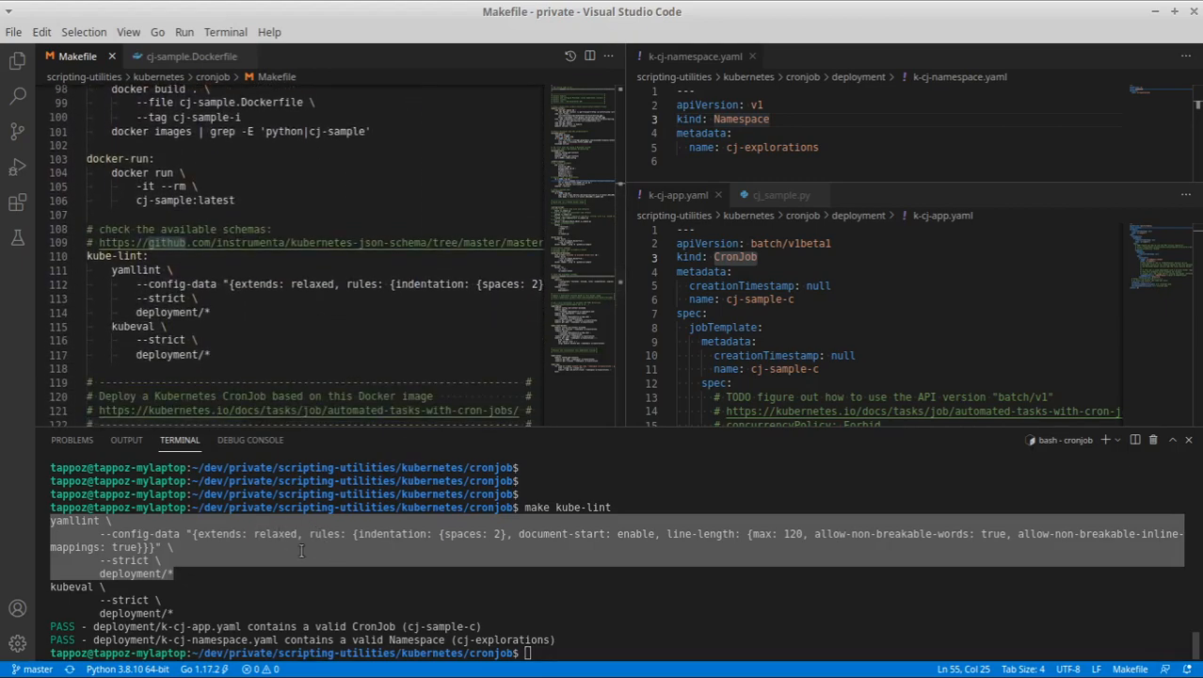
{"action": "mouse_move", "coordinate": [358, 557]}
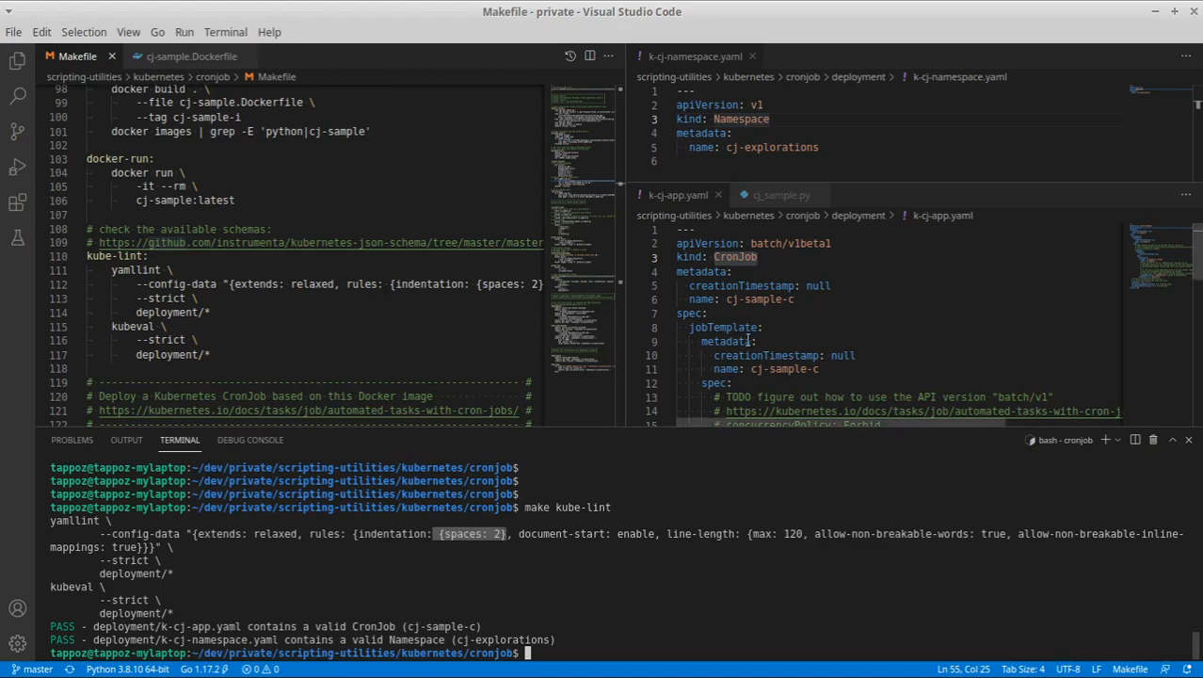
{"action": "mouse_move", "coordinate": [824, 553]}
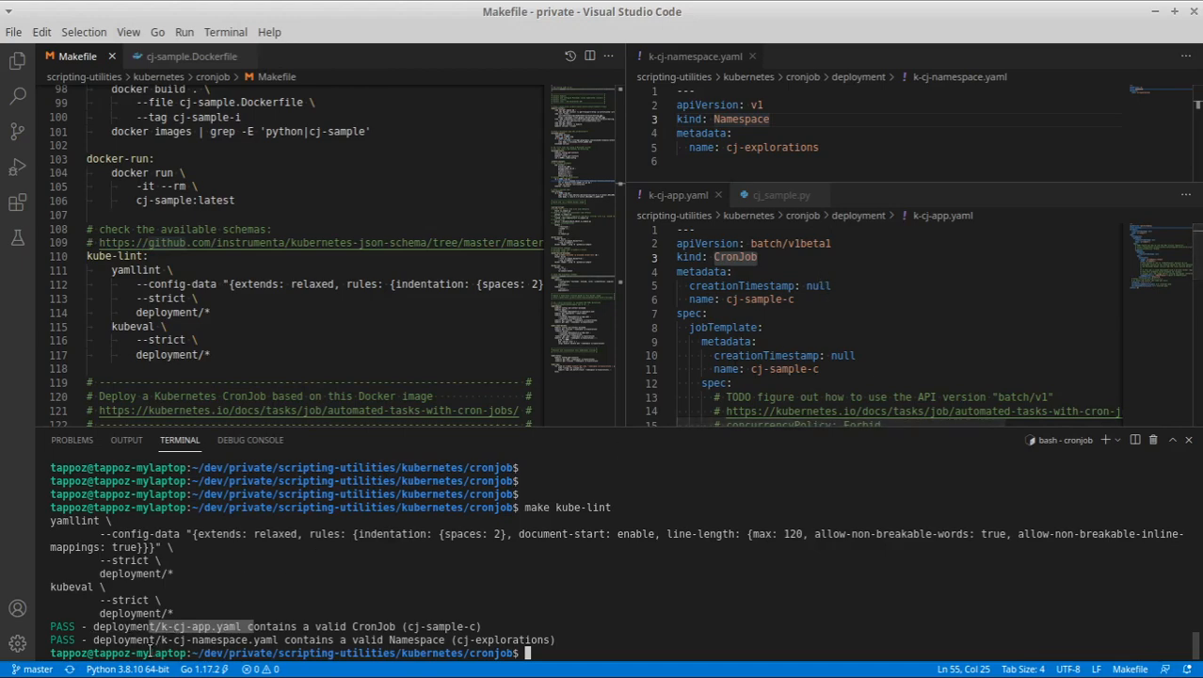
{"action": "mouse_move", "coordinate": [868, 164]}
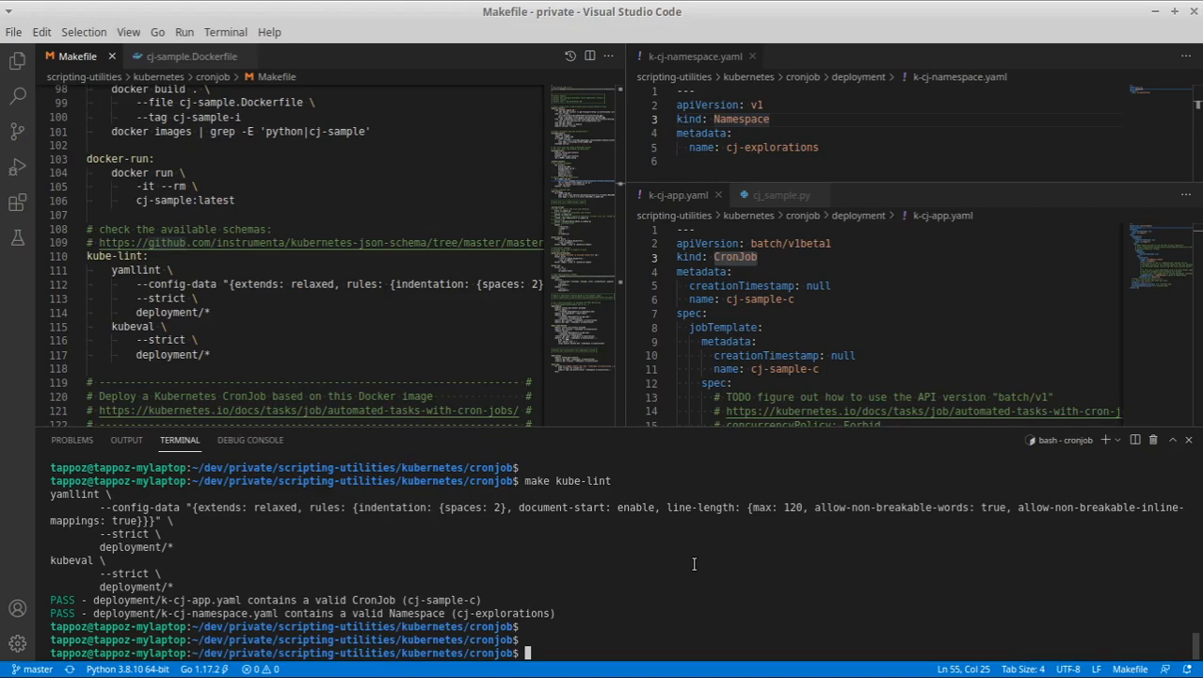
{"action": "scroll", "scroll_direction": "down", "scroll_amount": 3}
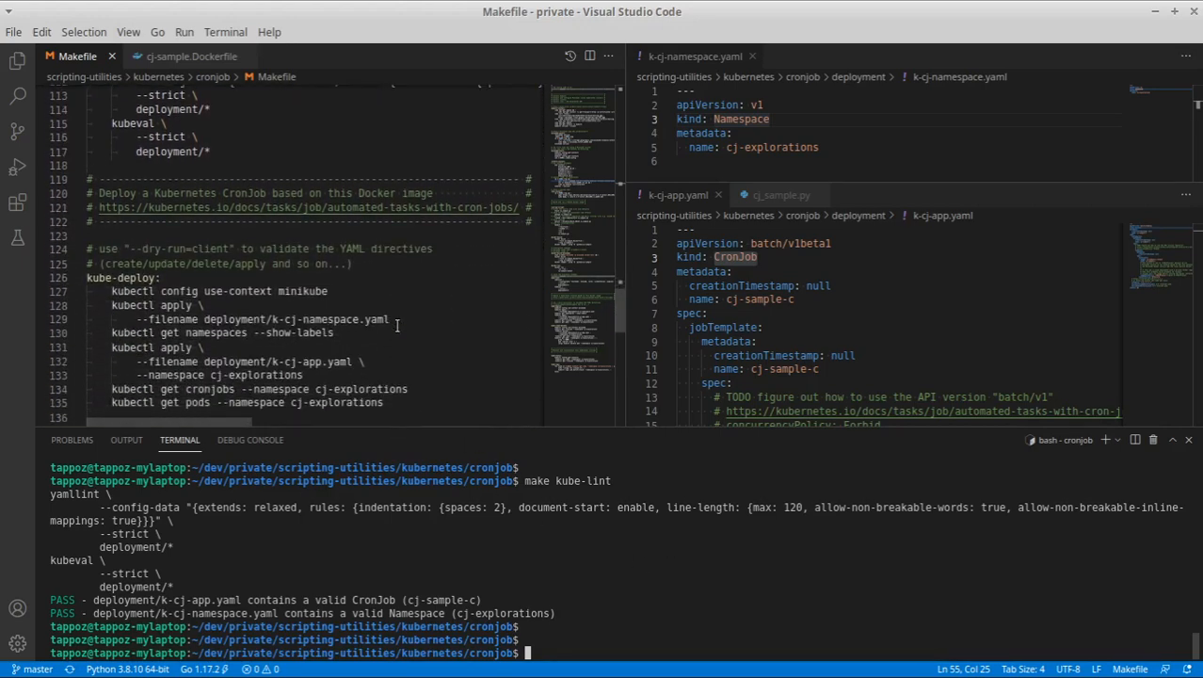
{"action": "scroll", "scroll_direction": "down", "scroll_amount": 3}
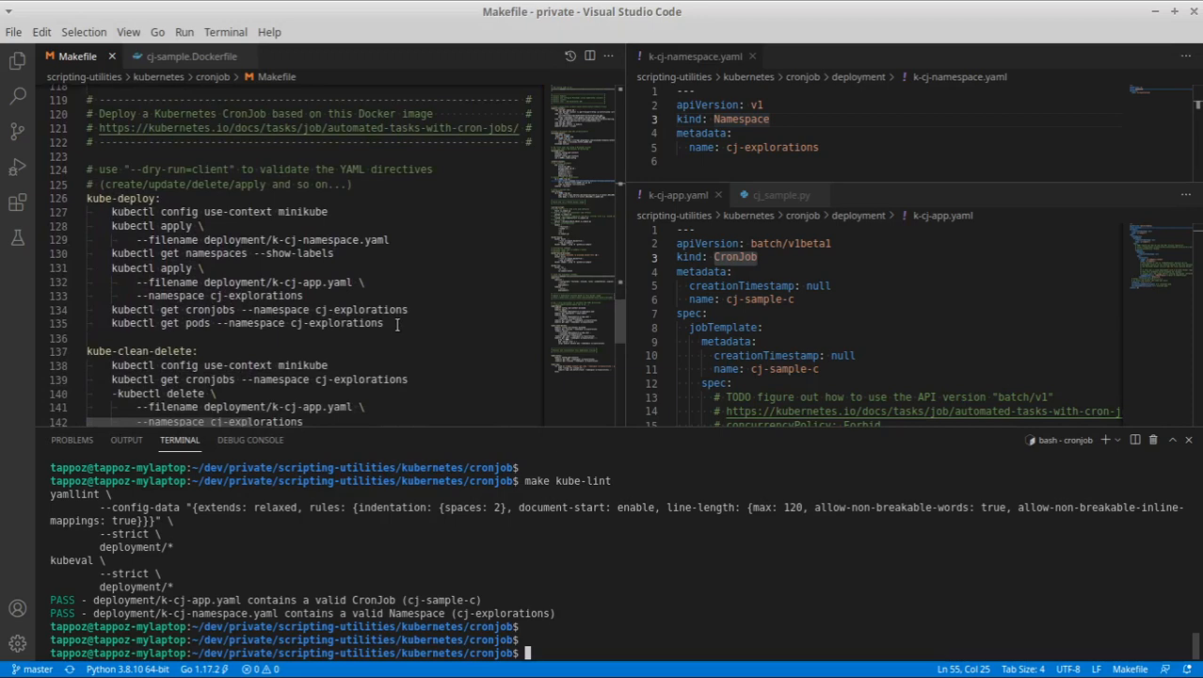
{"action": "double_click", "coordinate": [154, 226]}
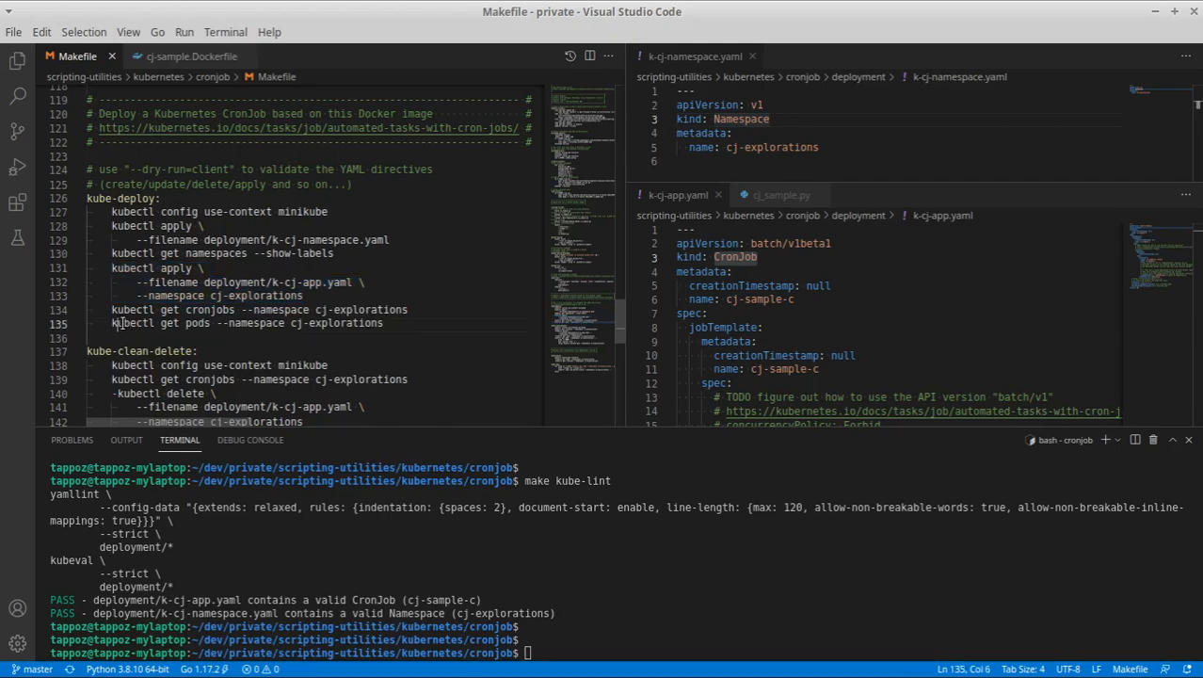
{"action": "left_click_drag", "start_coordinate": [115, 324], "coordinate": [384, 324]}
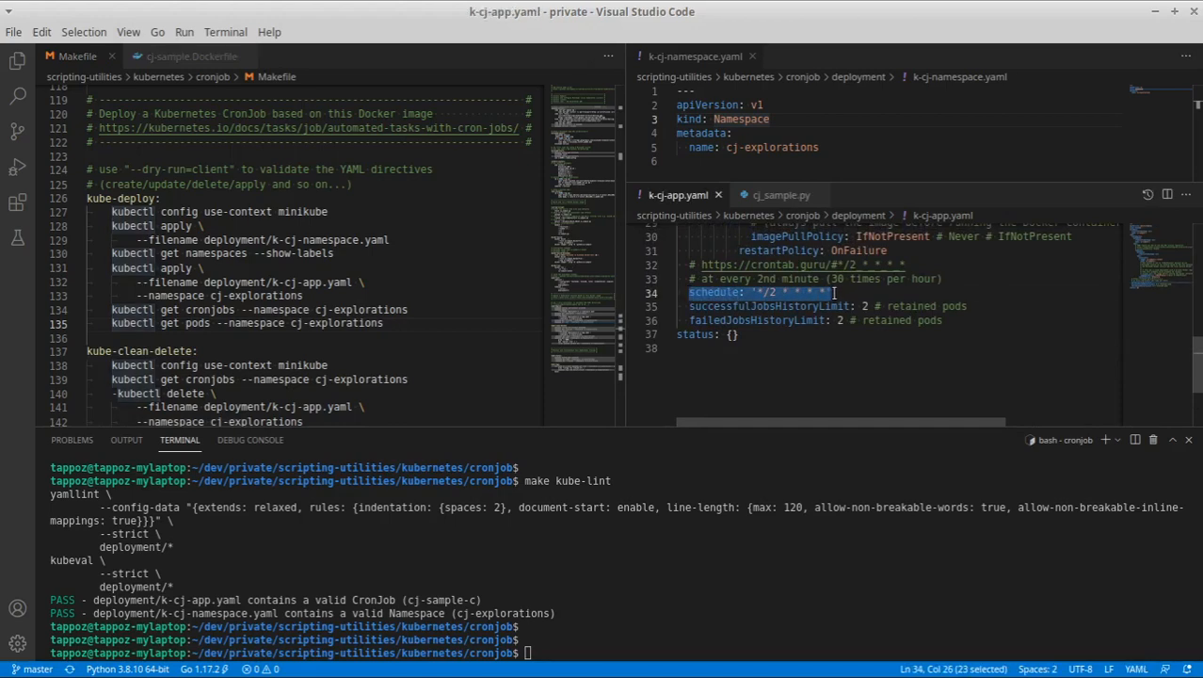
{"action": "scroll", "scroll_direction": "down", "scroll_amount": 3}
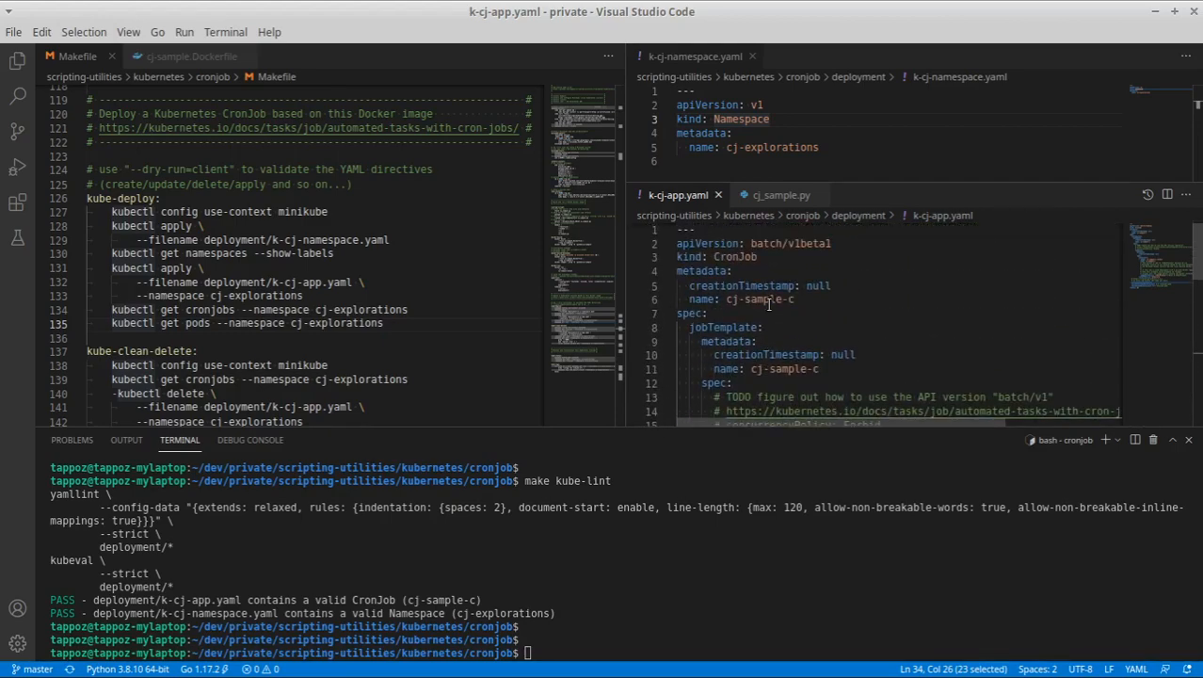
{"action": "scroll", "scroll_direction": "down", "scroll_amount": 3}
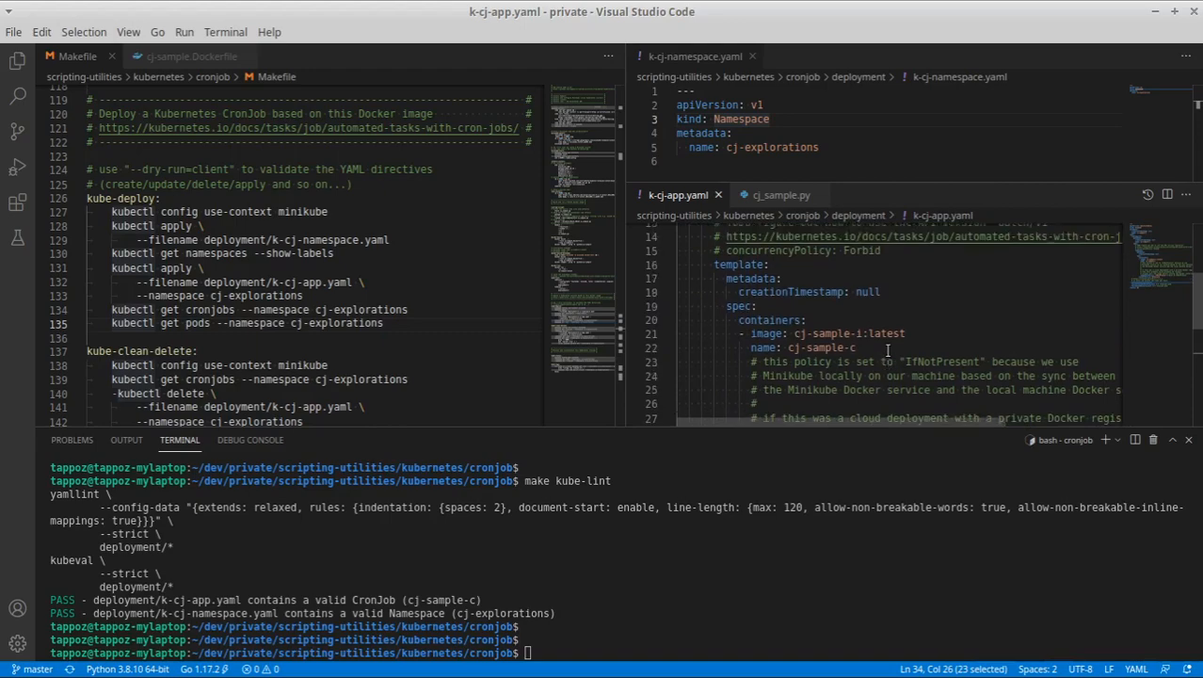
{"action": "double_click", "coordinate": [851, 334]}
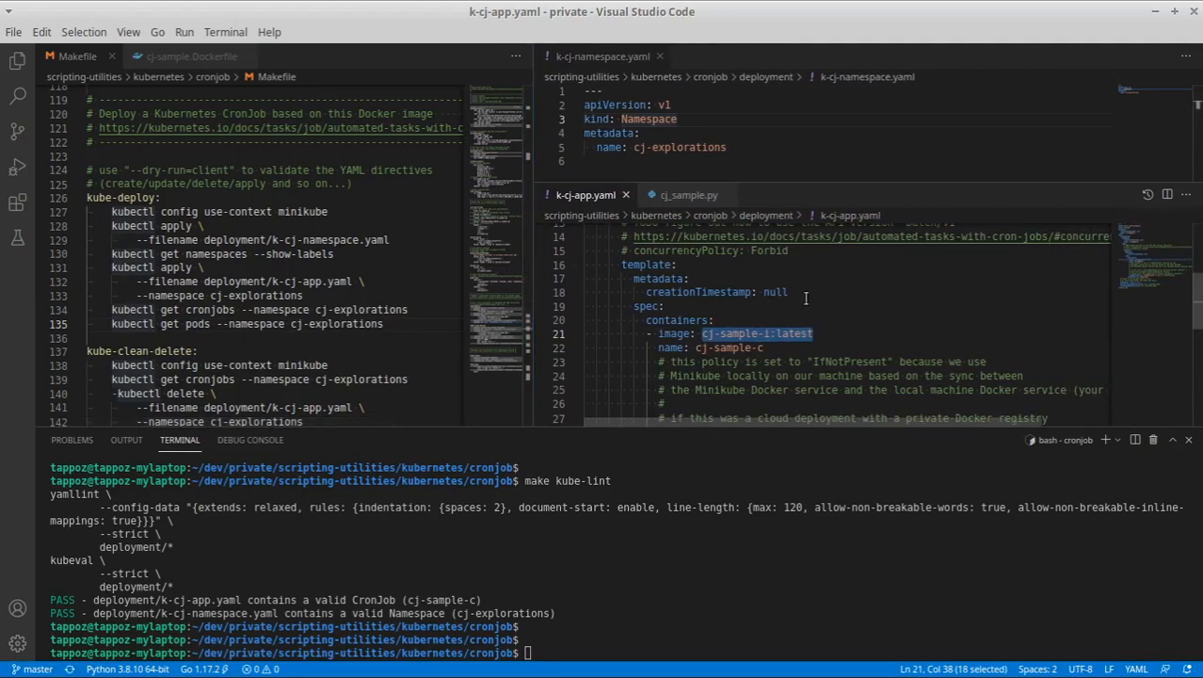
{"action": "scroll", "scroll_direction": "down", "scroll_amount": 3}
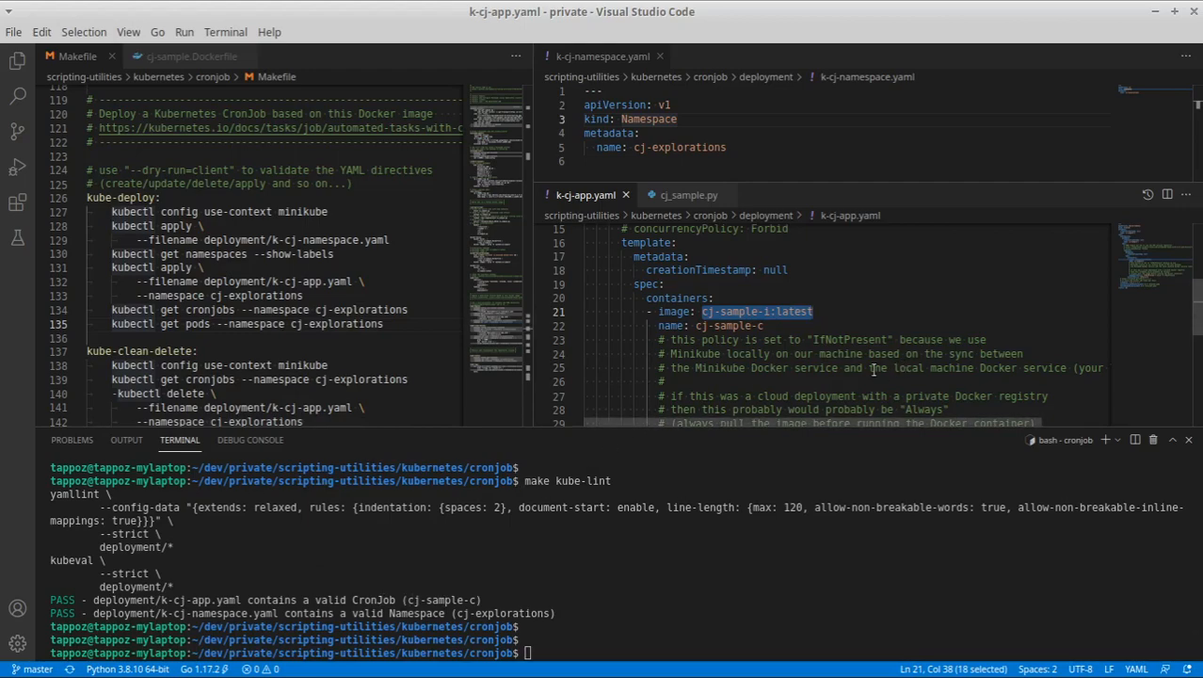
{"action": "mouse_move", "coordinate": [909, 289]}
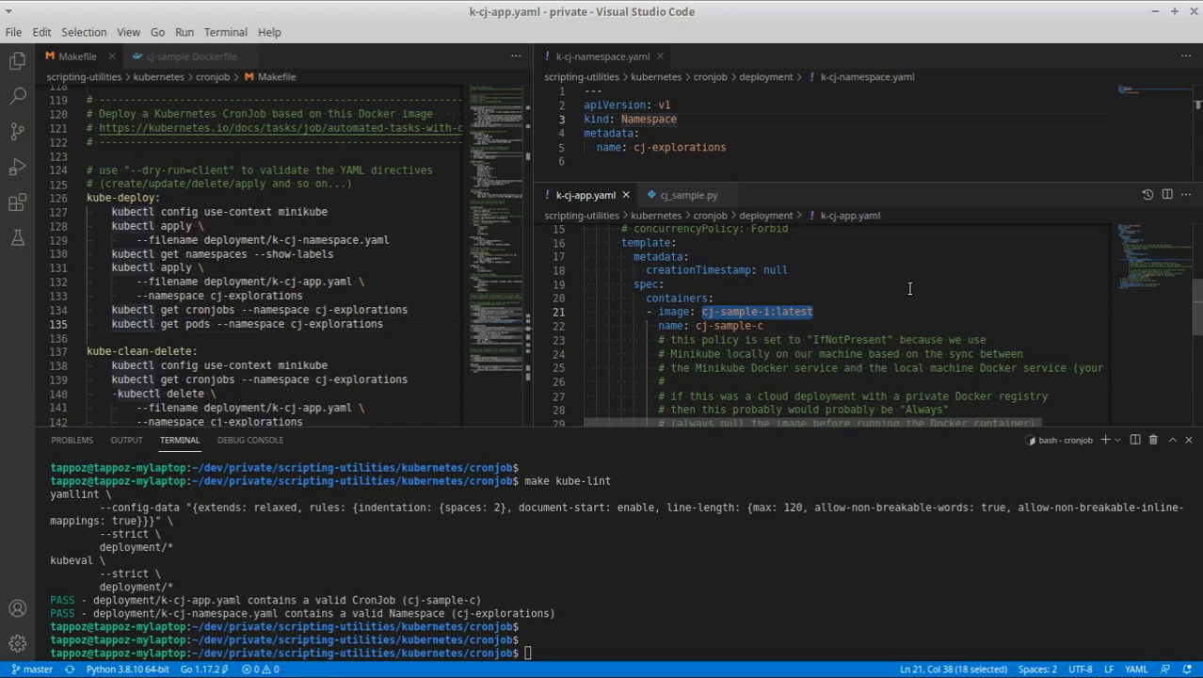
{"action": "mouse_move", "coordinate": [881, 288]}
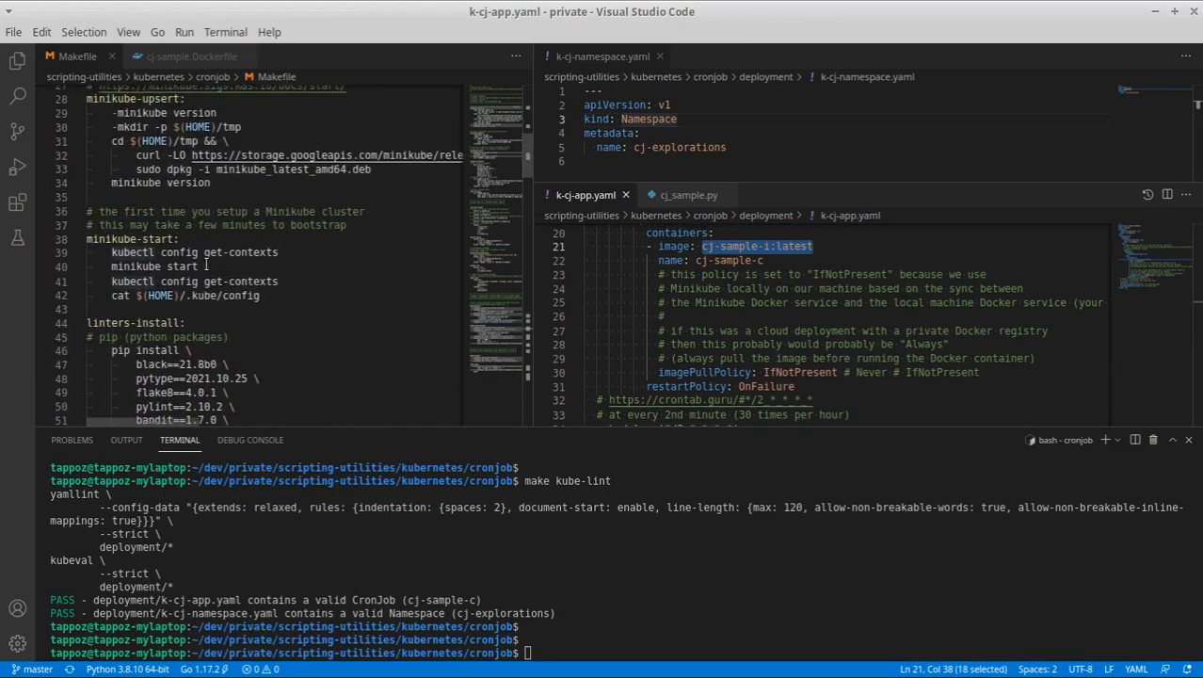
{"action": "scroll", "scroll_direction": "down", "scroll_amount": 3}
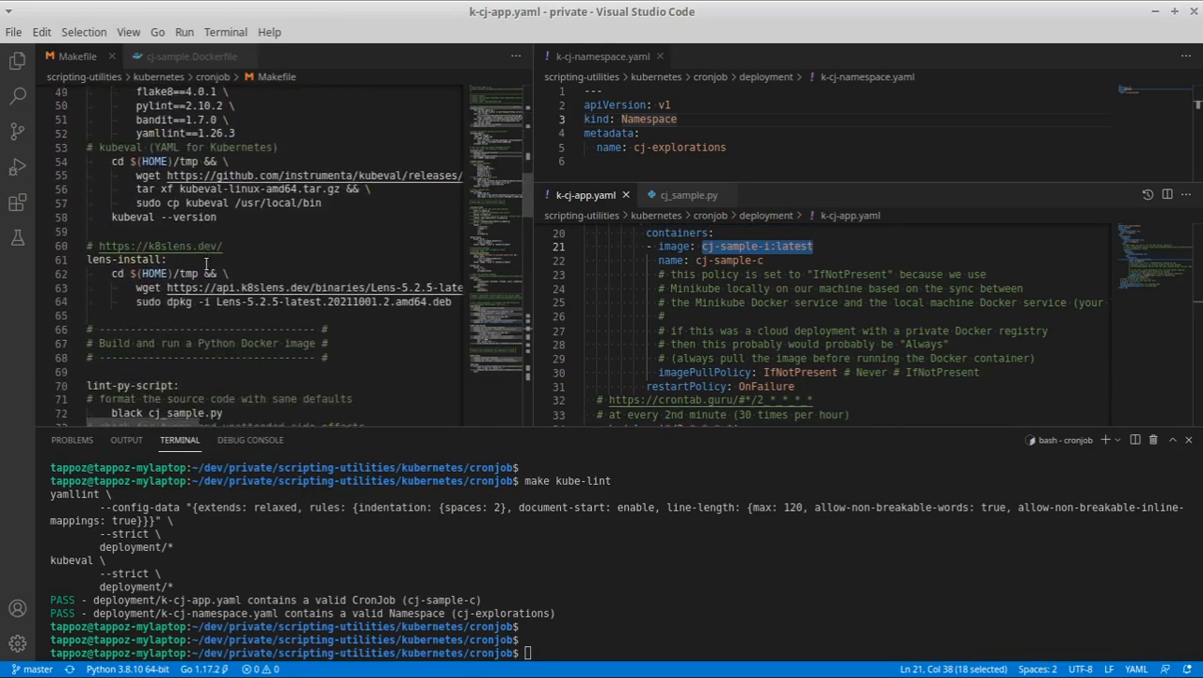
{"action": "scroll", "scroll_direction": "down", "scroll_amount": 3}
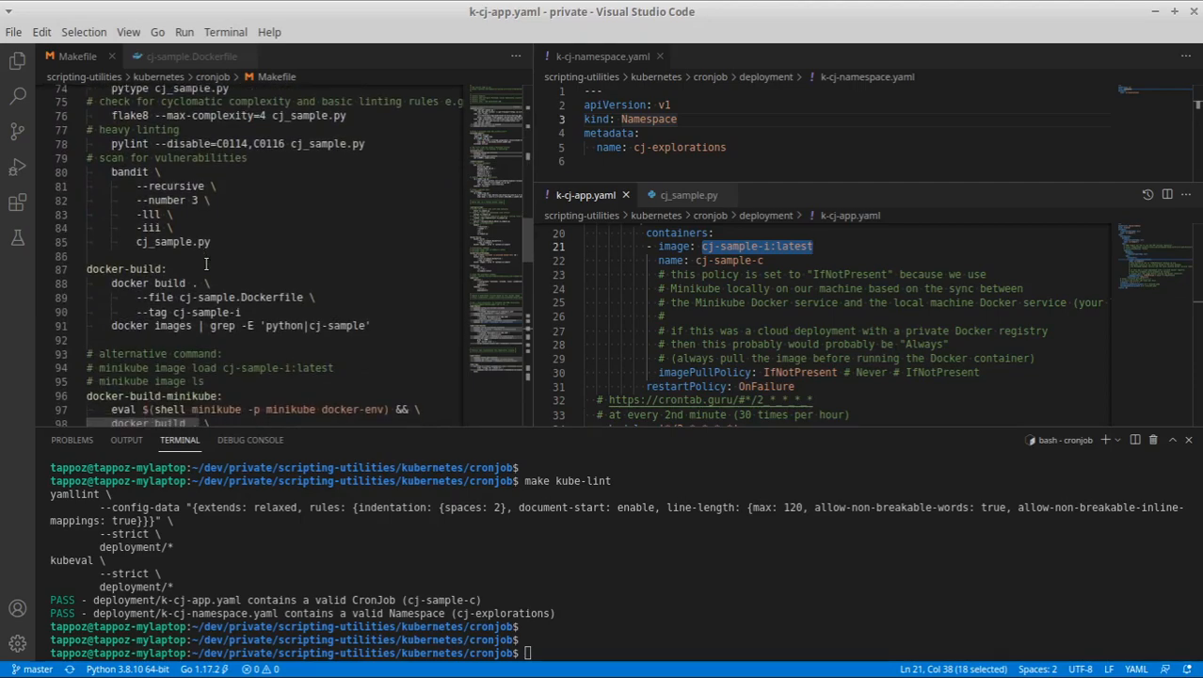
{"action": "scroll", "scroll_direction": "down", "scroll_amount": 3}
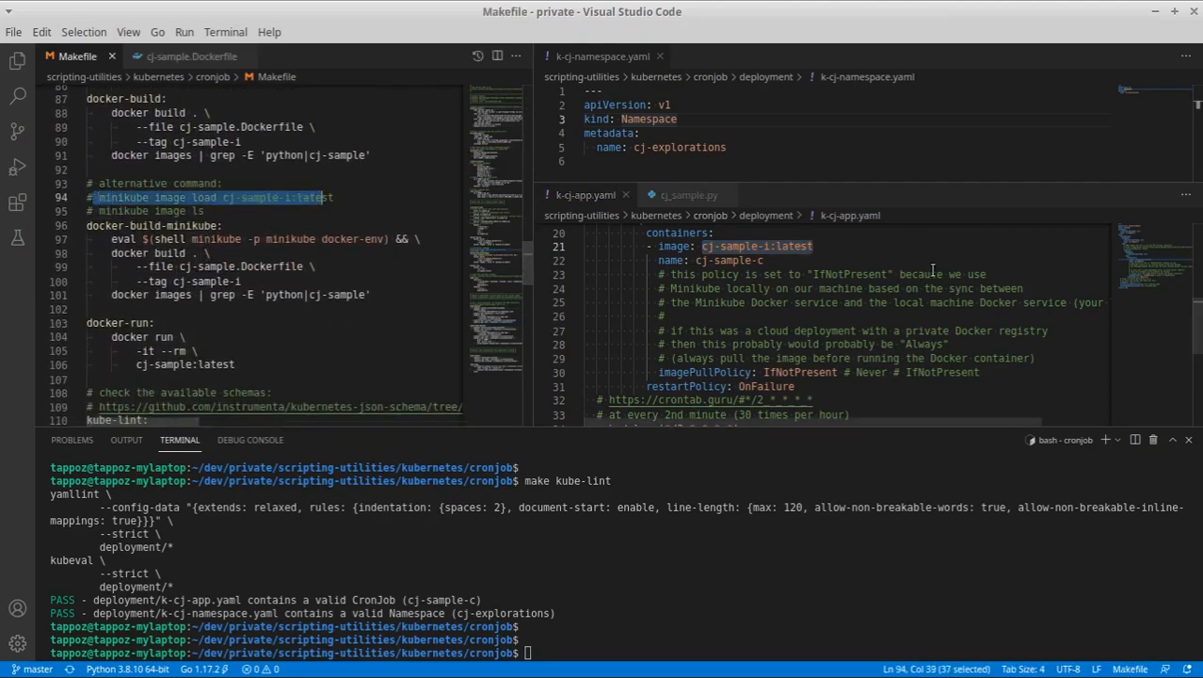
{"action": "double_click", "coordinate": [798, 372]}
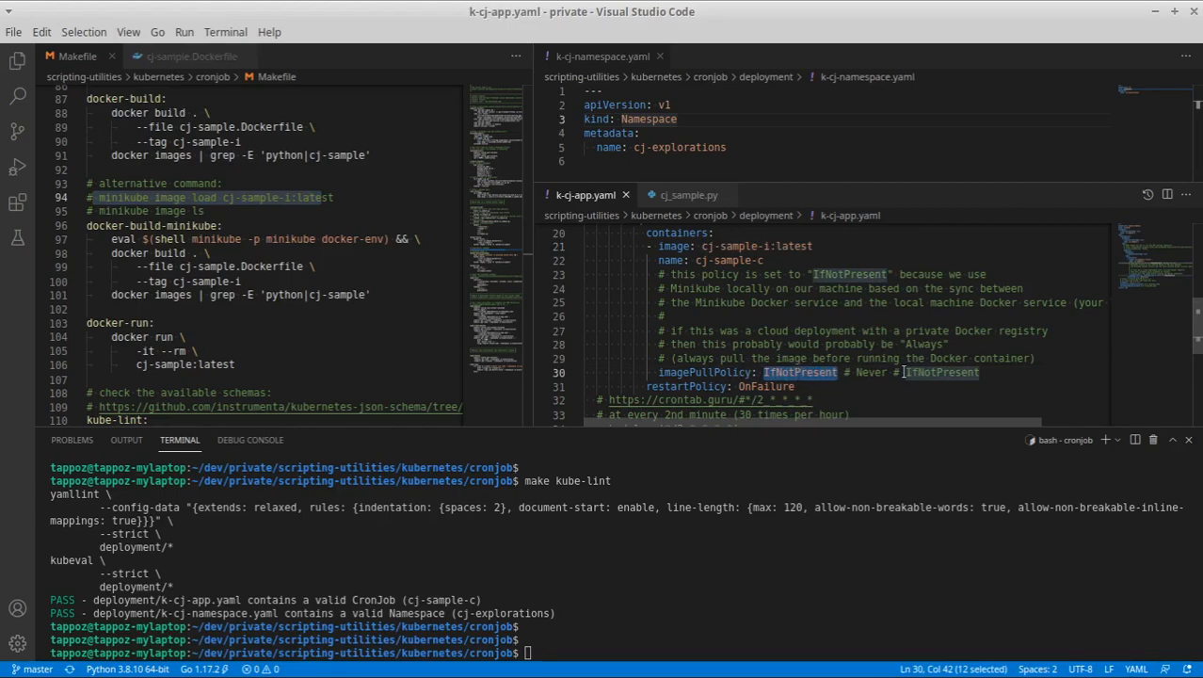
{"action": "double_click", "coordinate": [923, 343]}
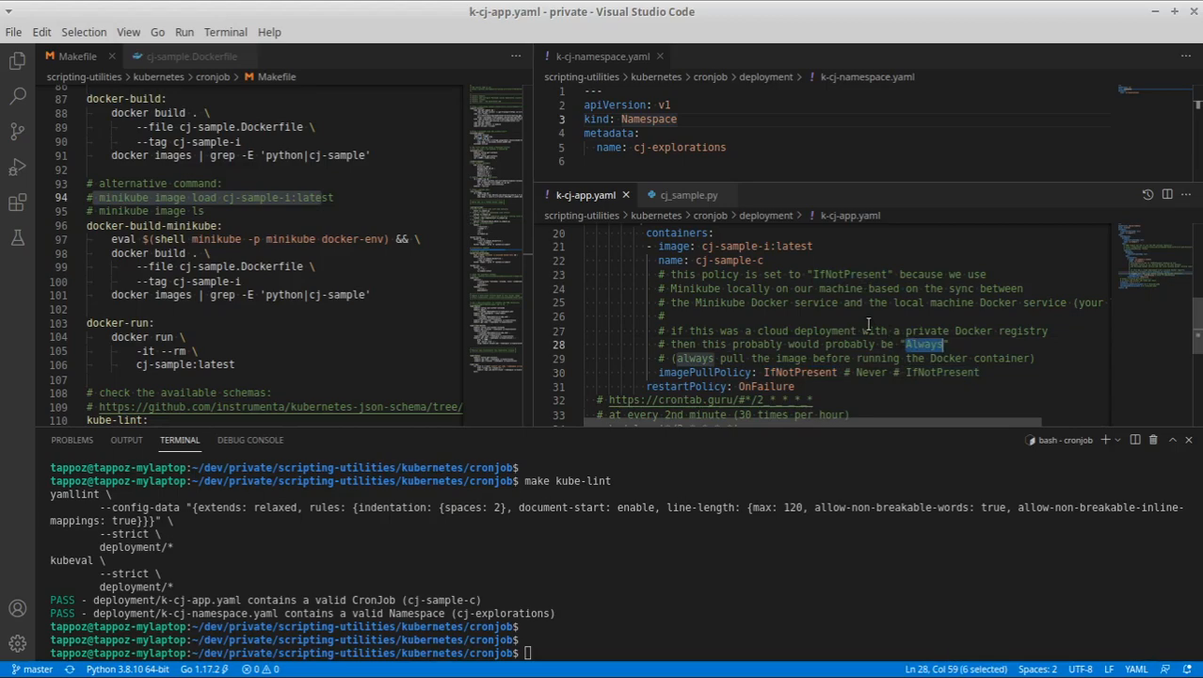
{"action": "scroll", "scroll_direction": "down", "scroll_amount": 3}
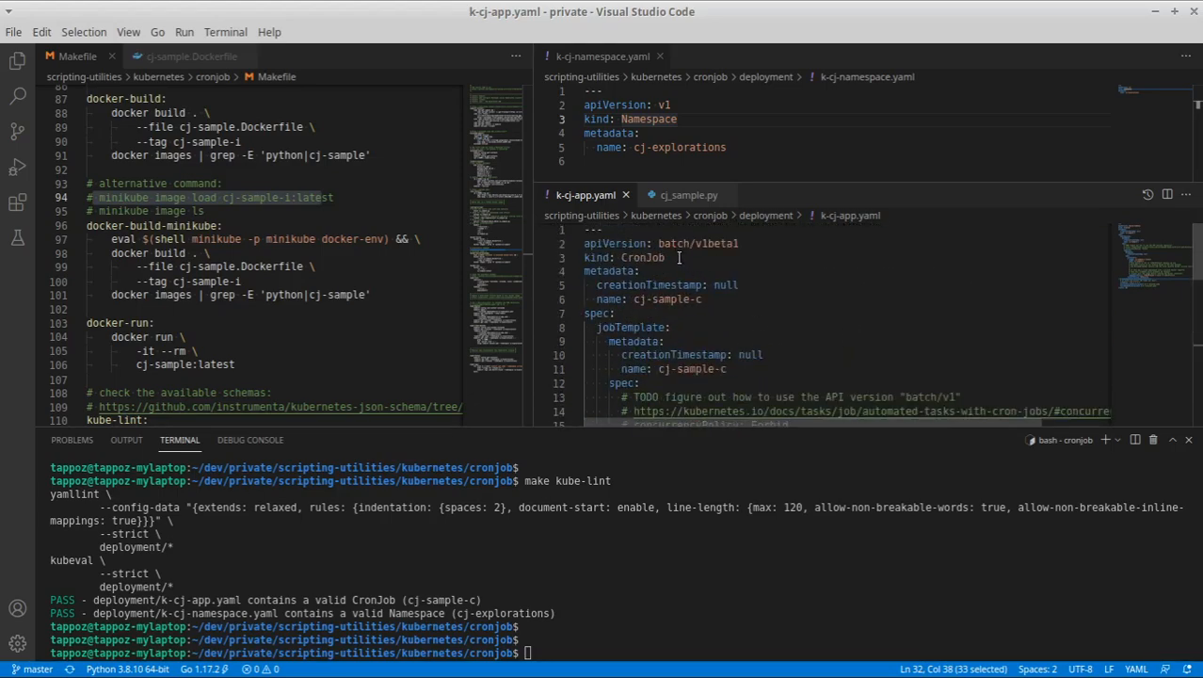
{"action": "scroll", "scroll_direction": "down", "scroll_amount": 3}
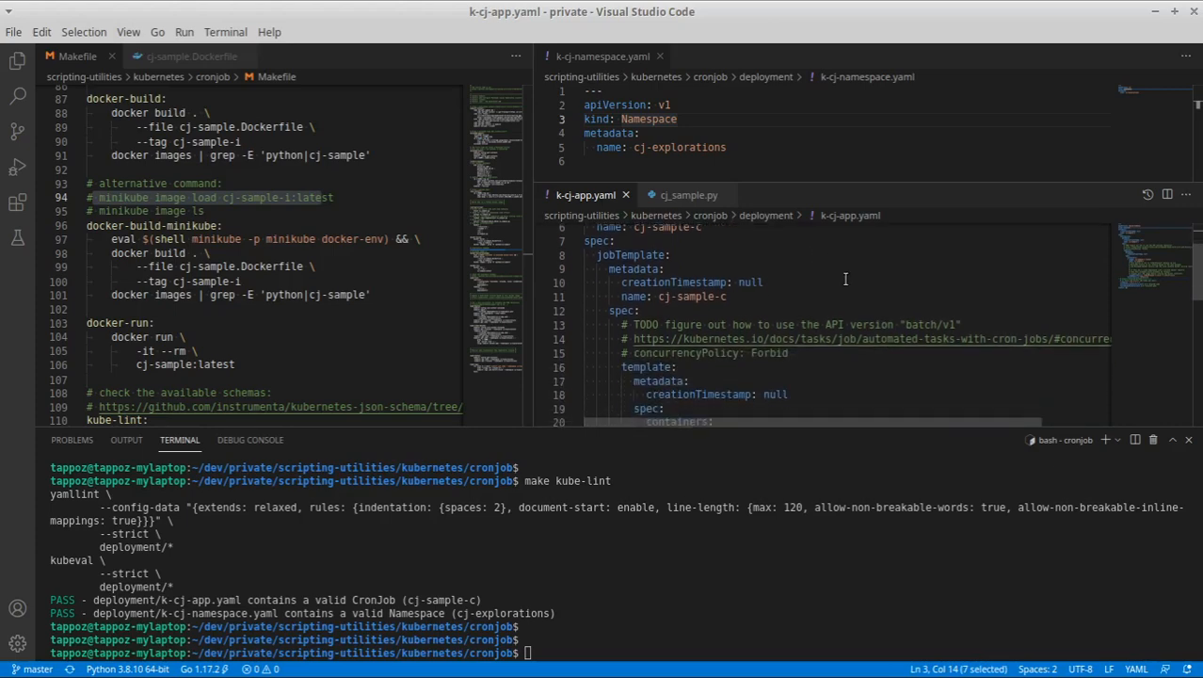
{"action": "scroll", "scroll_direction": "down", "scroll_amount": 3}
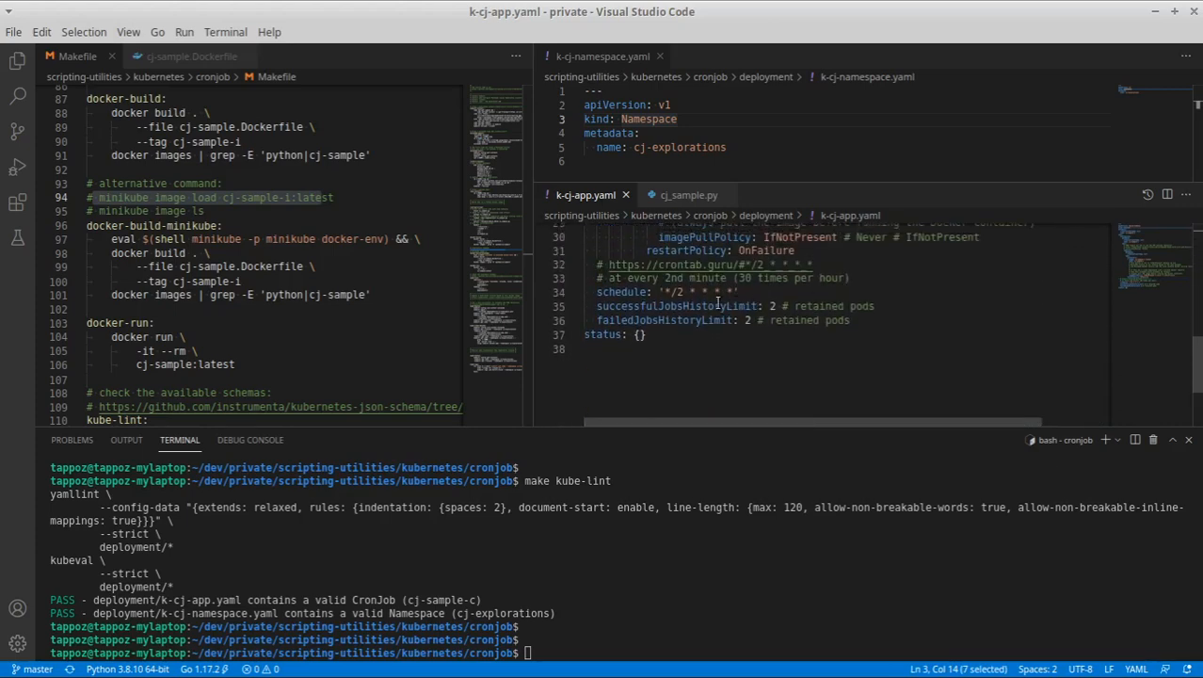
{"action": "left_click_drag", "start_coordinate": [597, 305], "coordinate": [851, 320]}
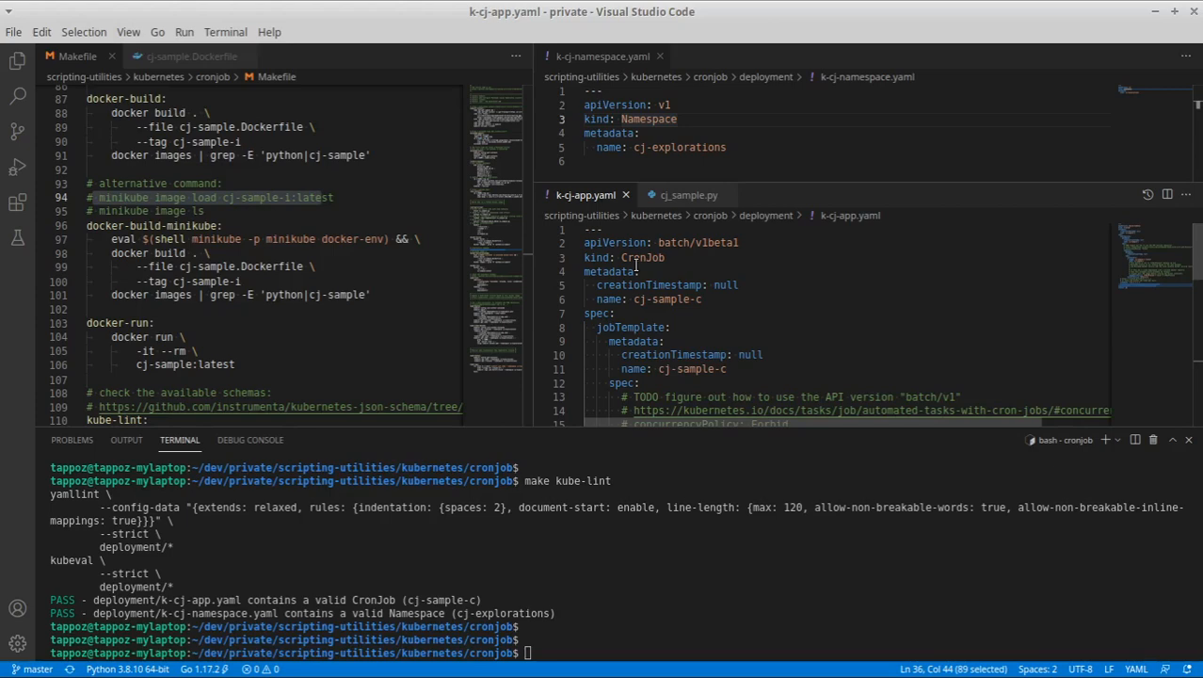
{"action": "scroll", "scroll_direction": "down", "scroll_amount": 3}
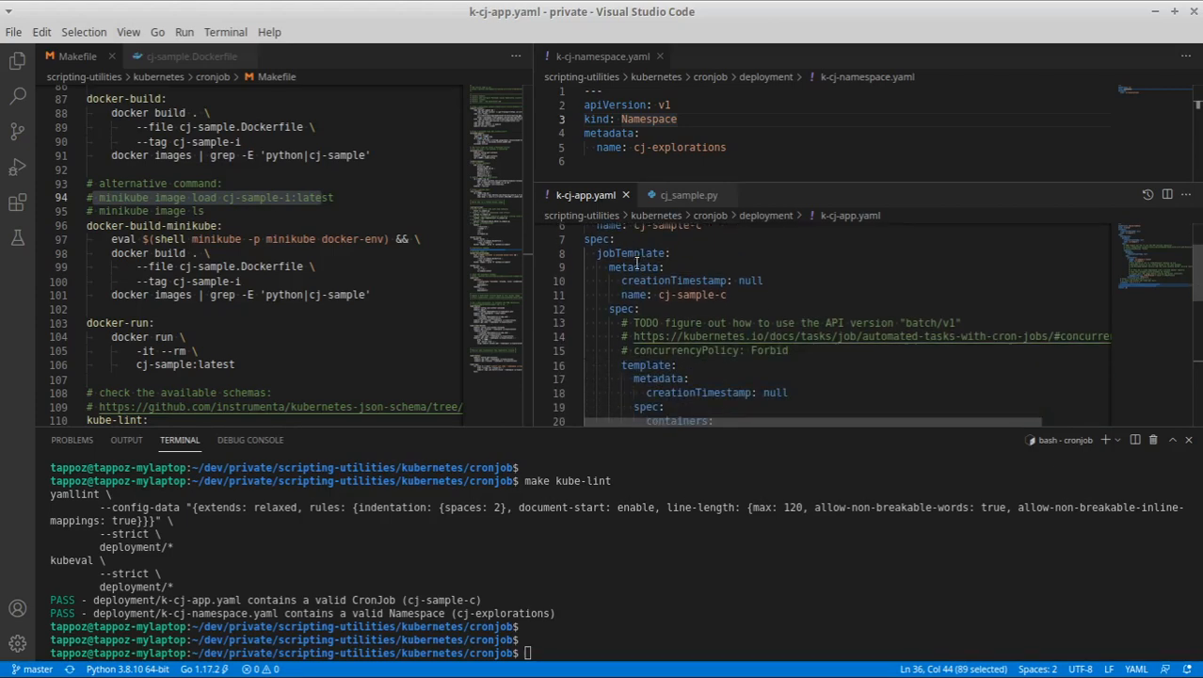
{"action": "scroll", "scroll_direction": "down", "scroll_amount": 3}
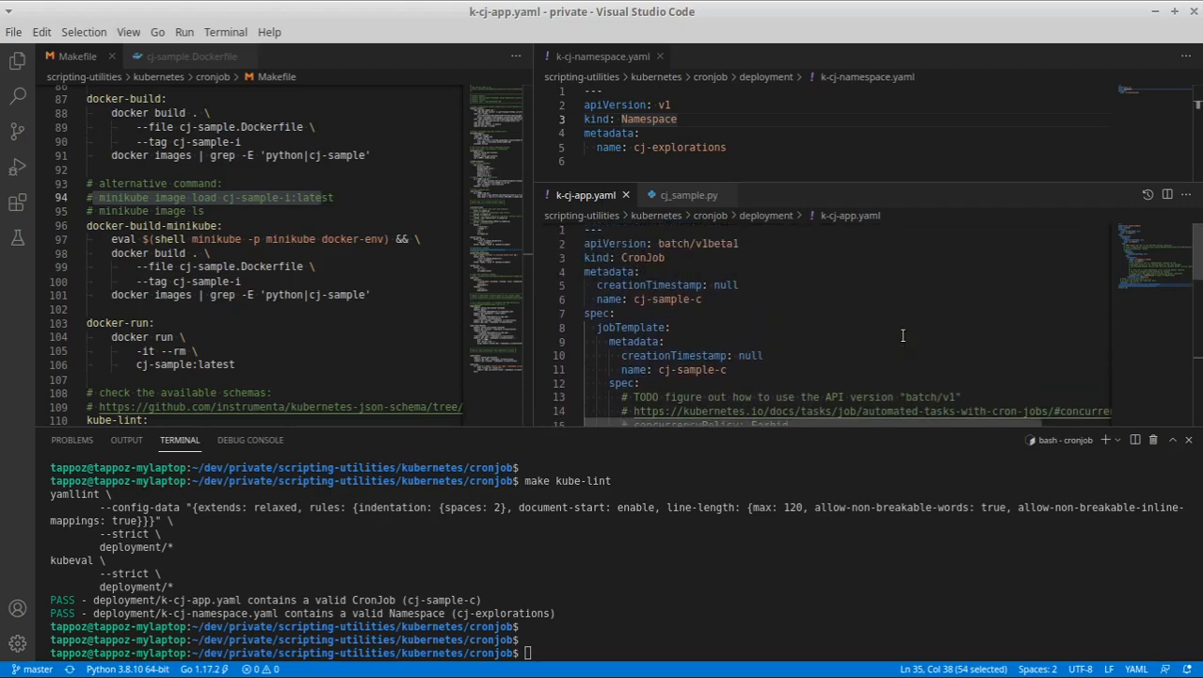
{"action": "scroll", "scroll_direction": "down", "scroll_amount": 3}
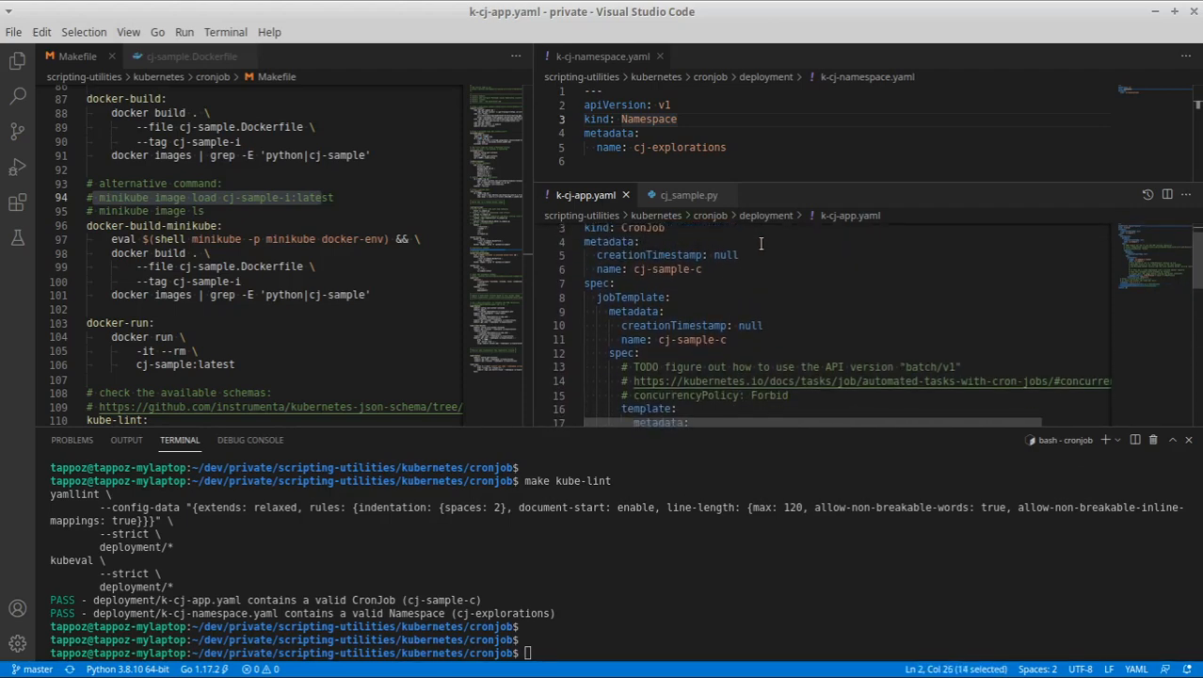
{"action": "scroll", "scroll_direction": "down", "scroll_amount": 3}
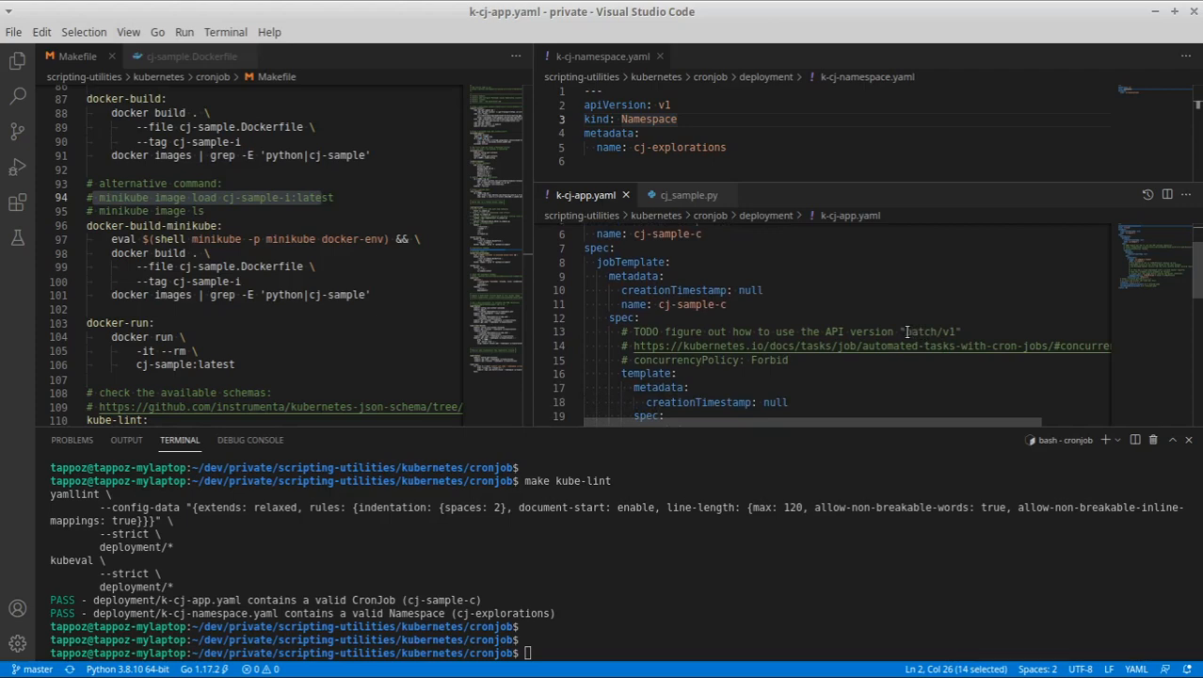
{"action": "double_click", "coordinate": [927, 328]}
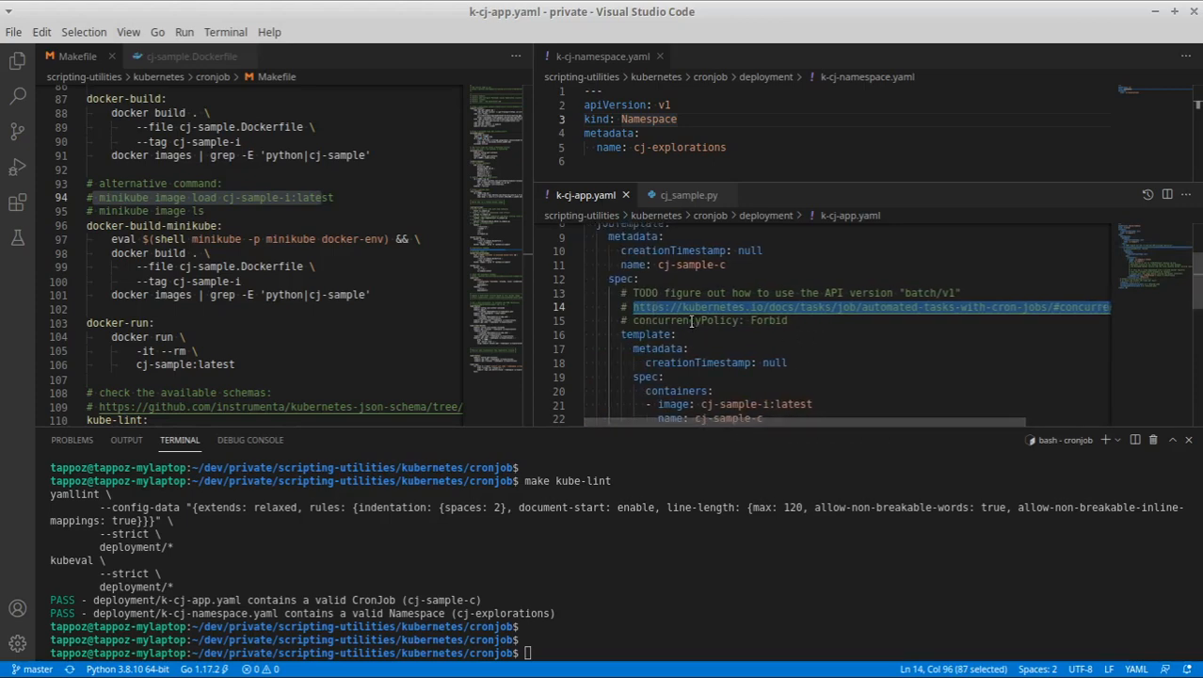
{"action": "scroll", "scroll_direction": "down", "scroll_amount": 3}
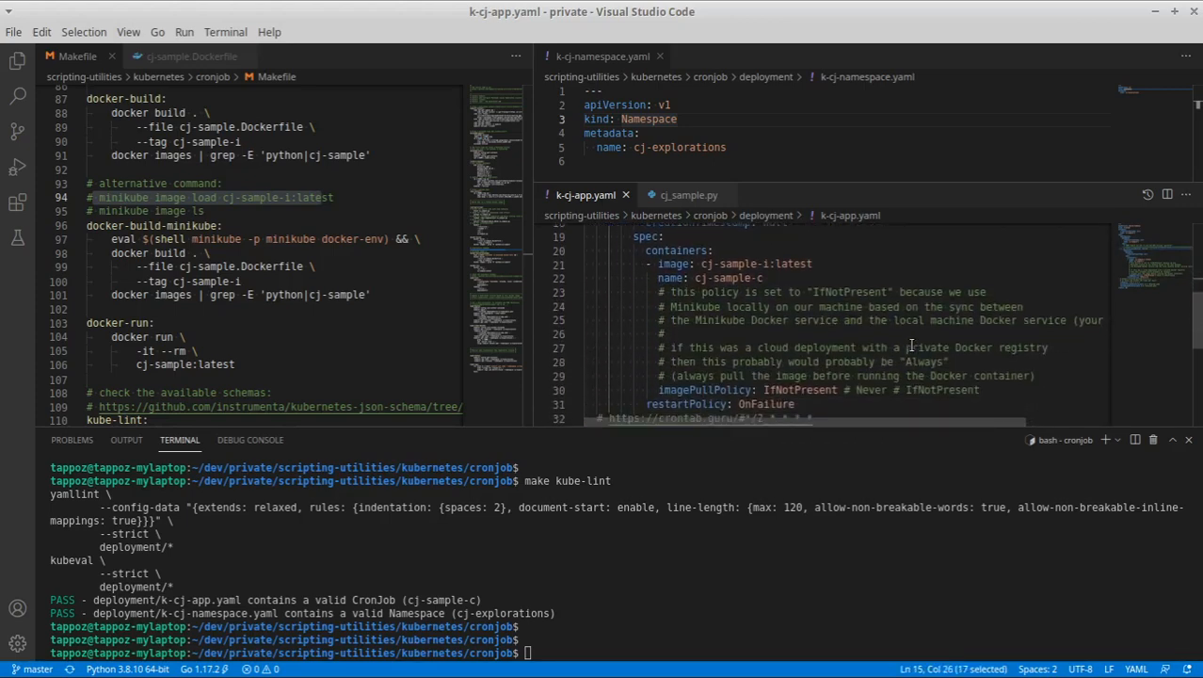
{"action": "scroll", "scroll_direction": "down", "scroll_amount": 3}
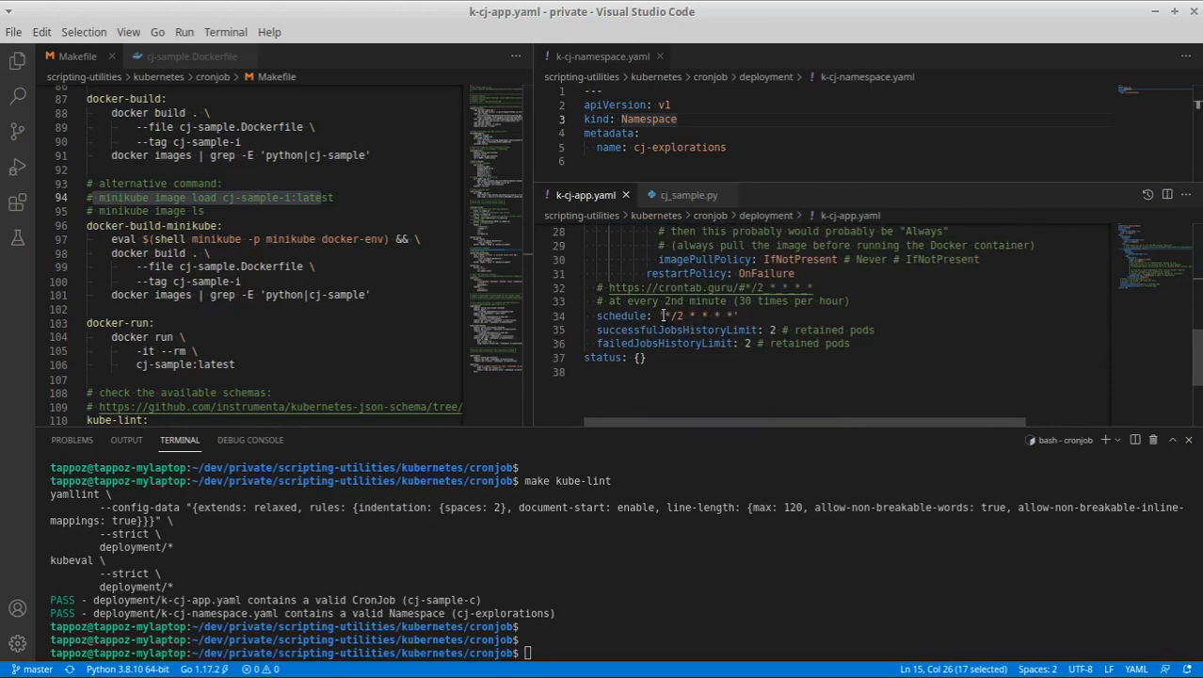
{"action": "left_click_drag", "start_coordinate": [660, 316], "coordinate": [734, 317]}
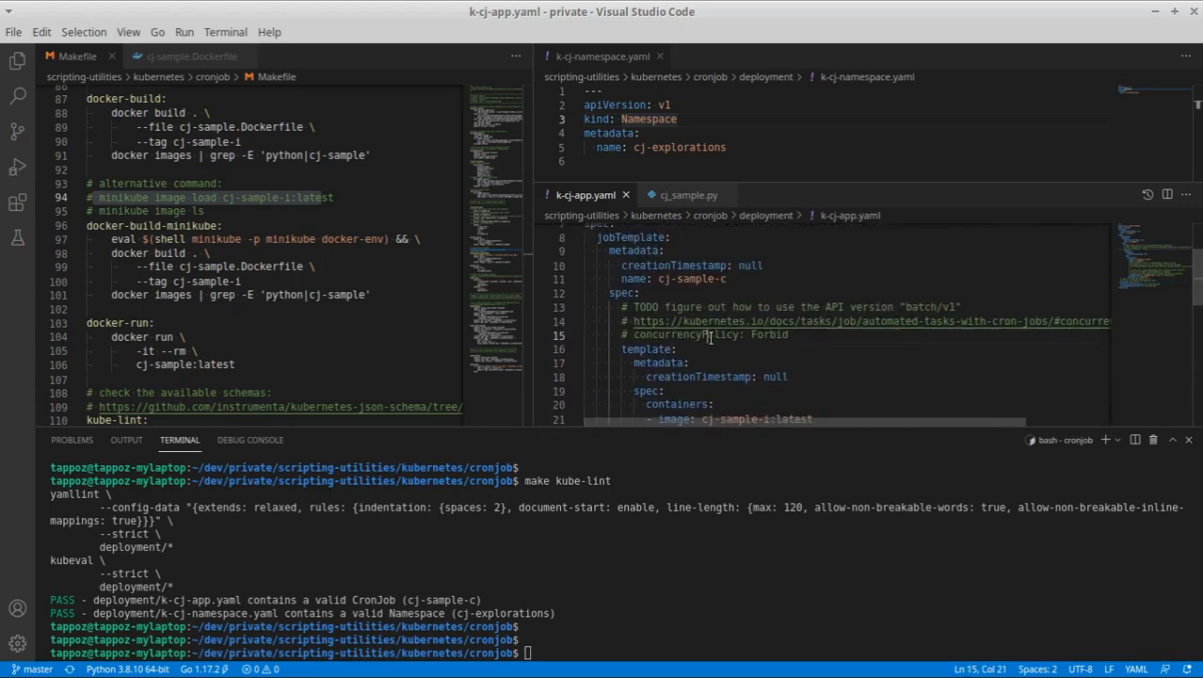
{"action": "double_click", "coordinate": [685, 335]}
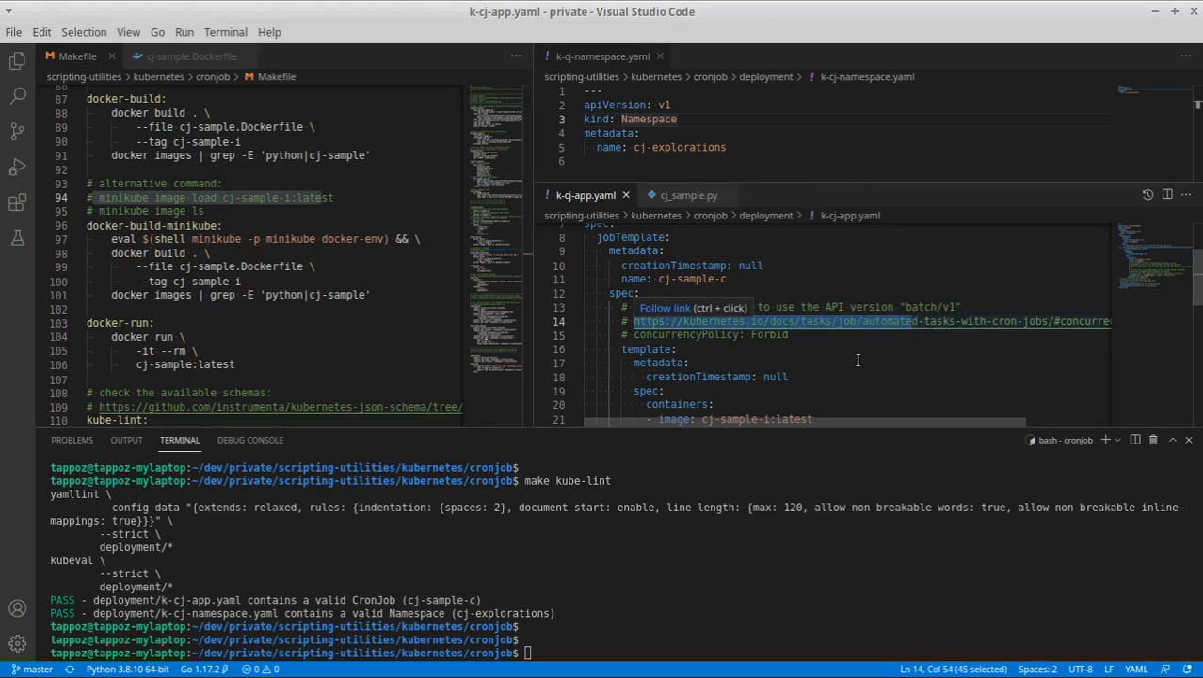
{"action": "scroll", "scroll_direction": "down", "scroll_amount": 3}
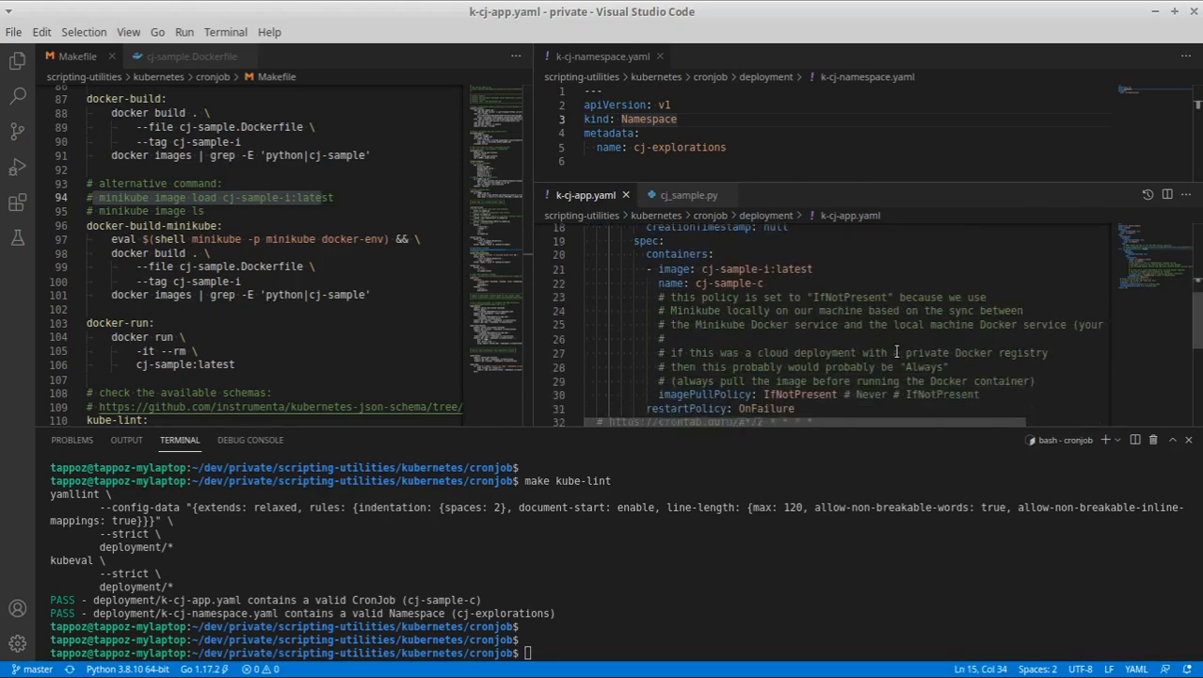
{"action": "scroll", "scroll_direction": "down", "scroll_amount": 3}
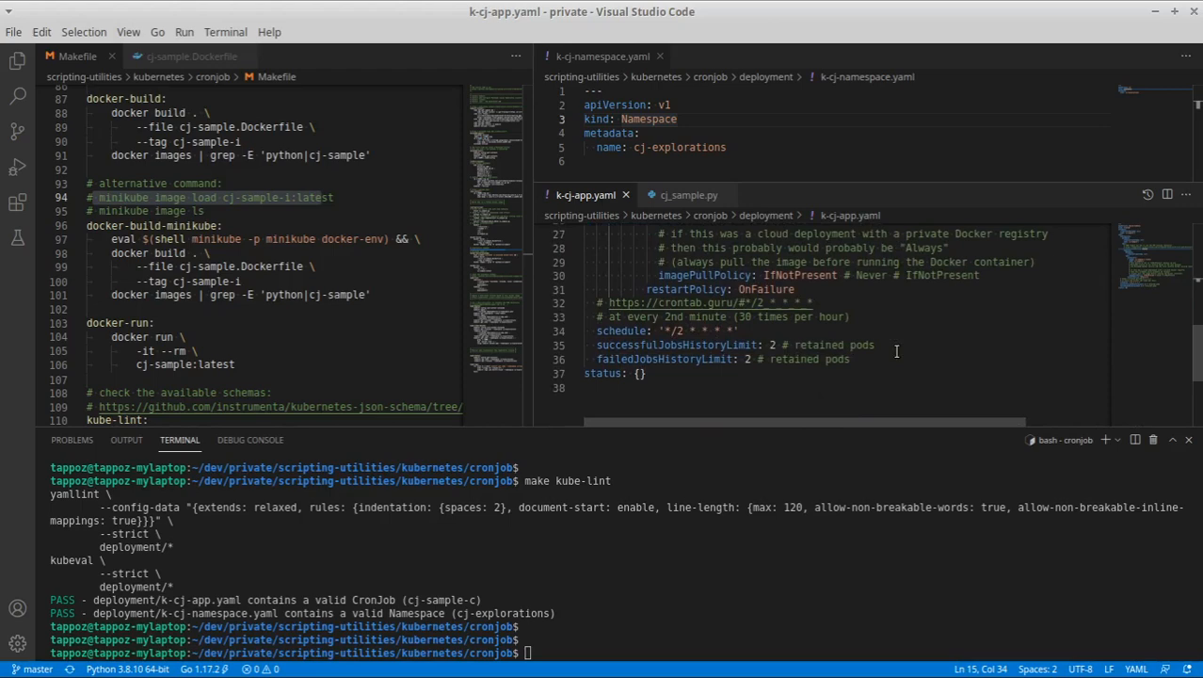
{"action": "mouse_move", "coordinate": [420, 290]}
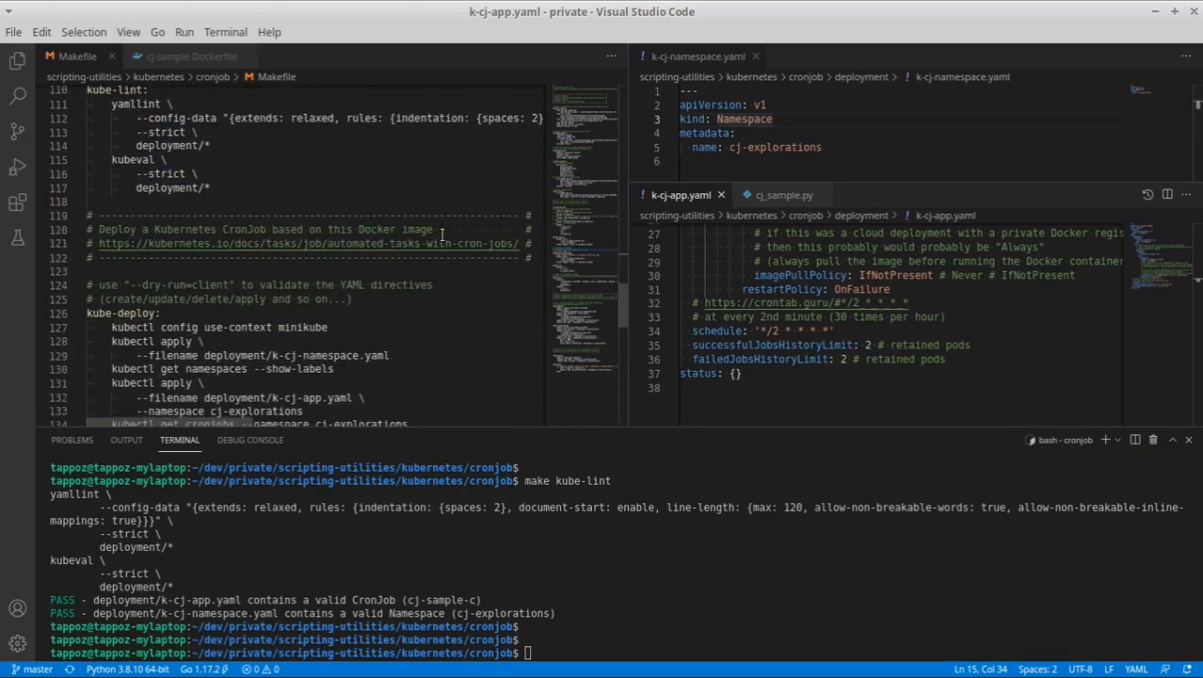
{"action": "scroll", "scroll_direction": "down", "scroll_amount": 3}
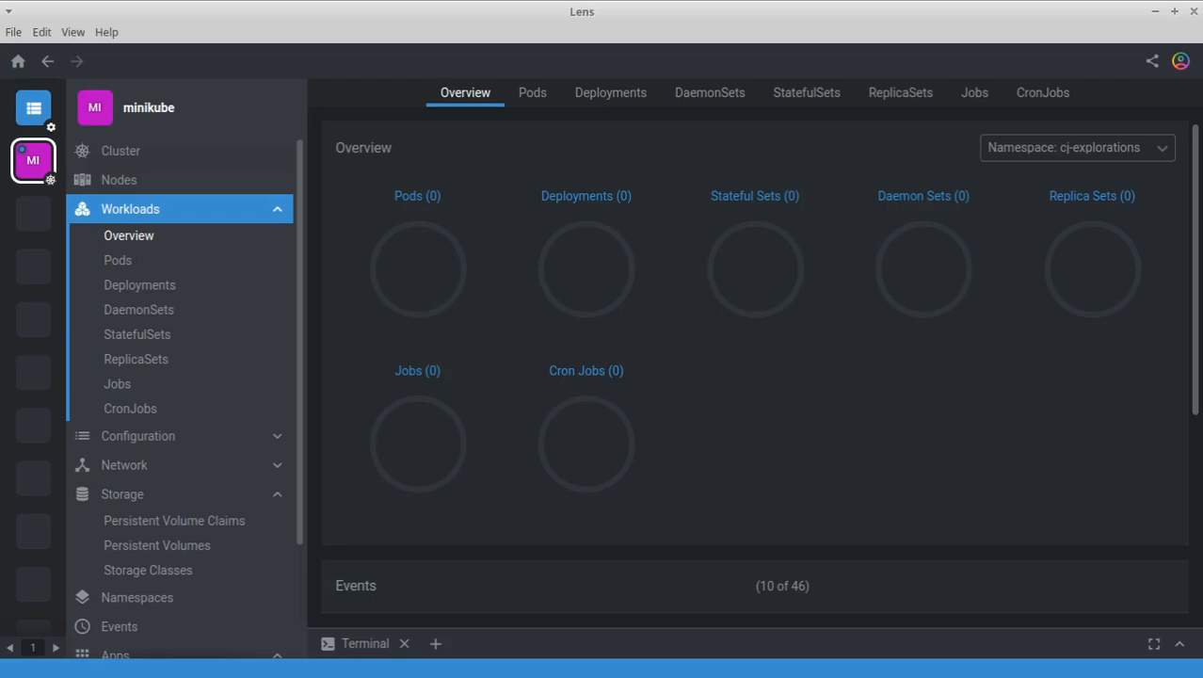
{"action": "mouse_move", "coordinate": [755, 234]}
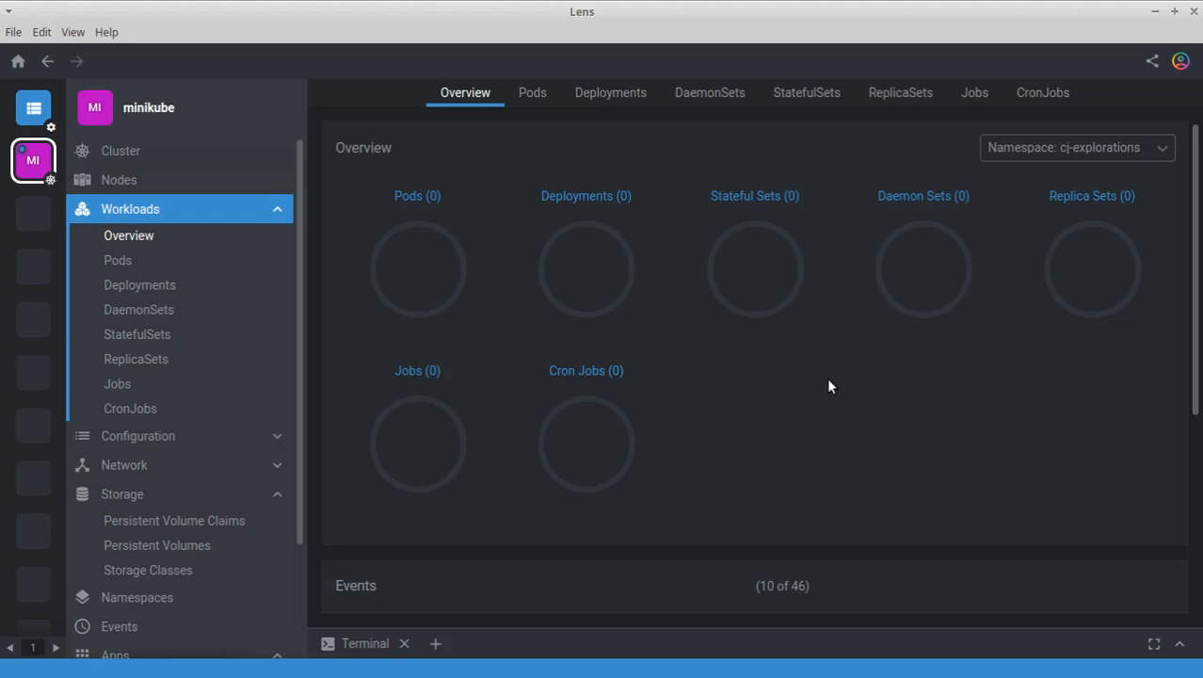
{"action": "mouse_move", "coordinate": [34, 173]}
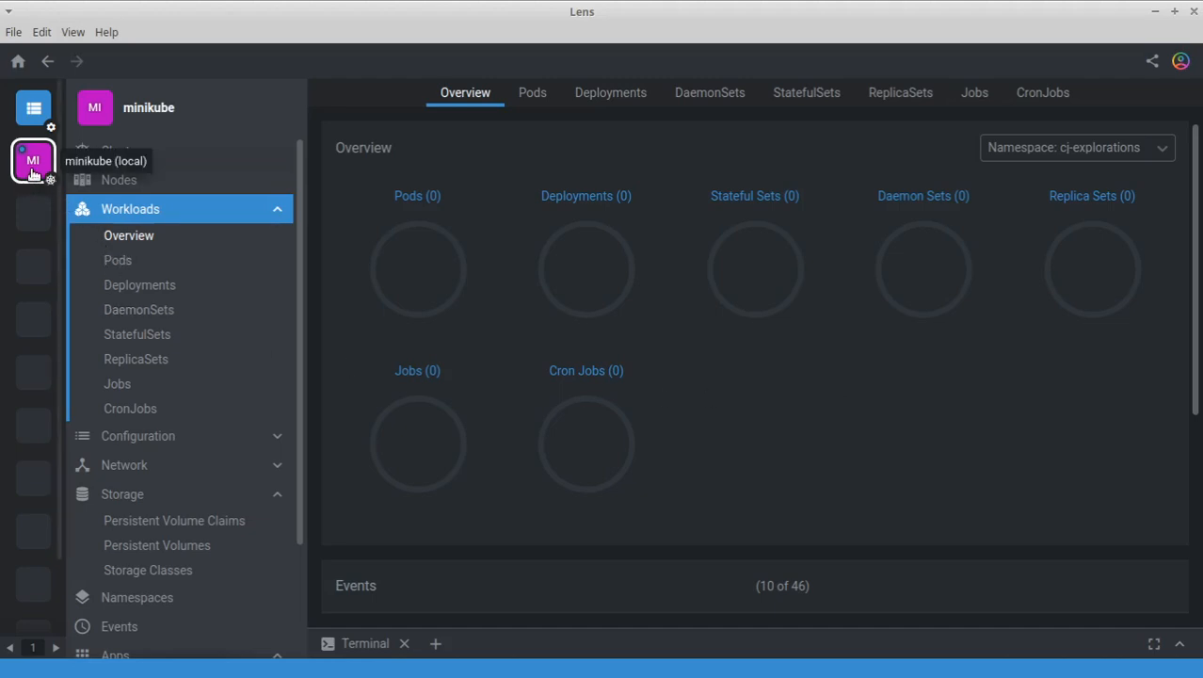
{"action": "mouse_move", "coordinate": [197, 154]}
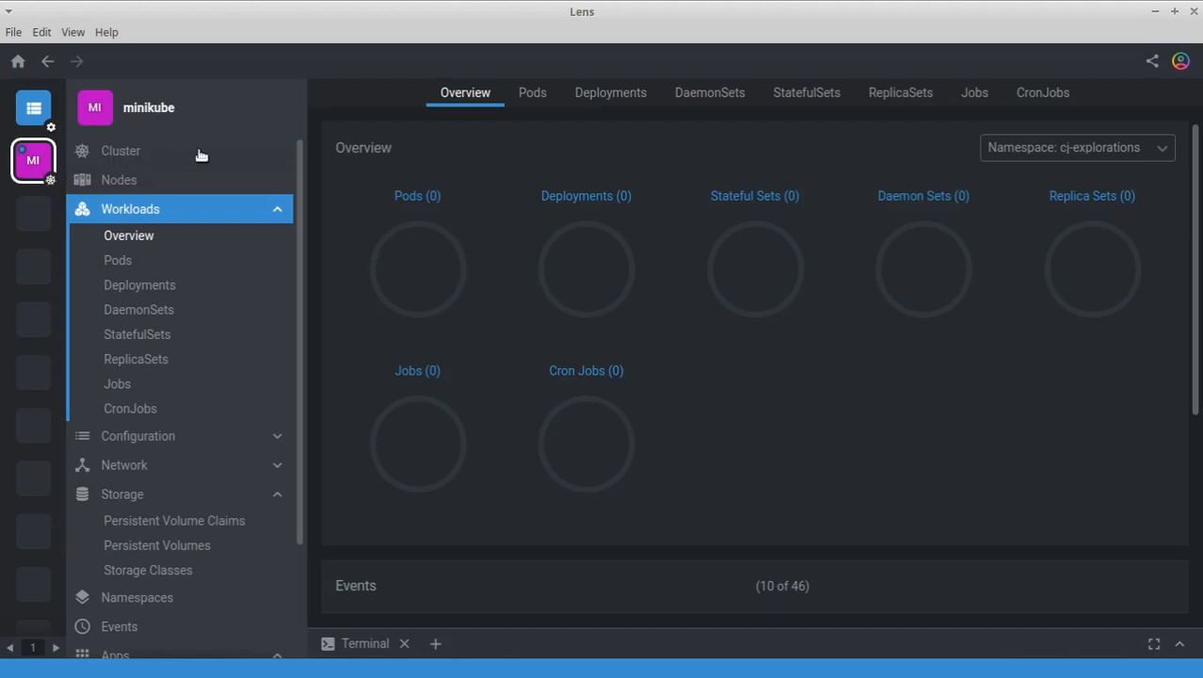
{"action": "mouse_move", "coordinate": [33, 220]}
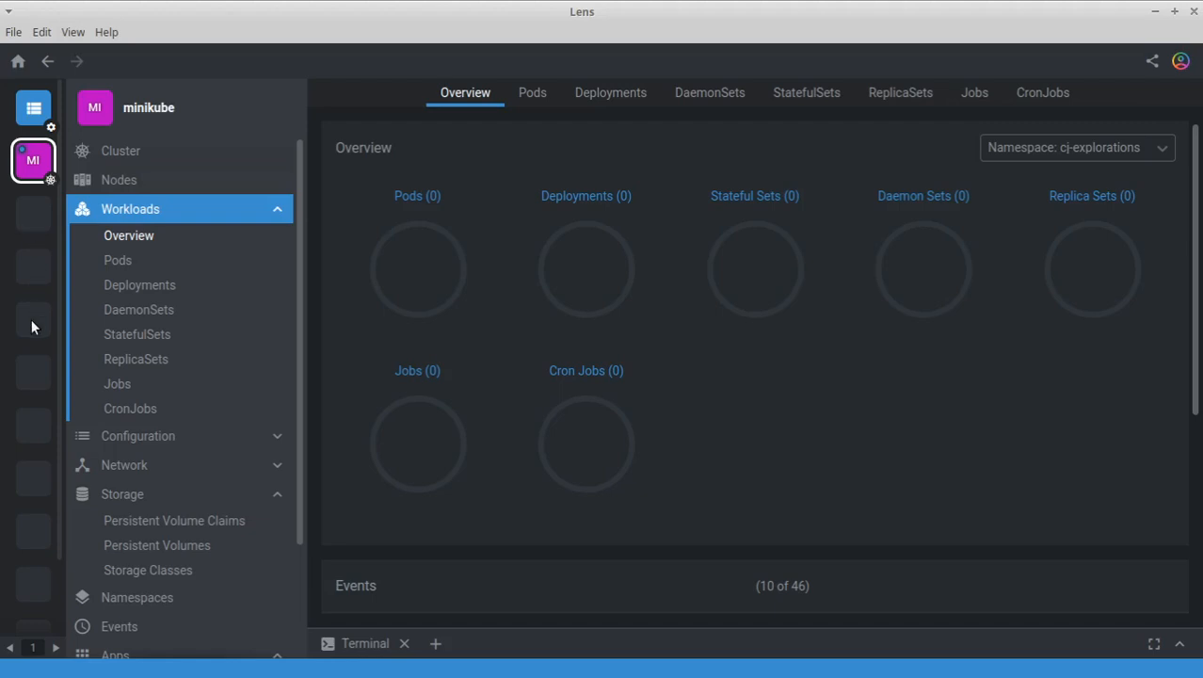
{"action": "mouse_move", "coordinate": [30, 320]}
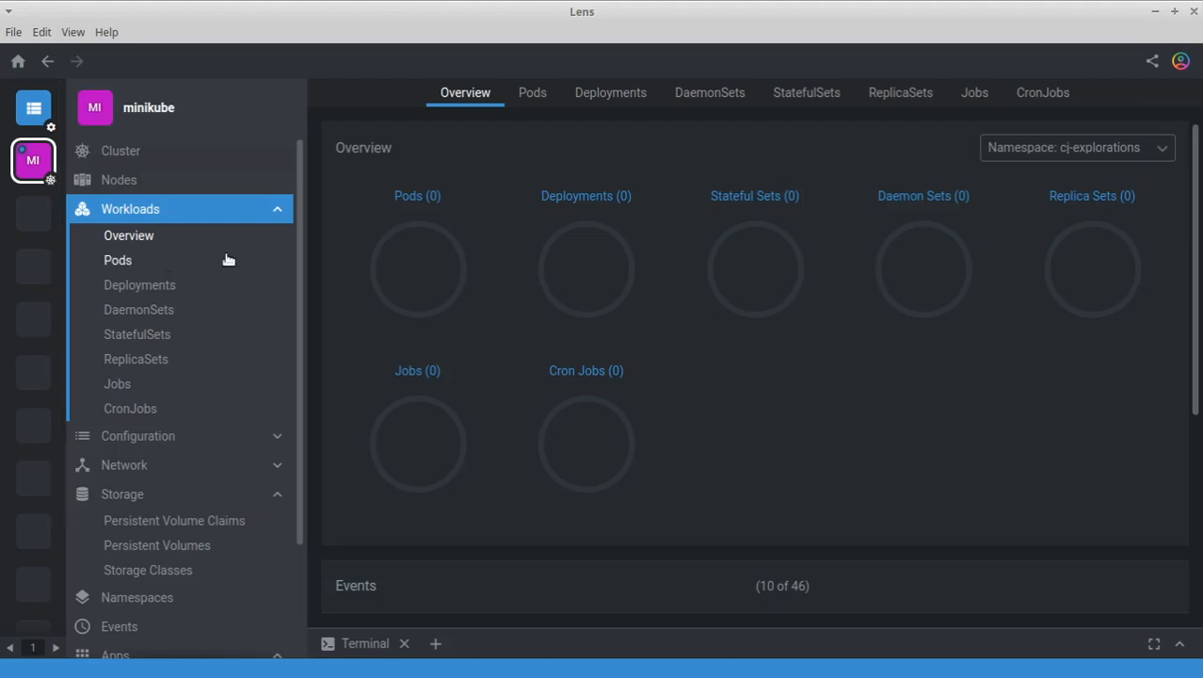
{"action": "mouse_move", "coordinate": [830, 390]}
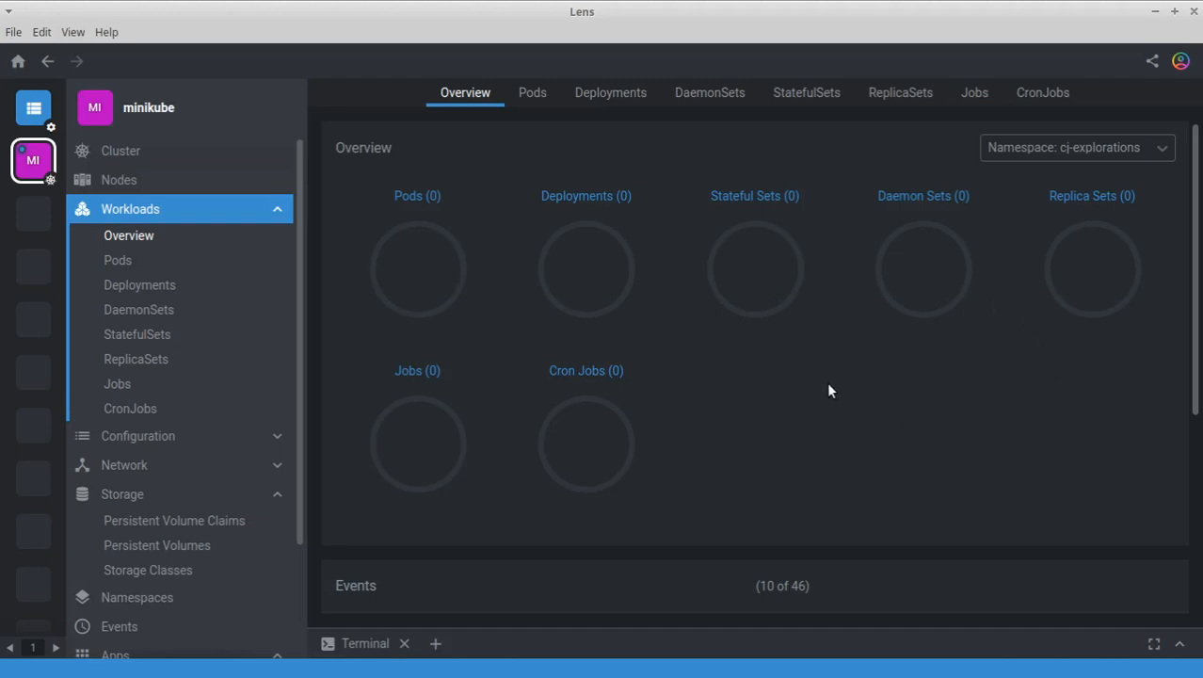
{"action": "mouse_move", "coordinate": [834, 384]}
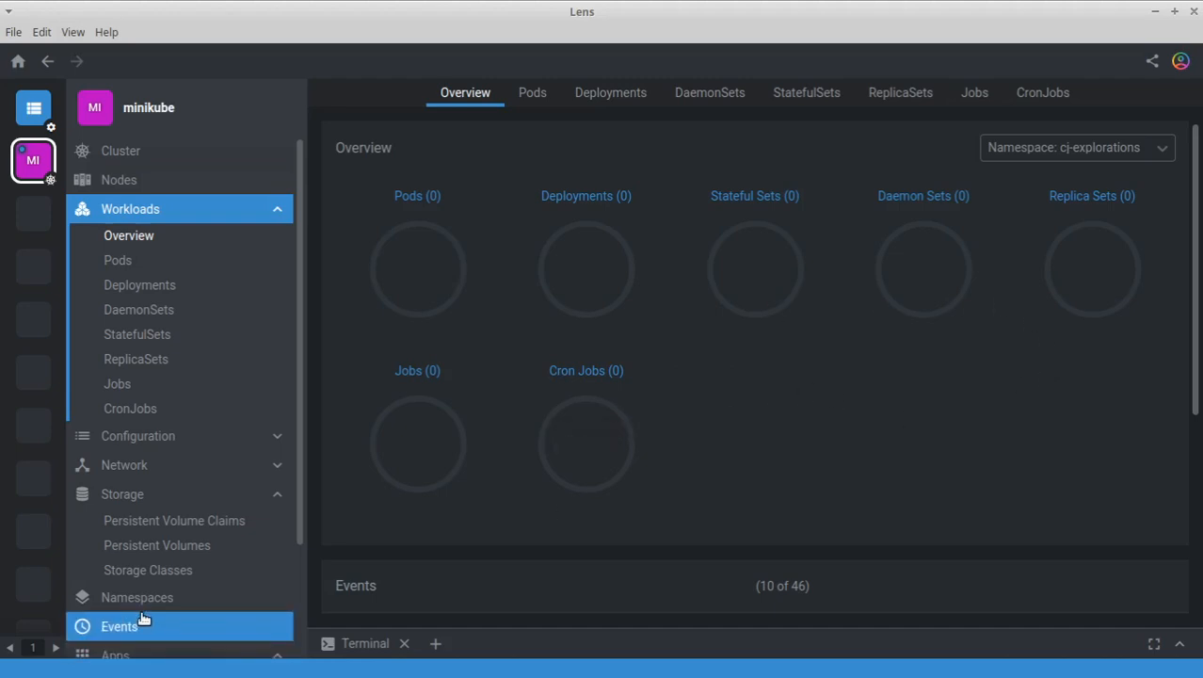
List the minikube cluster's five namespaces, including cj-explorations
{"action": "left_click", "coordinate": [136, 597]}
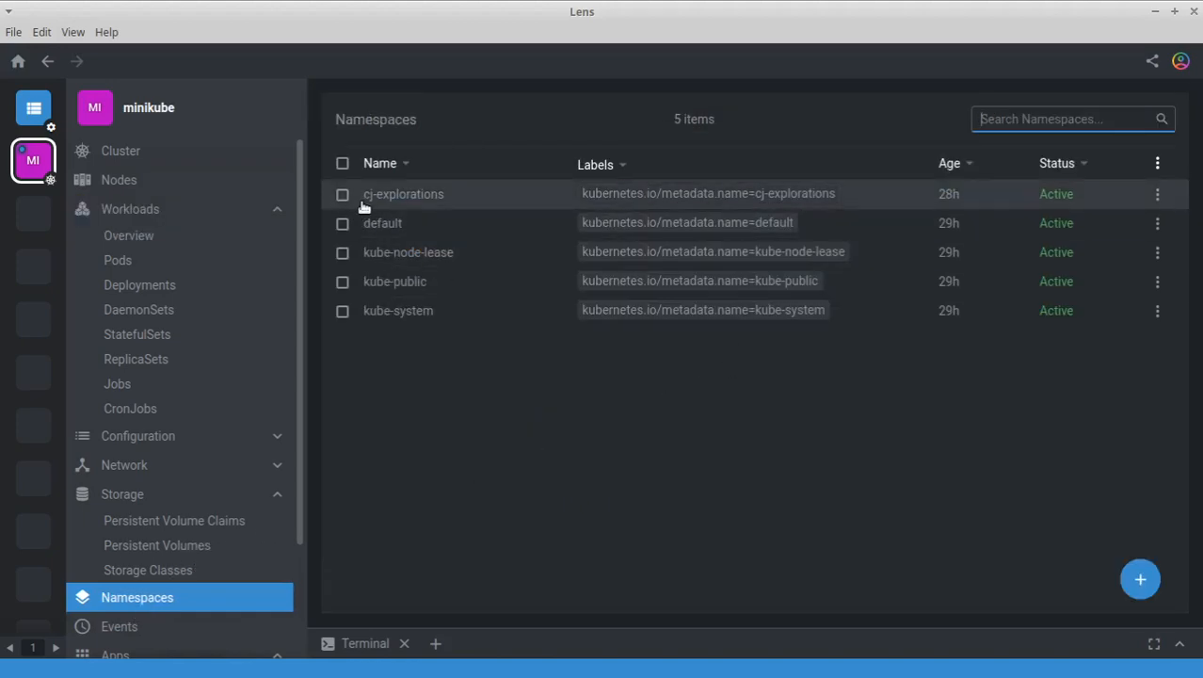
{"action": "mouse_move", "coordinate": [140, 284]}
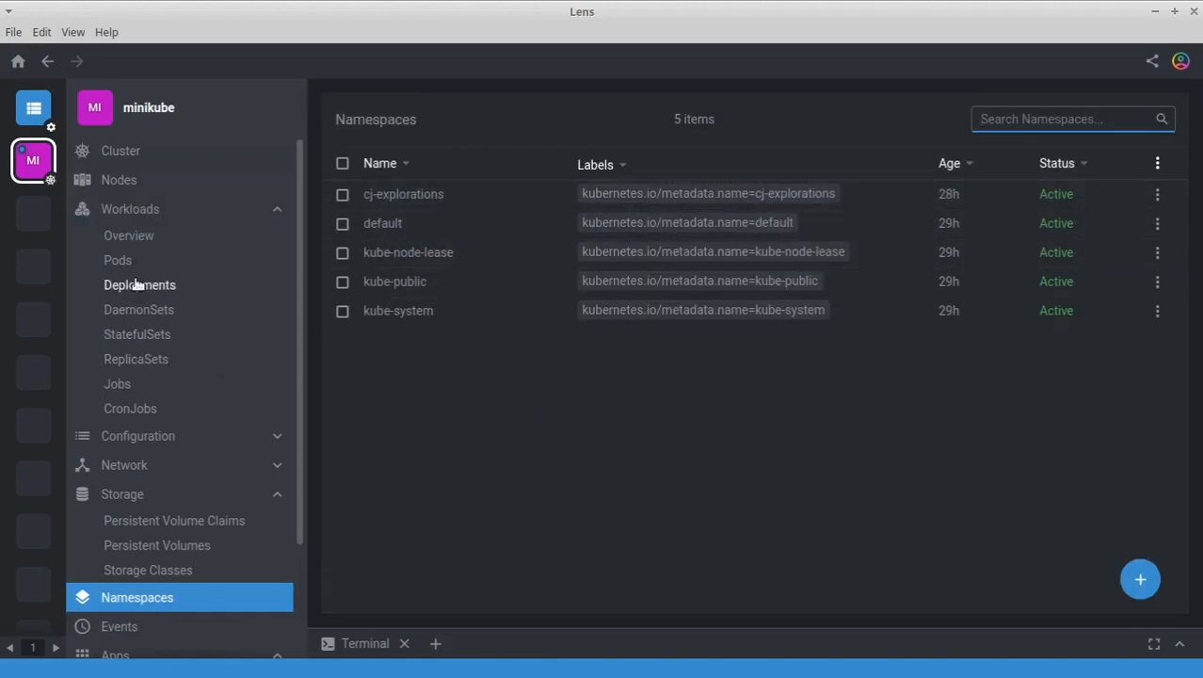
Check that cj-explorations has empty pods, cron jobs and jobs lists
{"action": "left_click", "coordinate": [117, 260]}
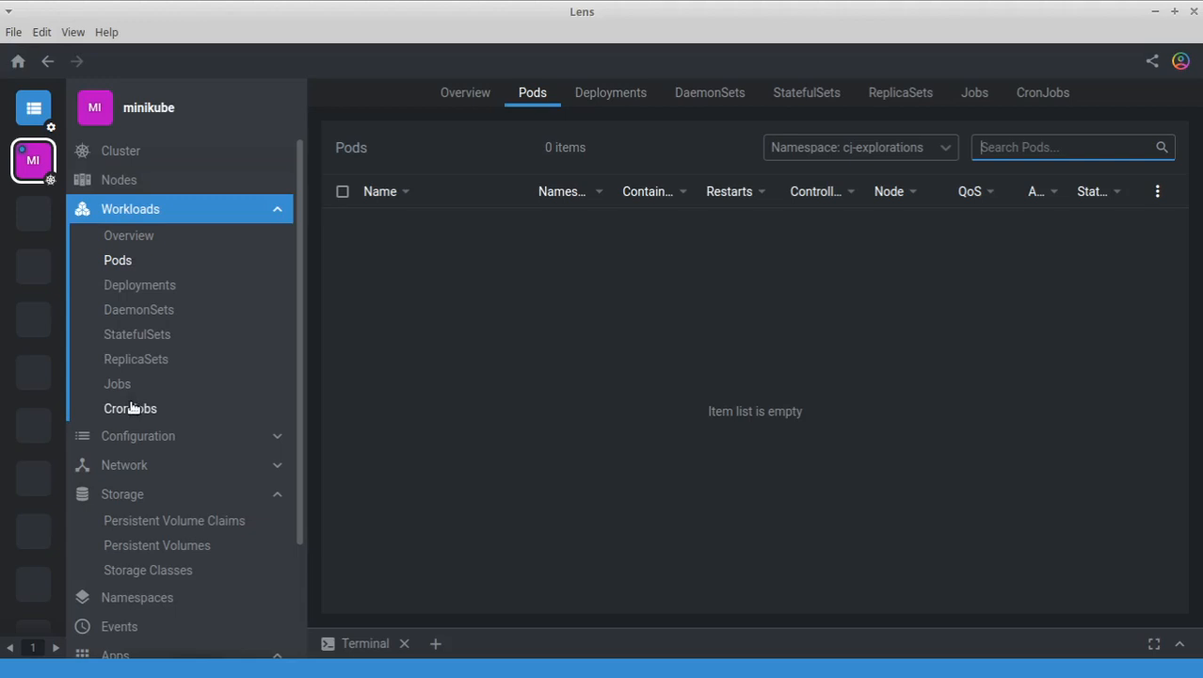
{"action": "left_click", "coordinate": [117, 384]}
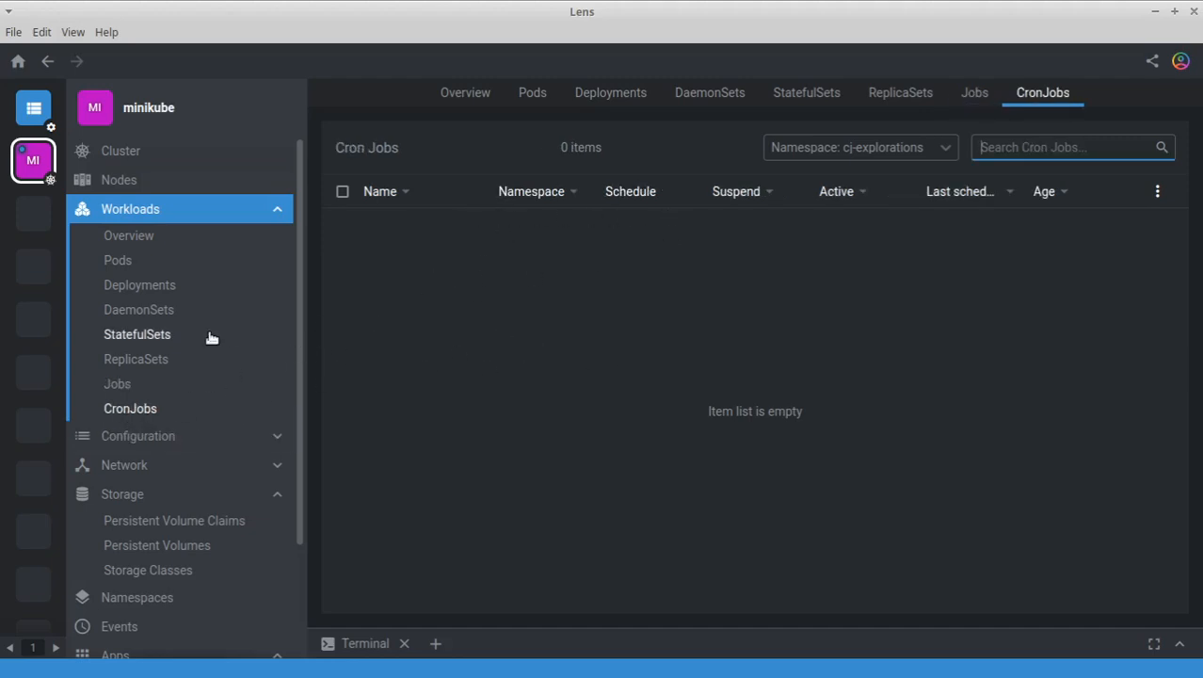
{"action": "mouse_move", "coordinate": [137, 386]}
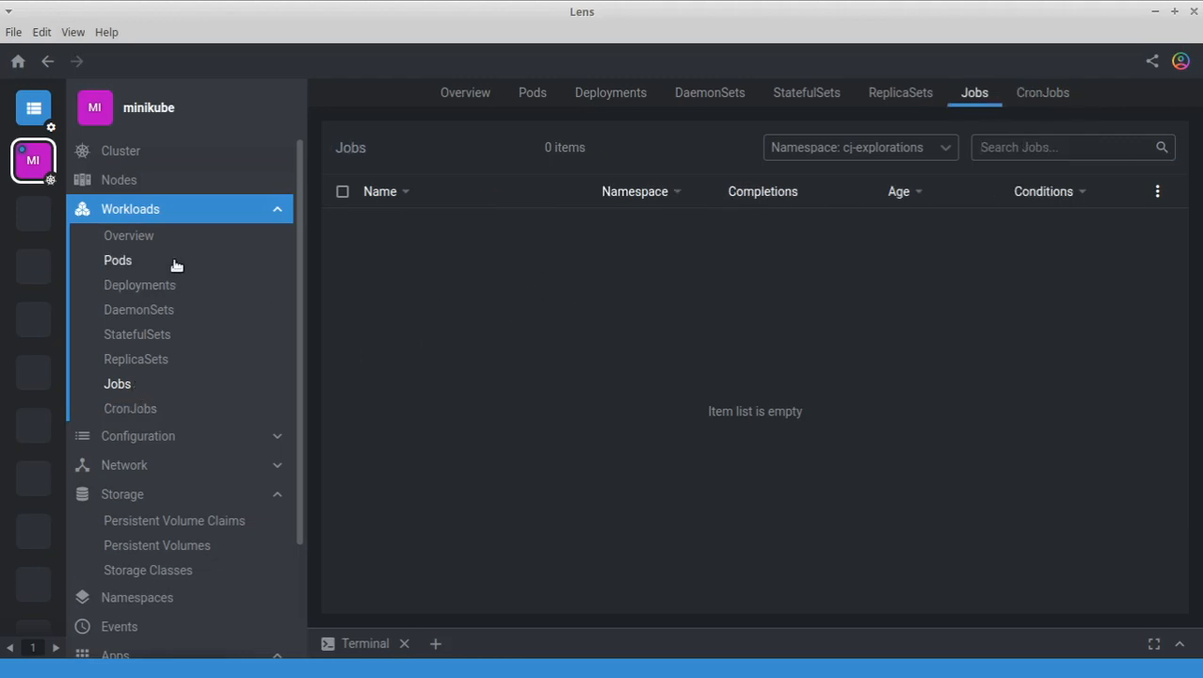
{"action": "left_click", "coordinate": [116, 260]}
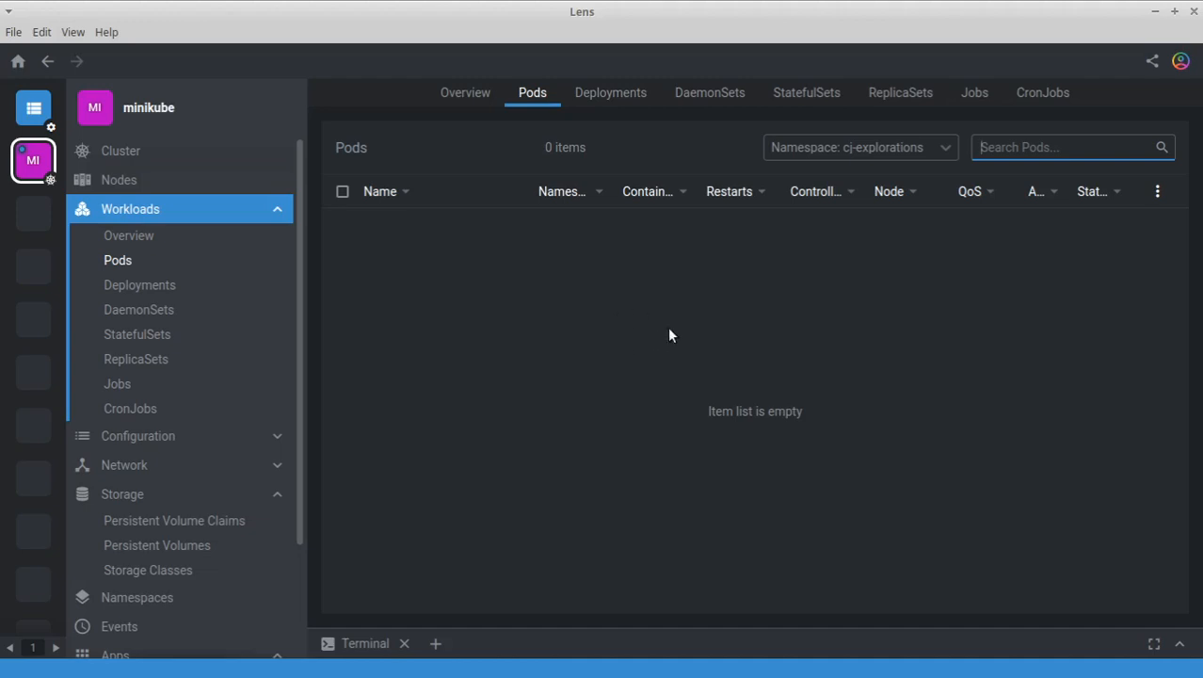
{"action": "mouse_move", "coordinate": [586, 266]}
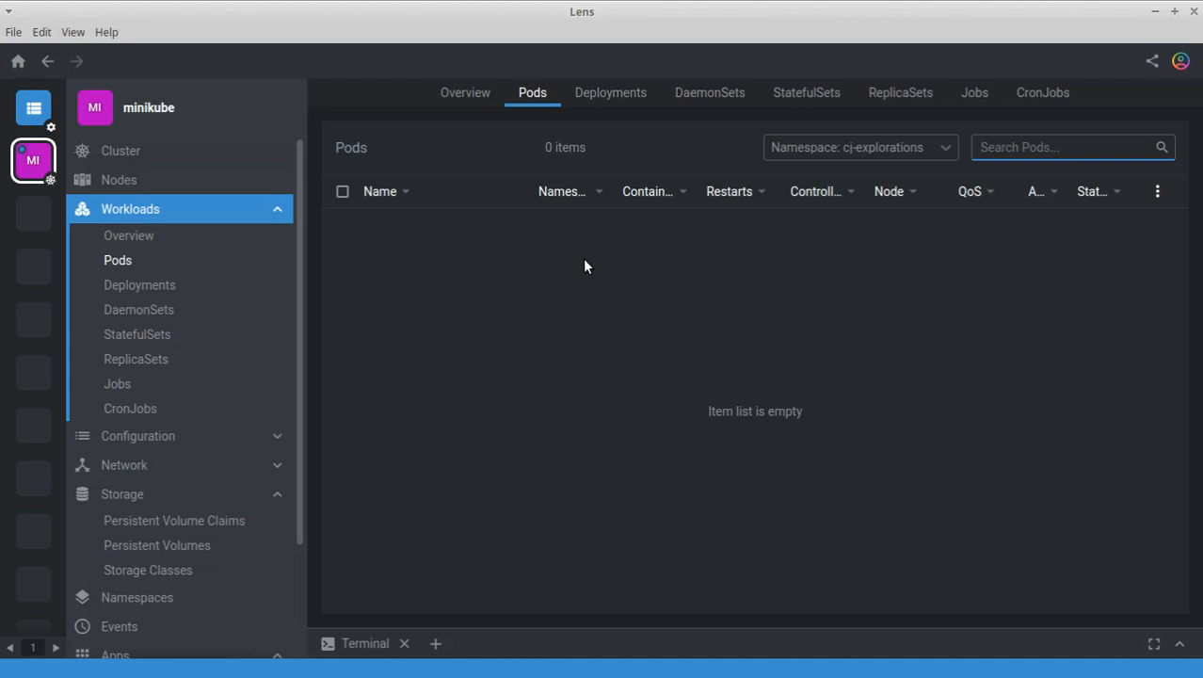
{"action": "mouse_move", "coordinate": [576, 272]}
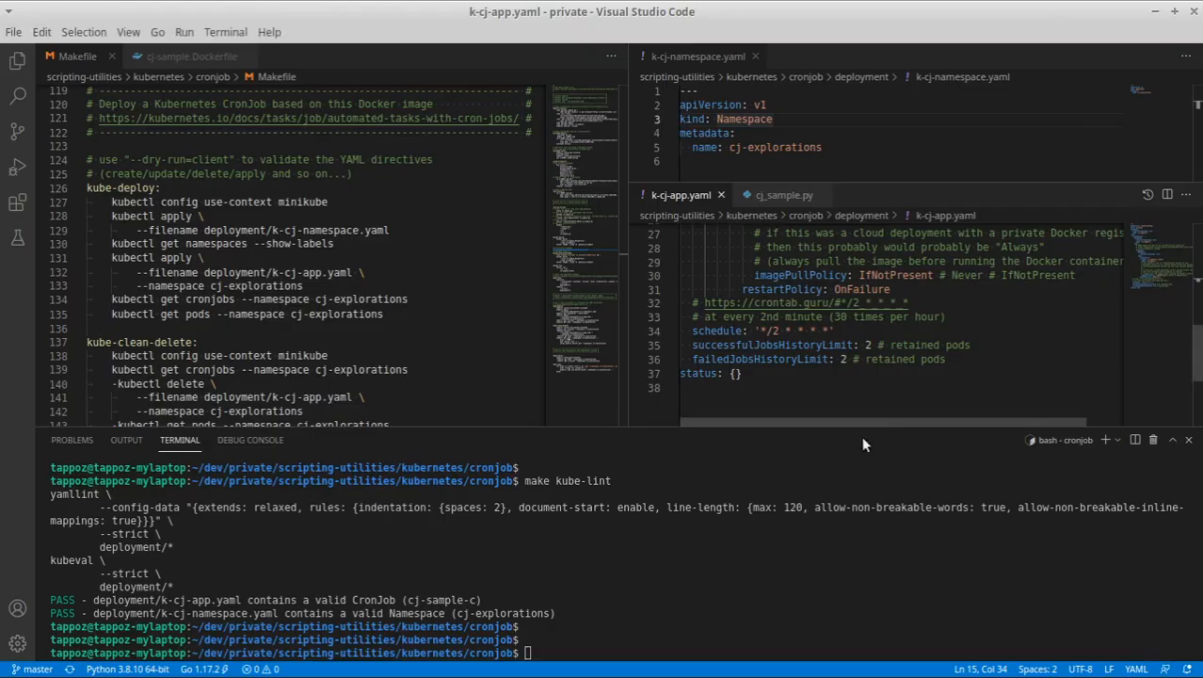
Run make kube-deploy to deploy the cj-sample CronJob to Minikube
{"action": "type", "text": "make"}
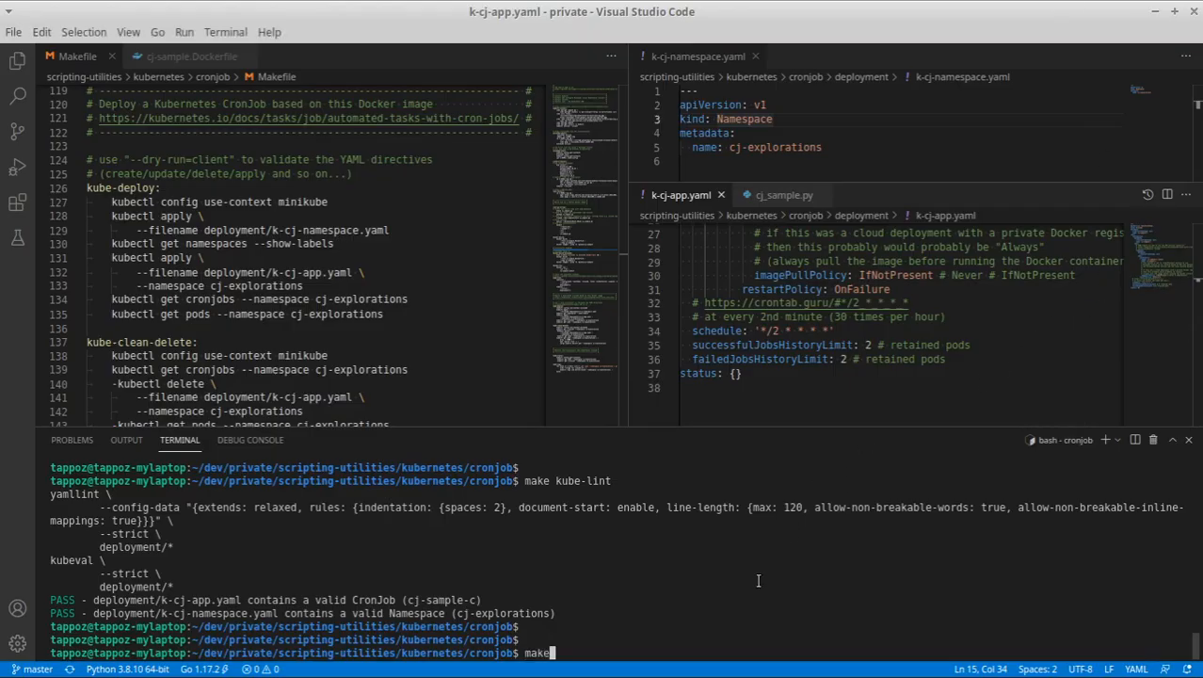
{"action": "type", "text": "kube-de"}
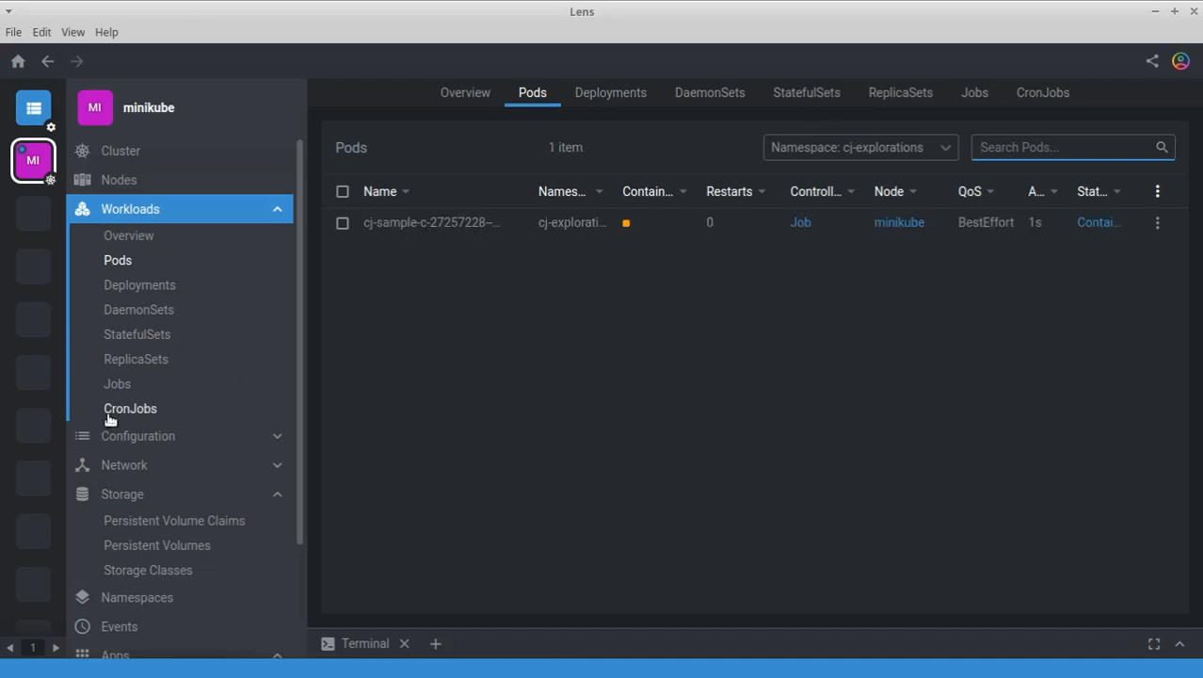
View the completed cj-sample-c pod's logs from its row actions menu in the Pods view
{"action": "left_click", "coordinate": [130, 408]}
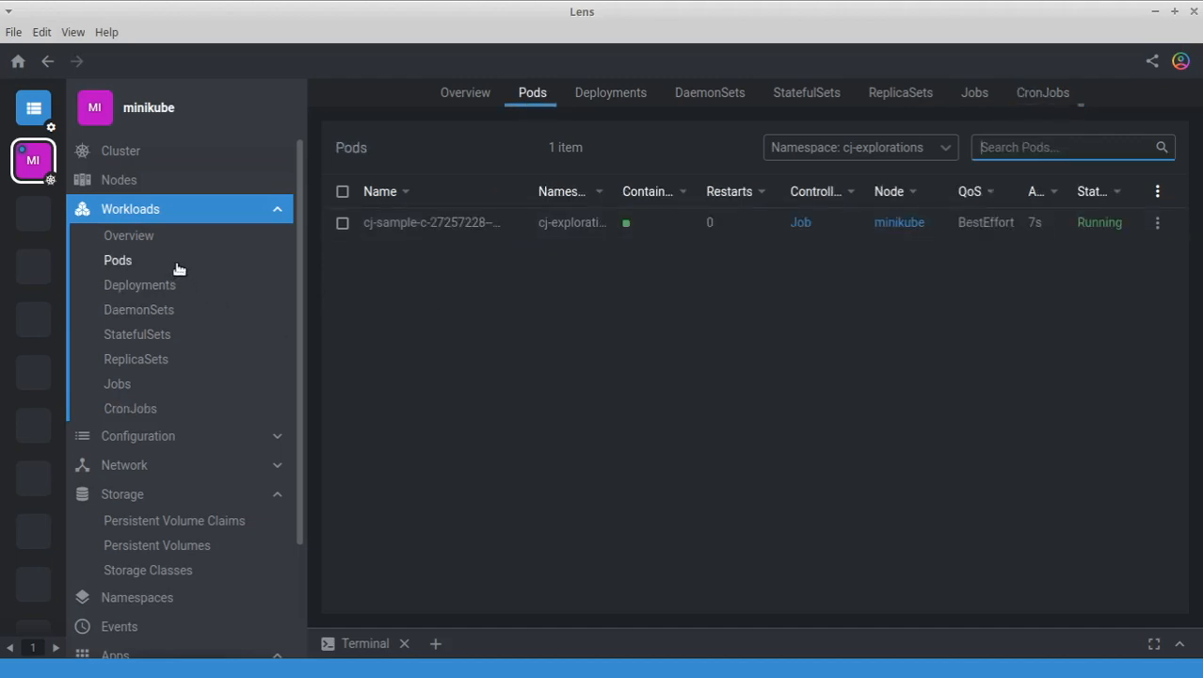
{"action": "mouse_move", "coordinate": [1102, 227]}
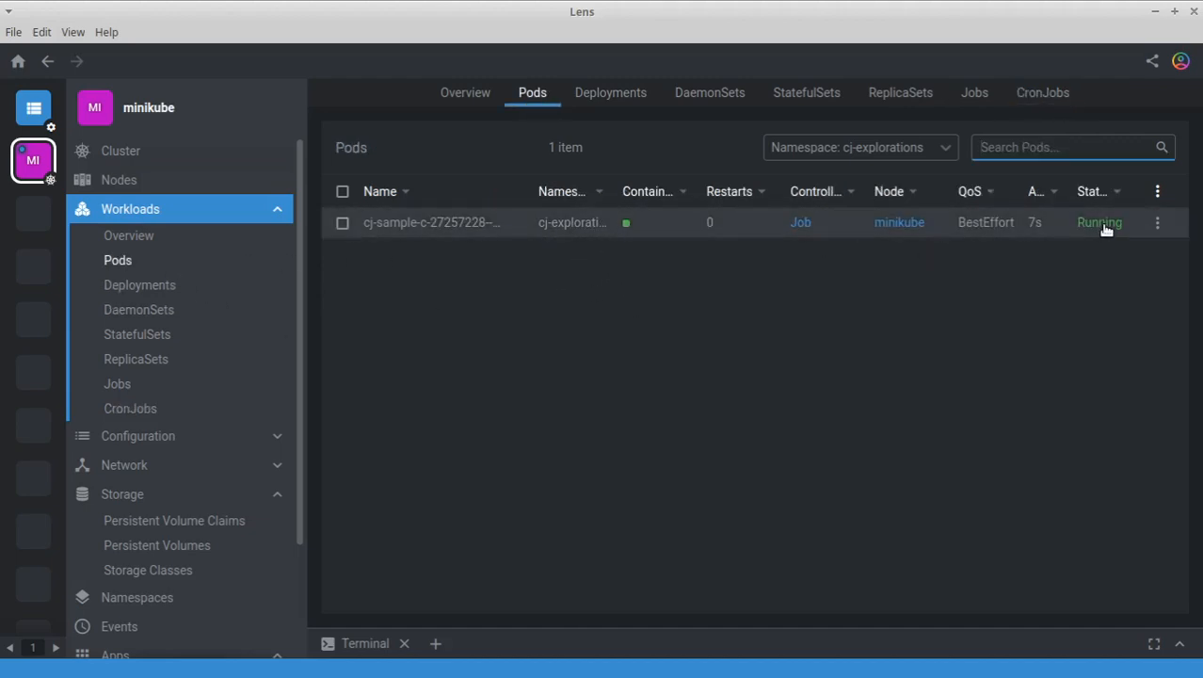
{"action": "mouse_move", "coordinate": [484, 224]}
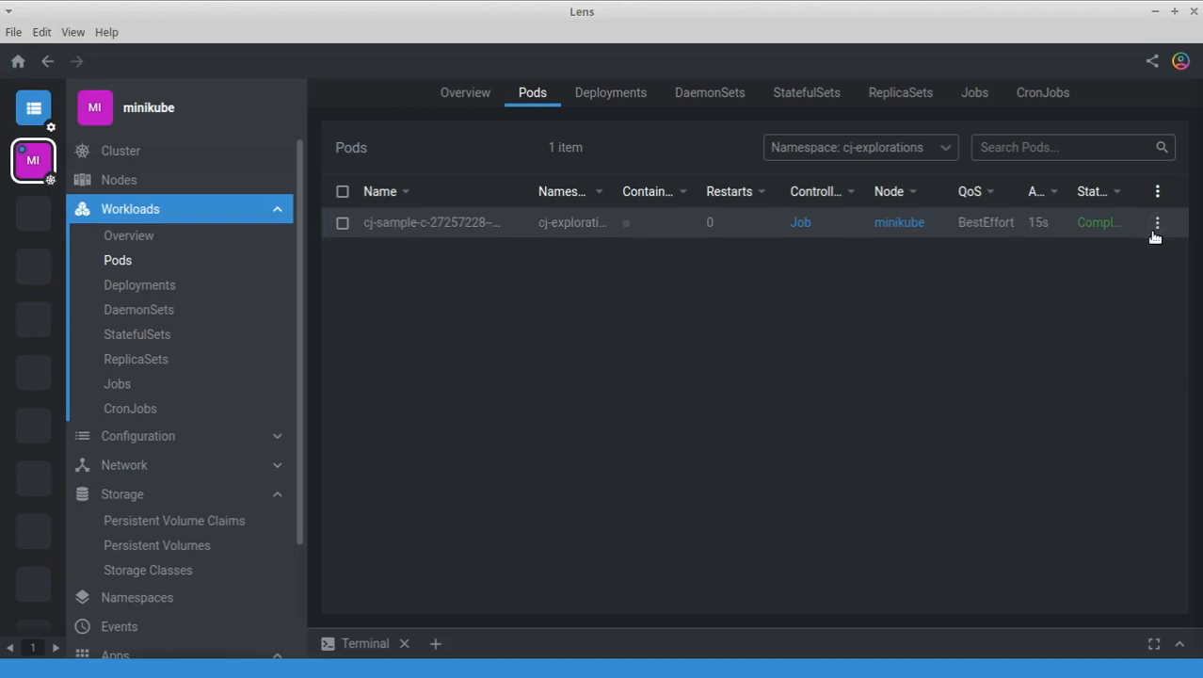
{"action": "left_click", "coordinate": [1156, 222]}
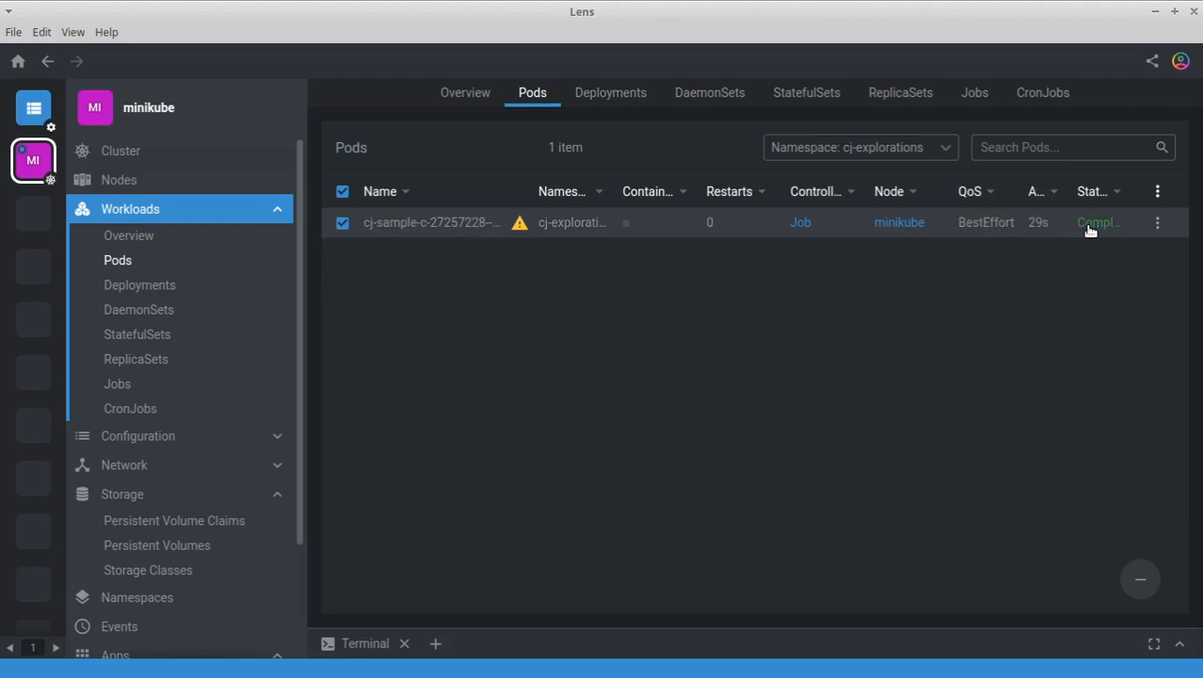
{"action": "left_click", "coordinate": [1156, 222]}
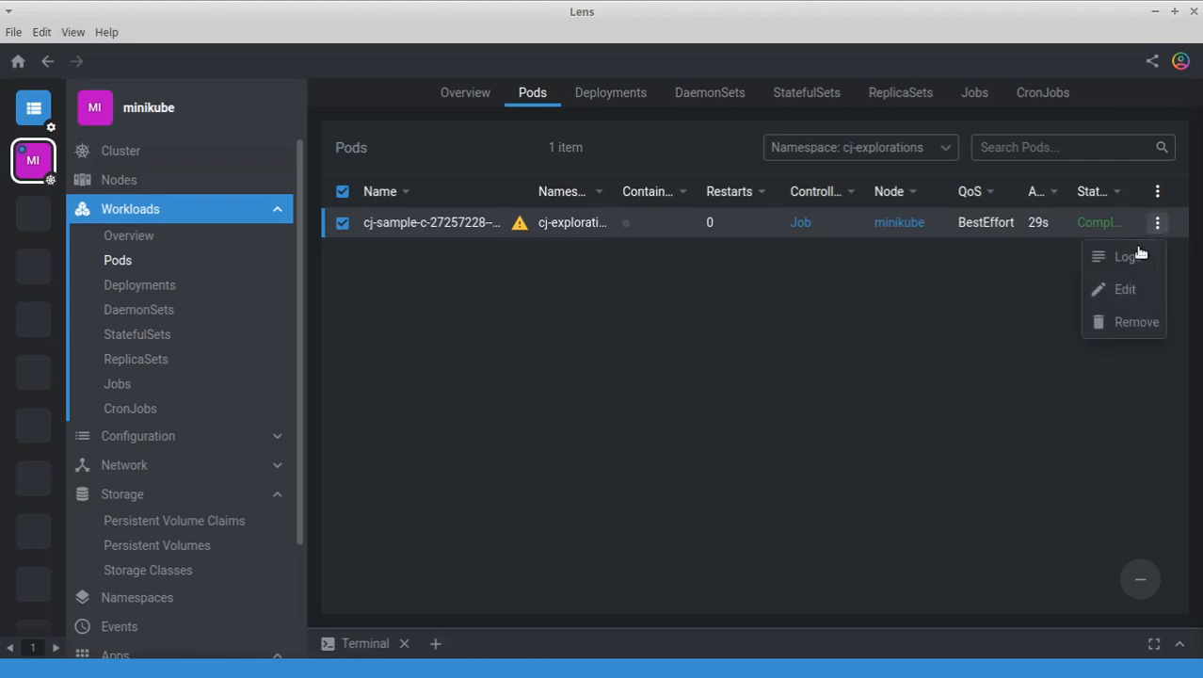
{"action": "left_click", "coordinate": [1125, 256]}
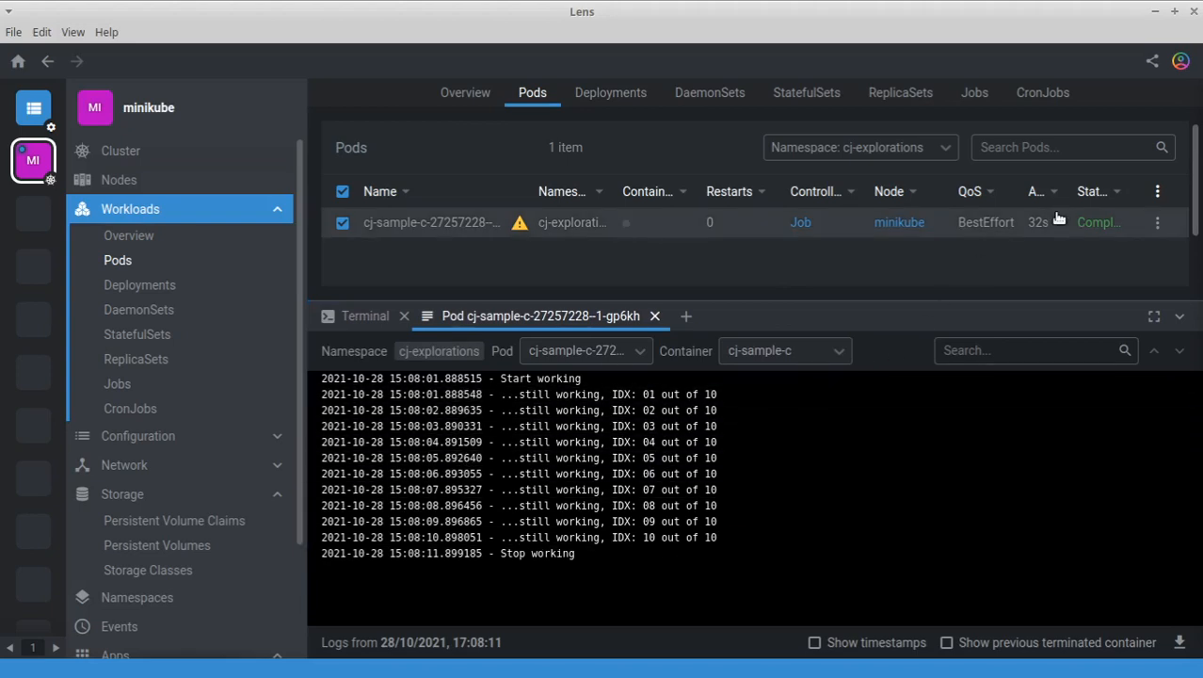
{"action": "mouse_move", "coordinate": [730, 278]}
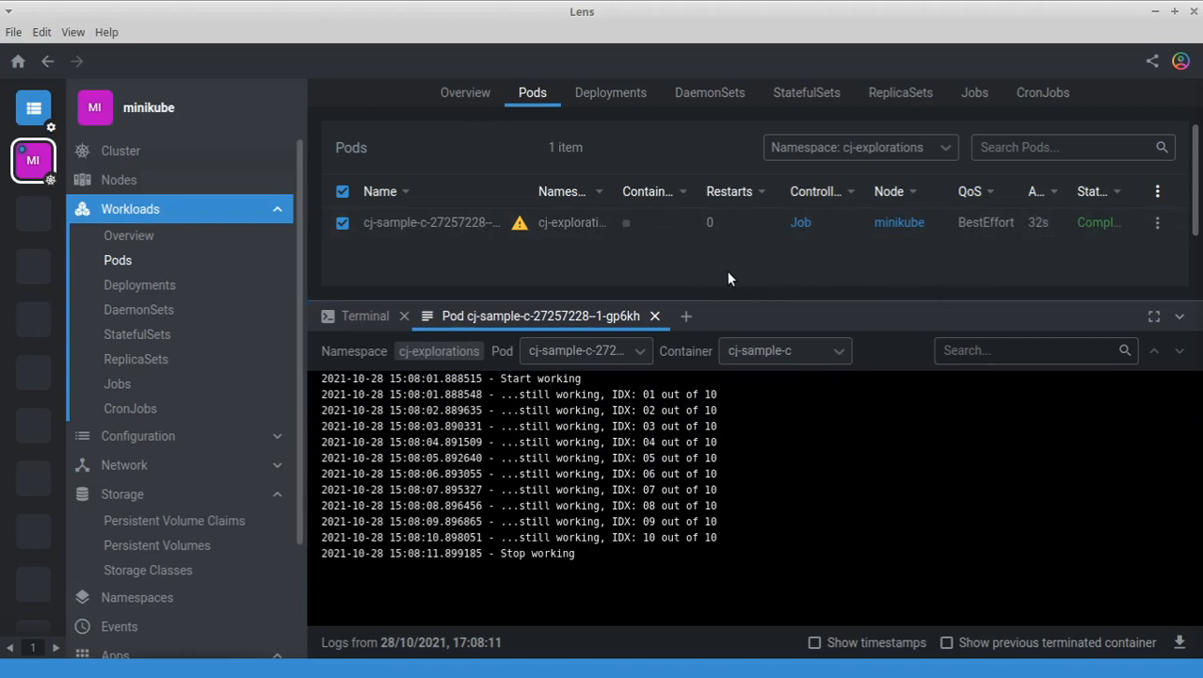
{"action": "mouse_move", "coordinate": [851, 267]}
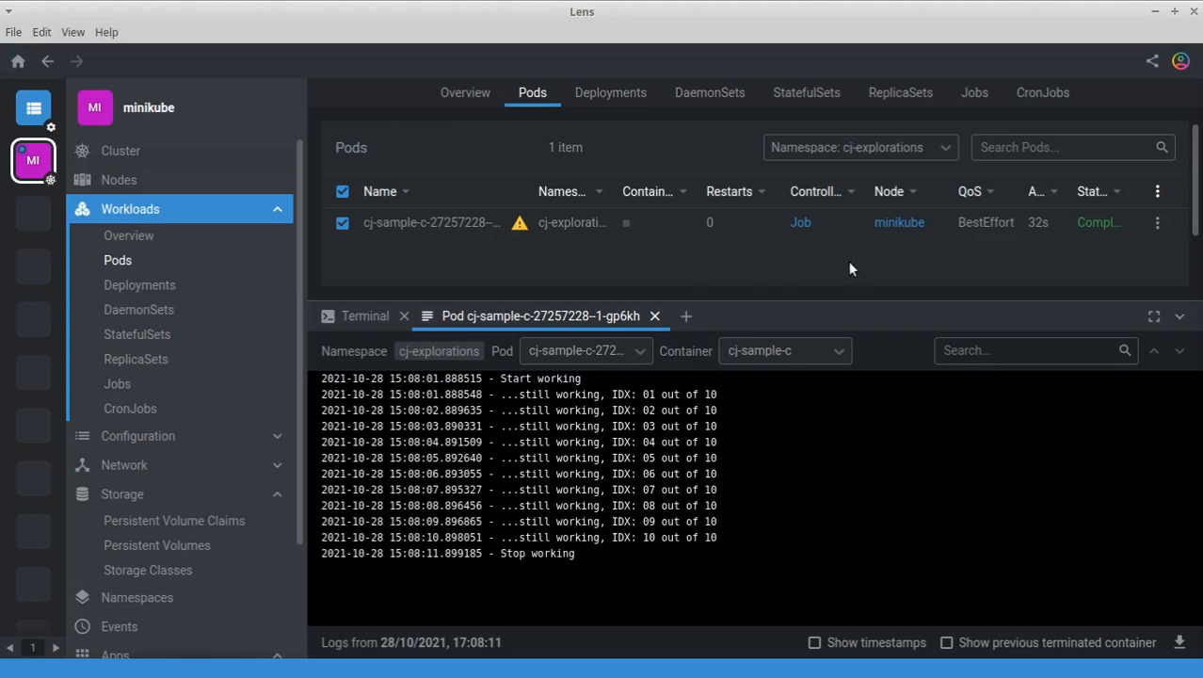
{"action": "mouse_move", "coordinate": [851, 271]}
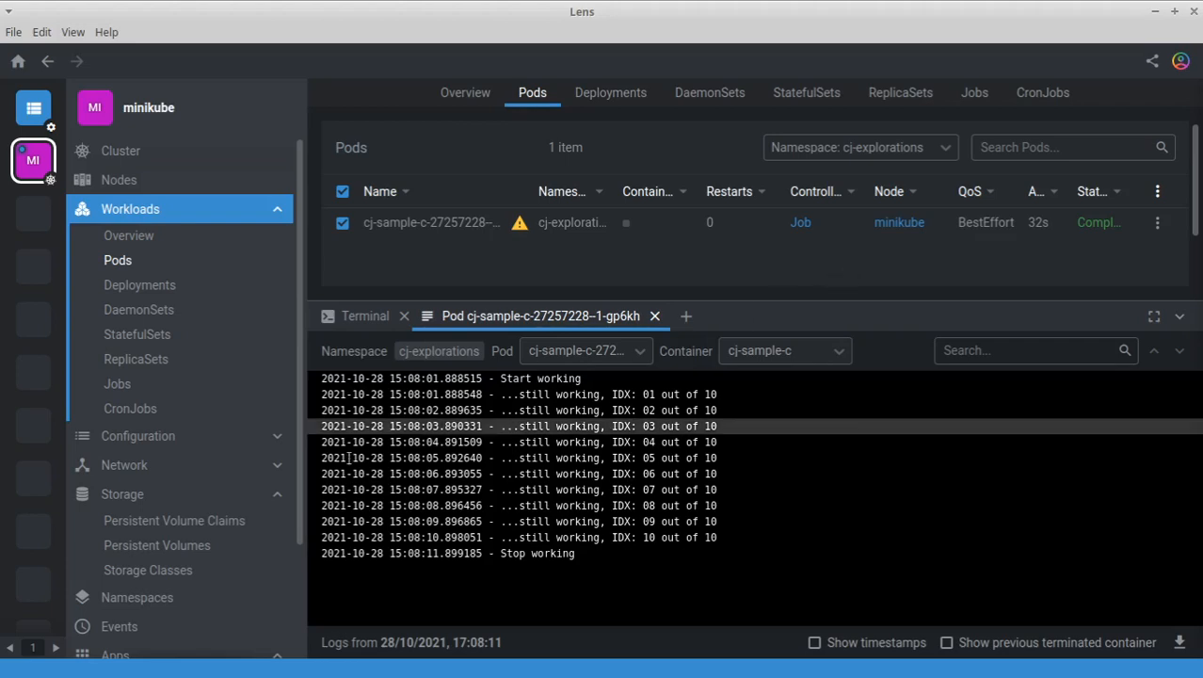
{"action": "left_click", "coordinate": [1041, 92]}
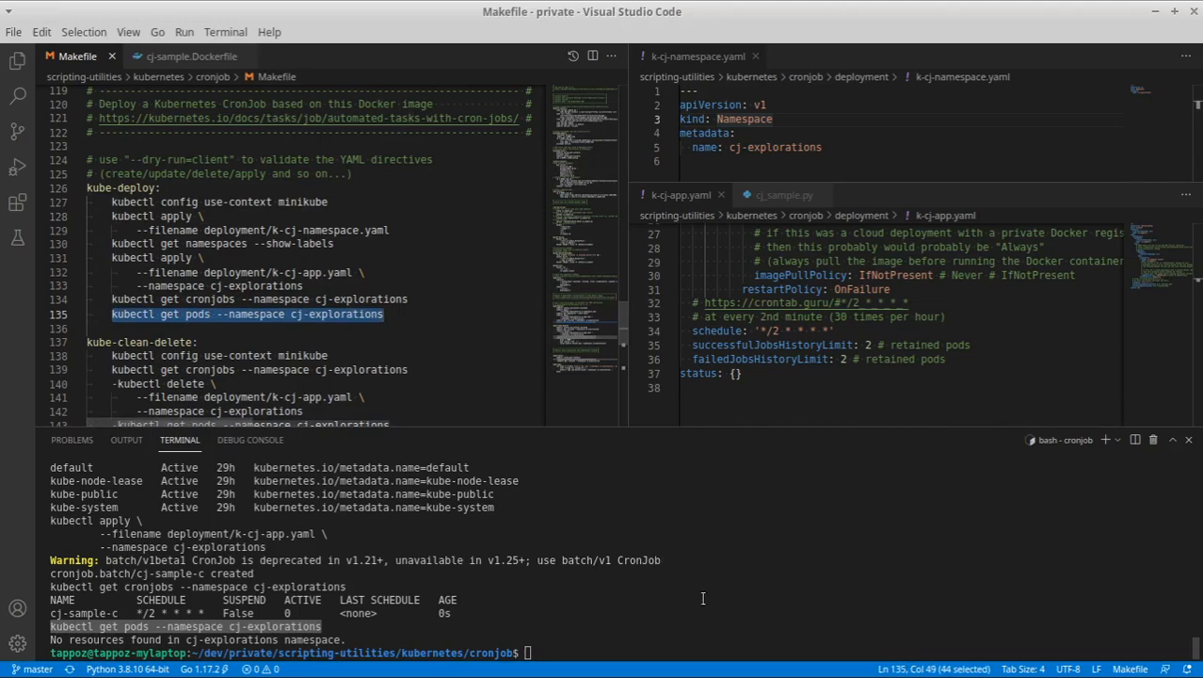
Run kubectl get pods --namespace cj-explorations, then make kube-logs to print the job's logs
{"action": "type", "text": "kubectl get pods --namespace cj-explorations"}
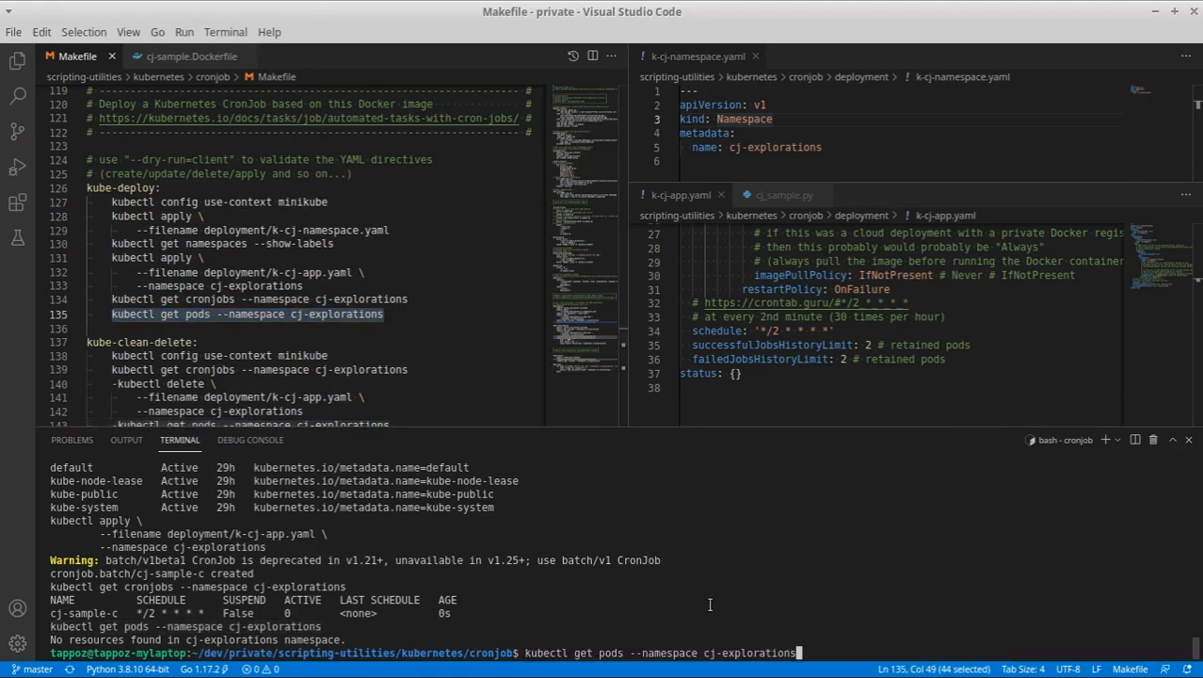
{"action": "key", "text": "Return"}
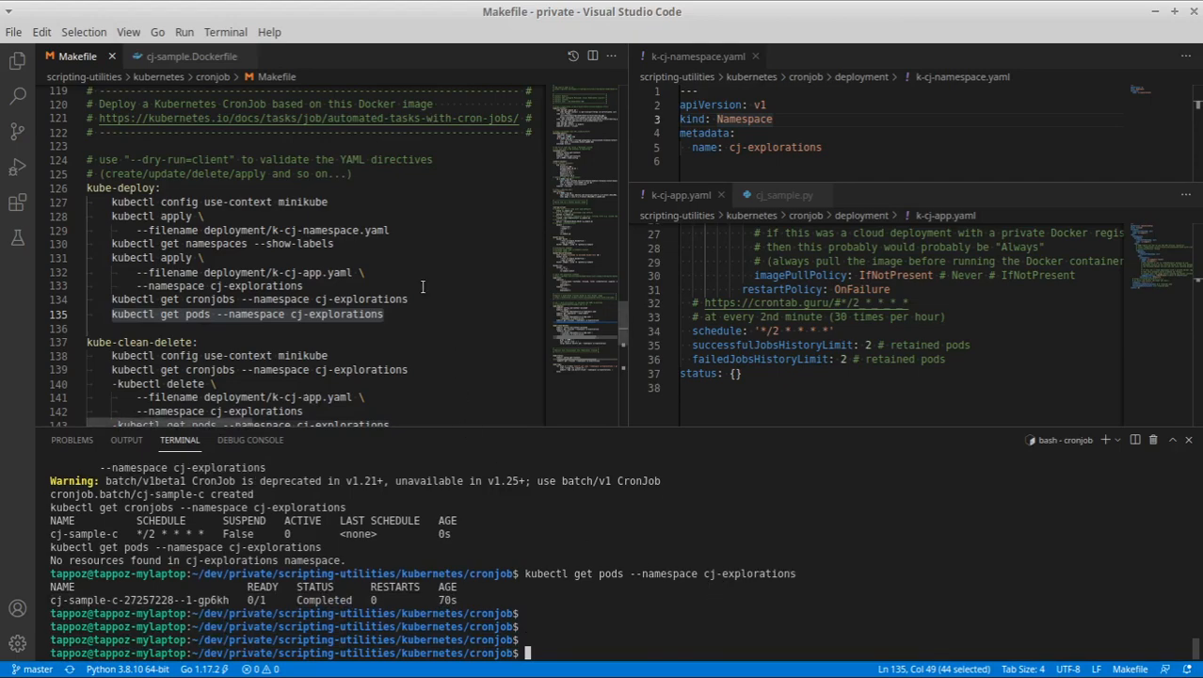
{"action": "scroll", "scroll_direction": "down", "scroll_amount": 3}
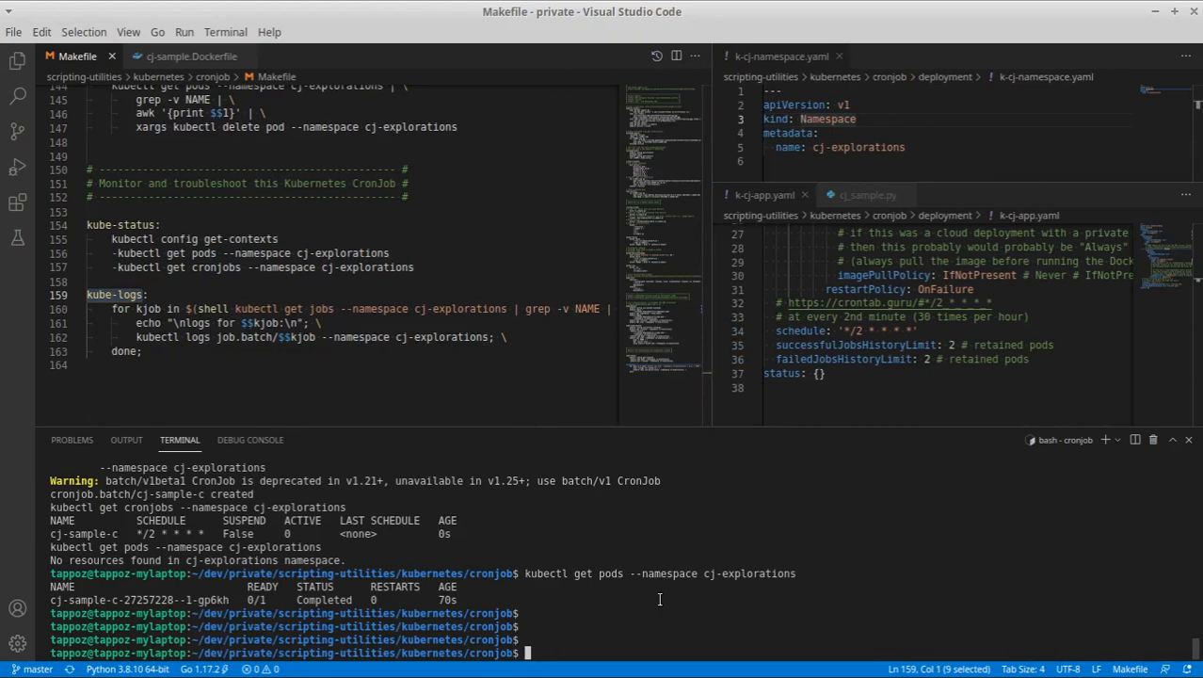
{"action": "type", "text": "make kube-logs"}
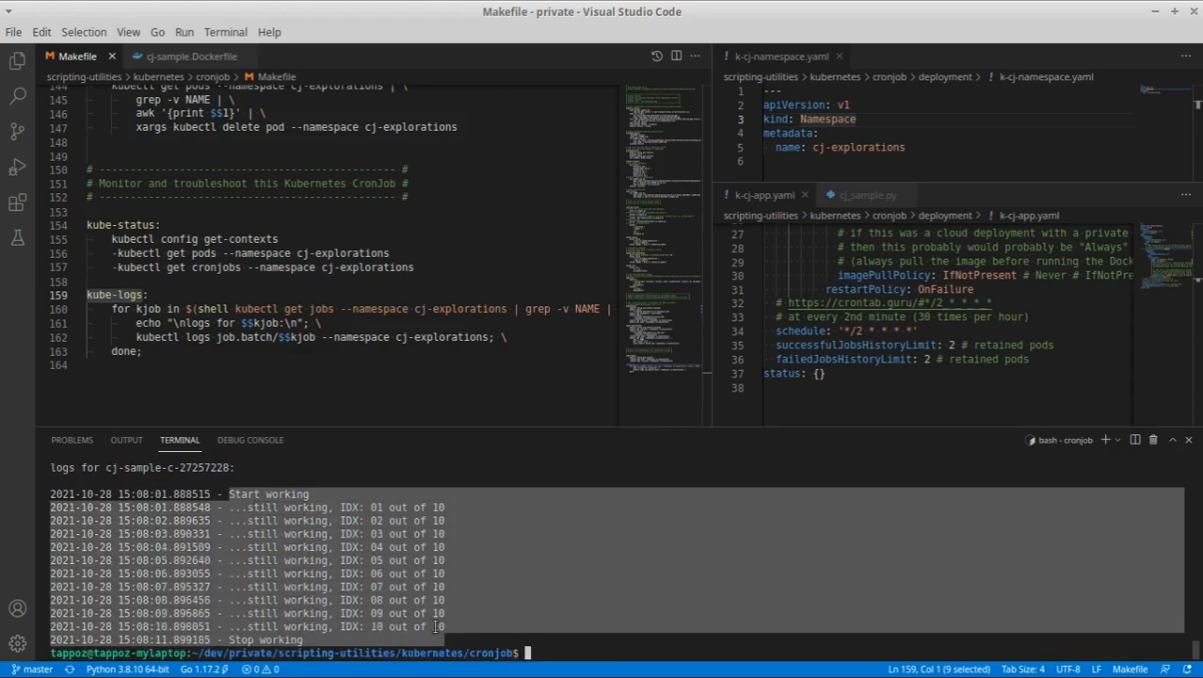
{"action": "type", "text": "make kube-logs"}
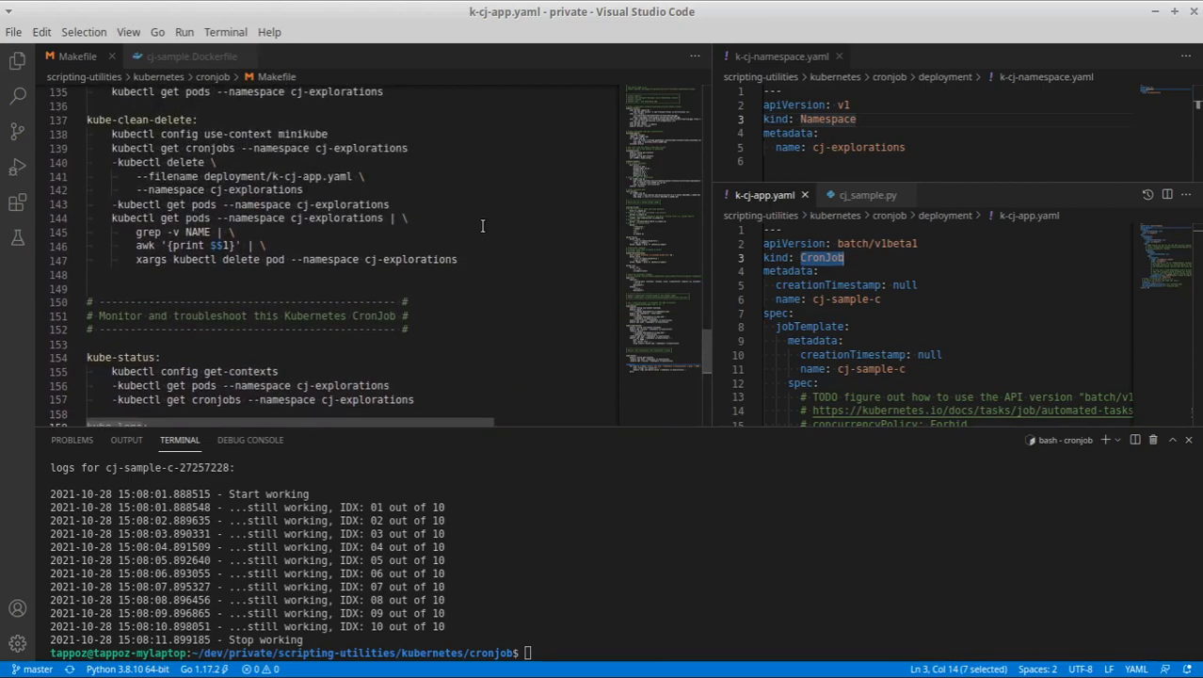
Review the Makefile's use-context minikube and get cronjobs command lines
{"action": "scroll", "scroll_direction": "down", "scroll_amount": 3}
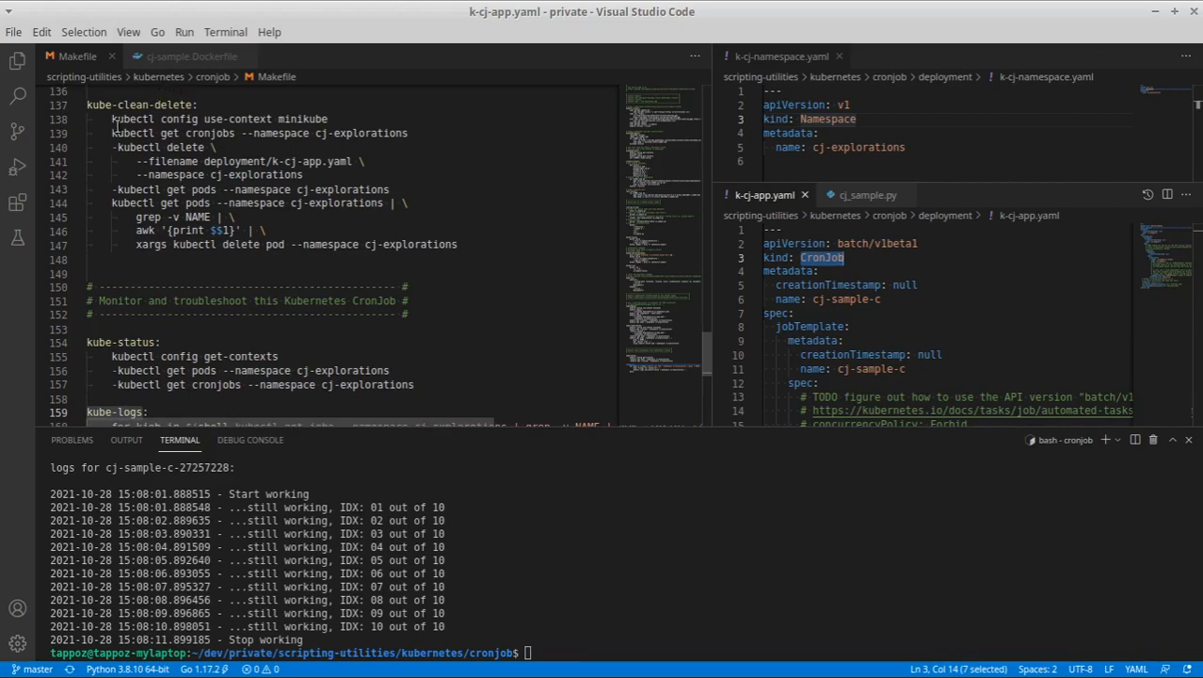
{"action": "triple_click", "coordinate": [218, 119]}
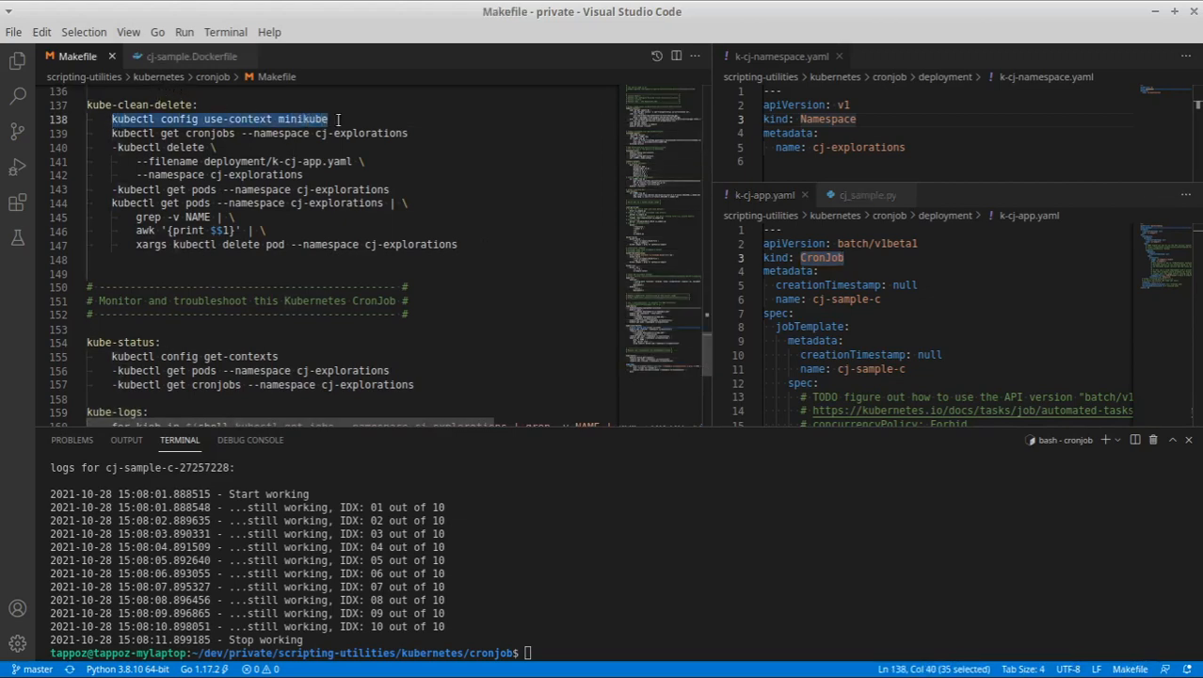
{"action": "mouse_move", "coordinate": [226, 147]}
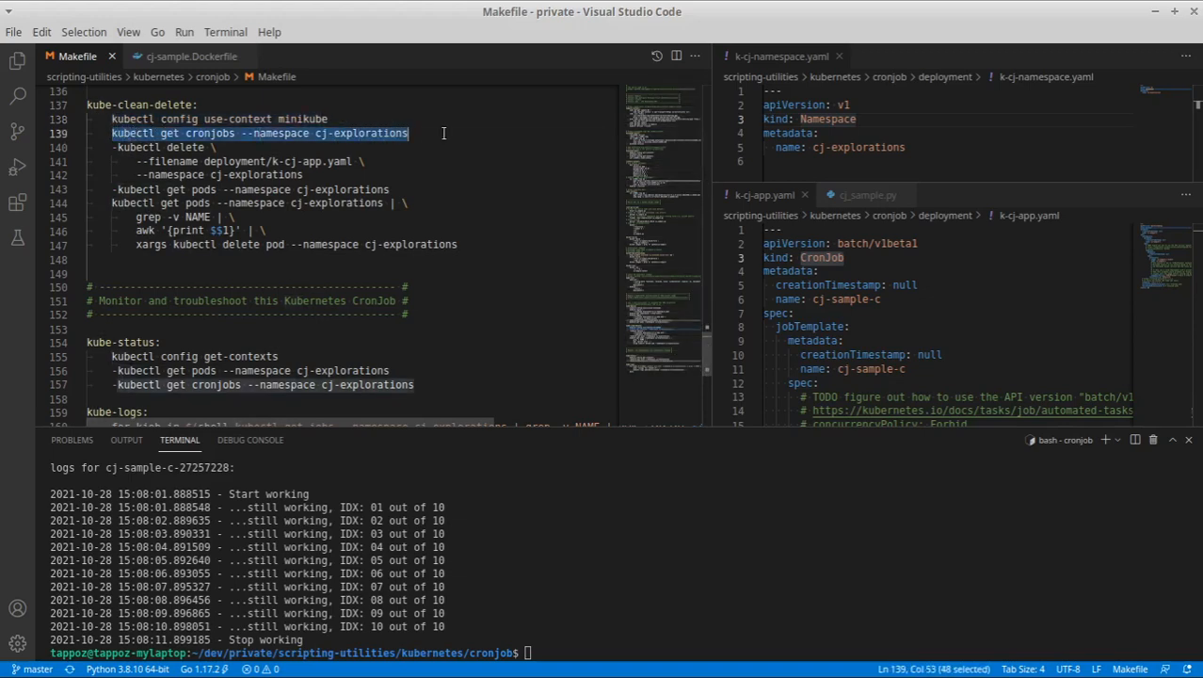
{"action": "left_click", "coordinate": [708, 509]}
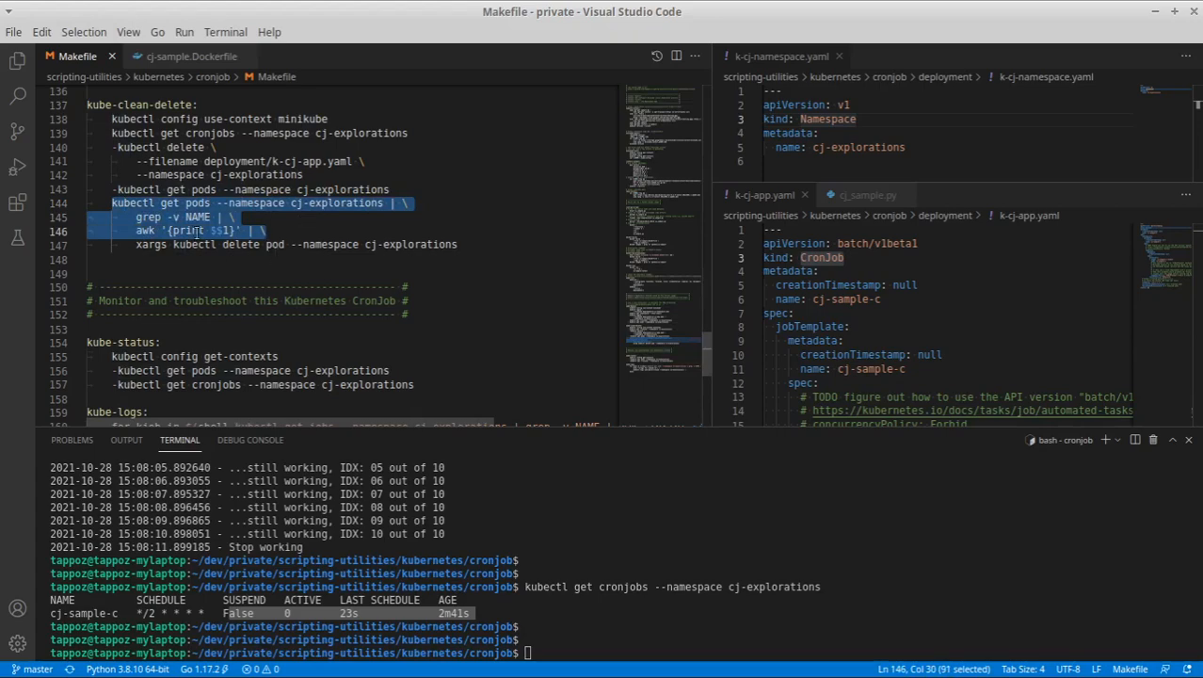
{"action": "mouse_move", "coordinate": [253, 230]}
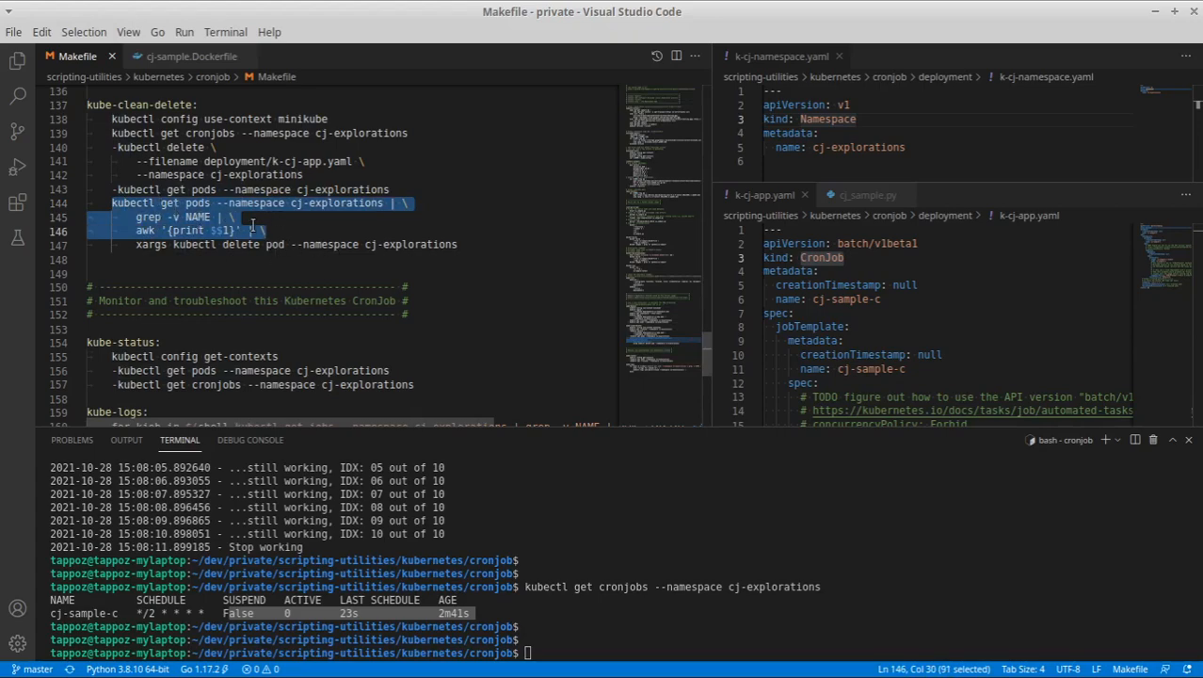
Select the kube-clean-delete target's delete pod command and list the cron jobs in cj-explorations
{"action": "scroll", "scroll_direction": "down", "scroll_amount": 3}
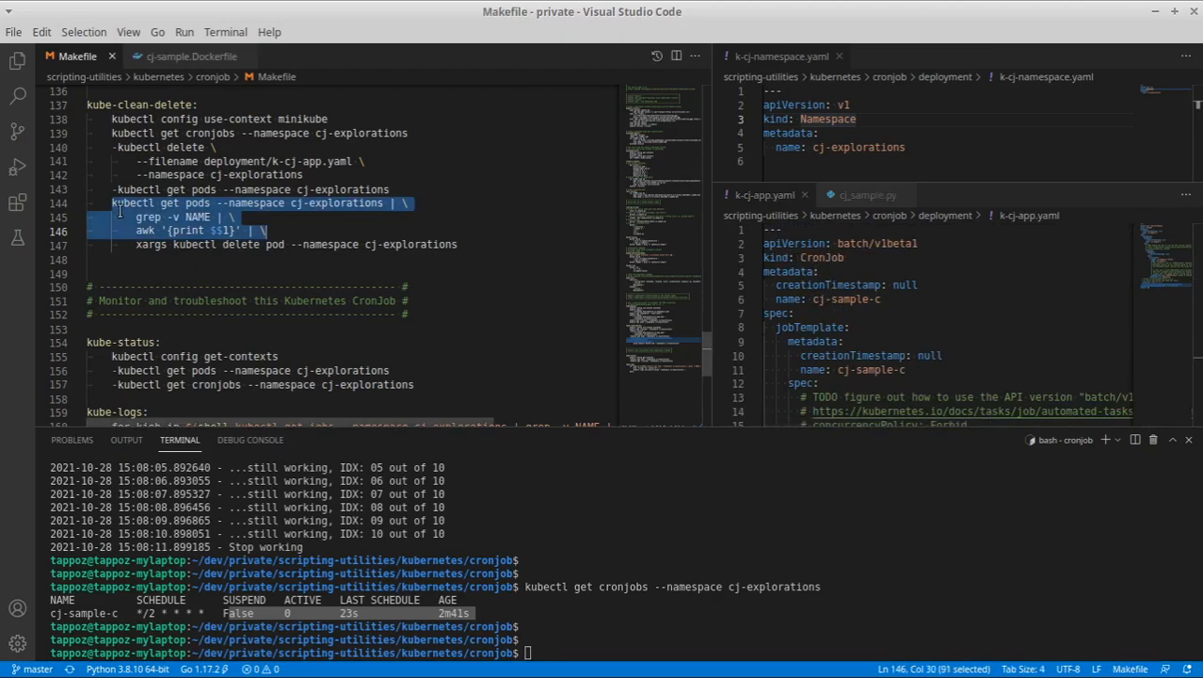
{"action": "left_click", "coordinate": [217, 217]}
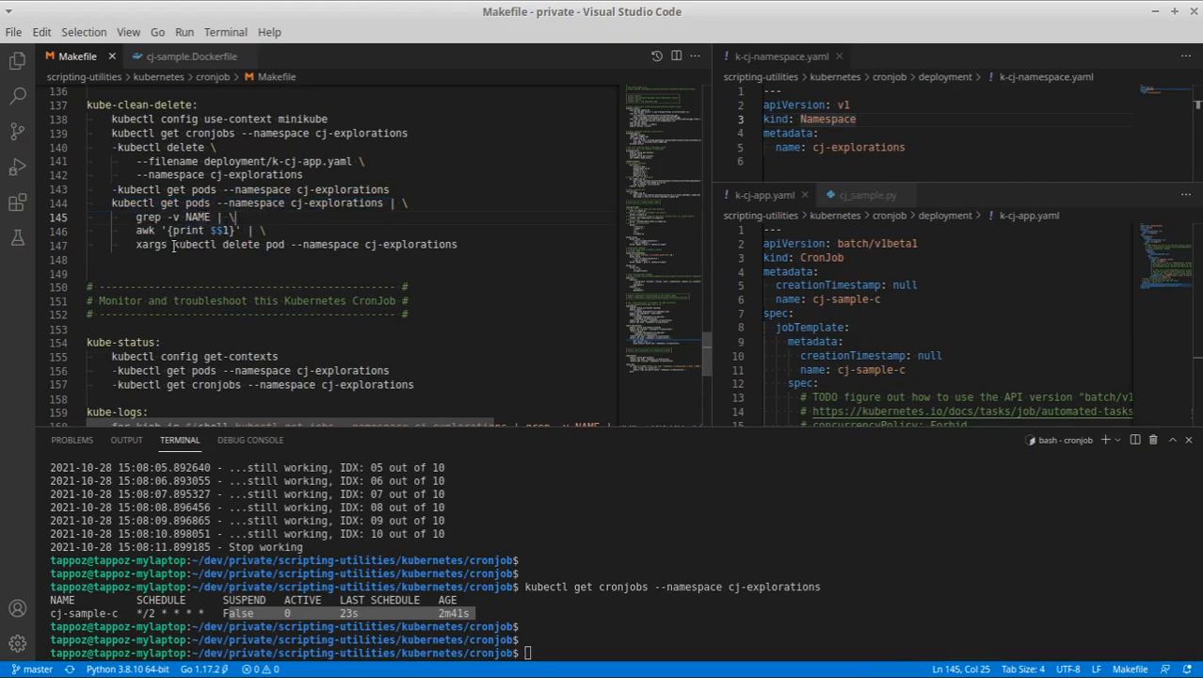
{"action": "left_click_drag", "start_coordinate": [174, 245], "coordinate": [377, 245]}
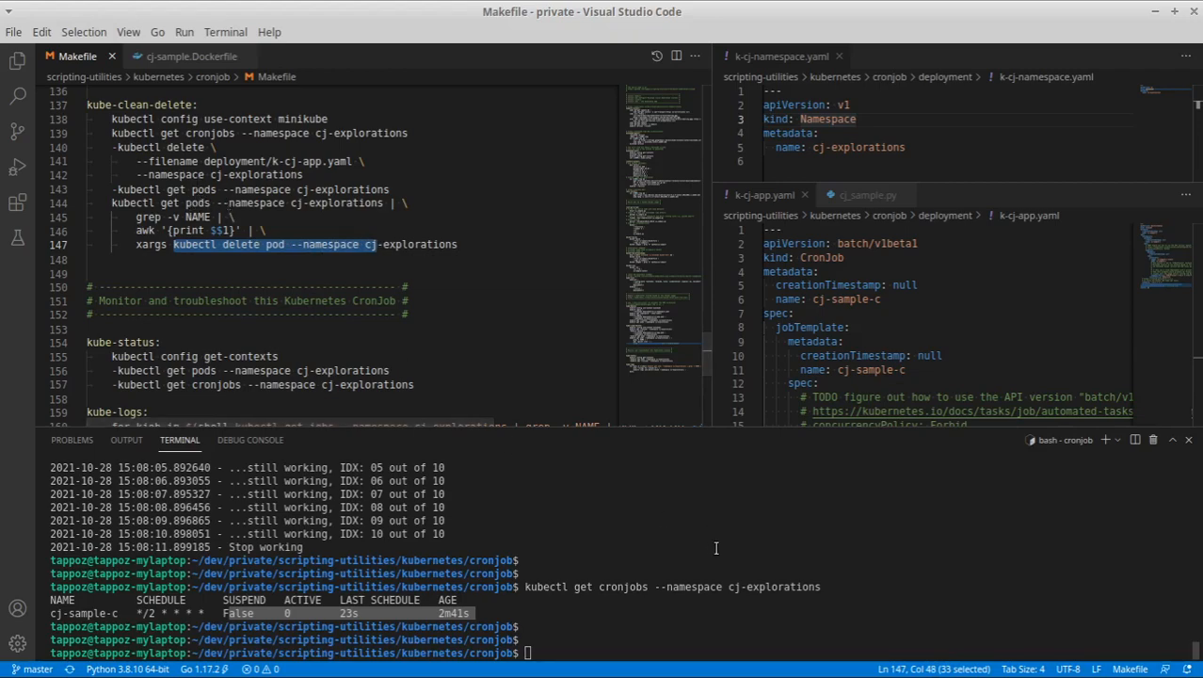
{"action": "key", "text": "Enter"}
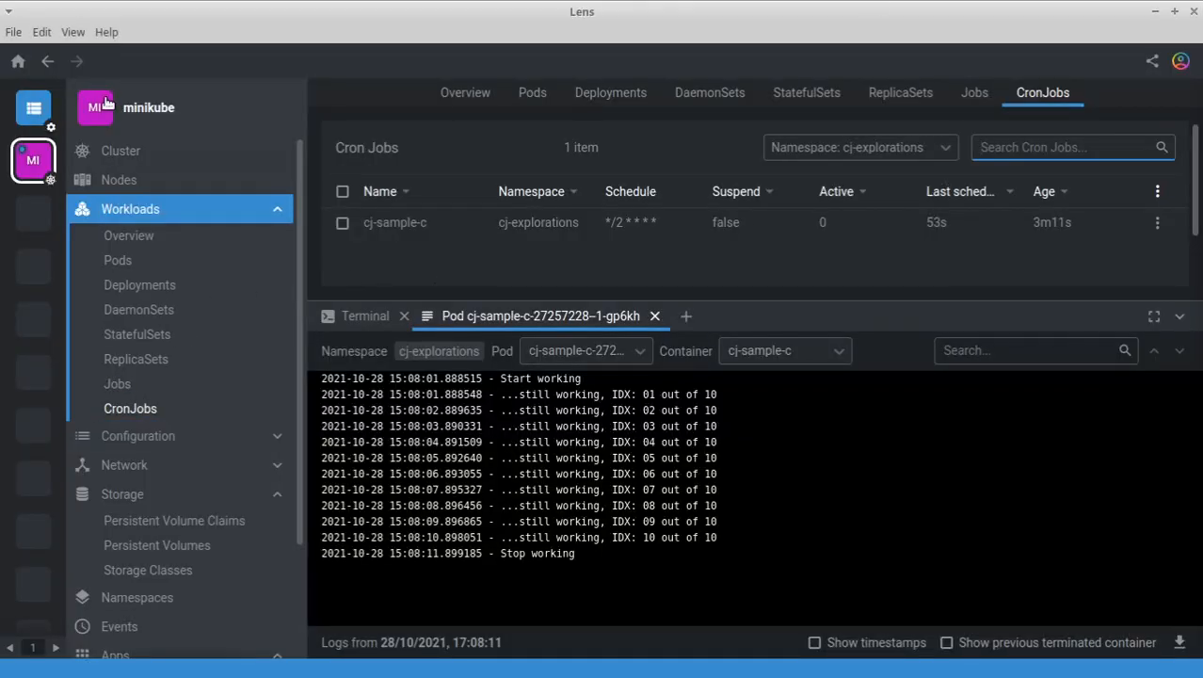
Show the cj-explorations pods list in Lens, now with two completed cj-sample-c pods
{"action": "left_click", "coordinate": [118, 180]}
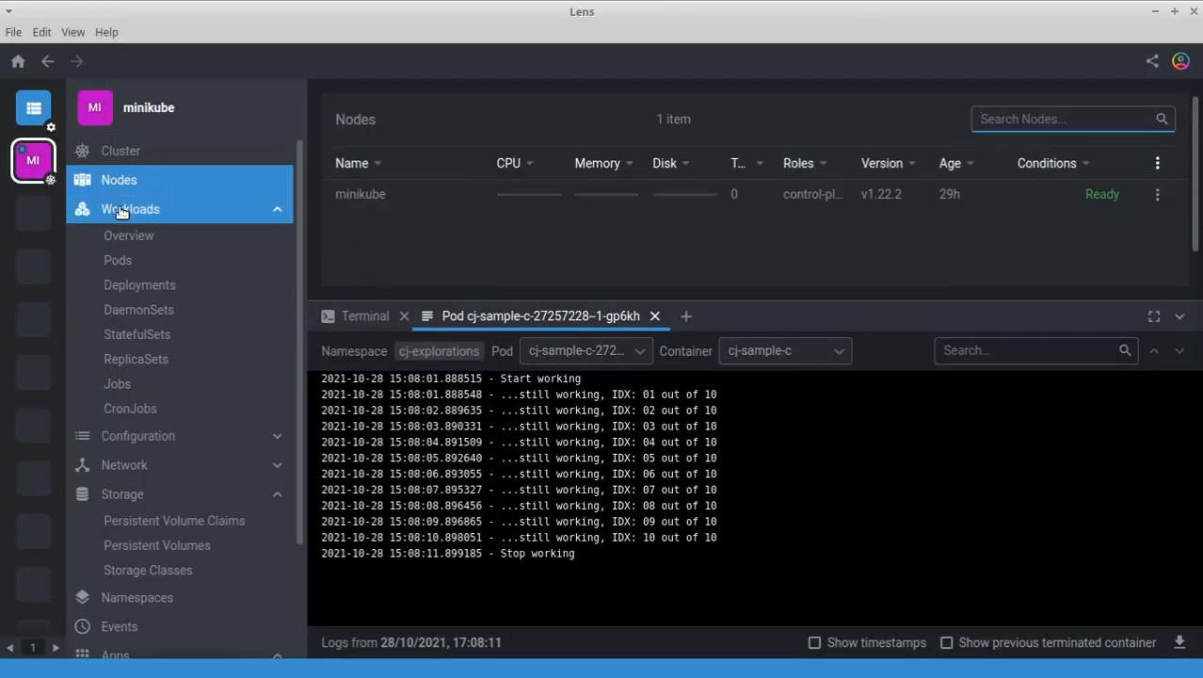
{"action": "left_click", "coordinate": [117, 259]}
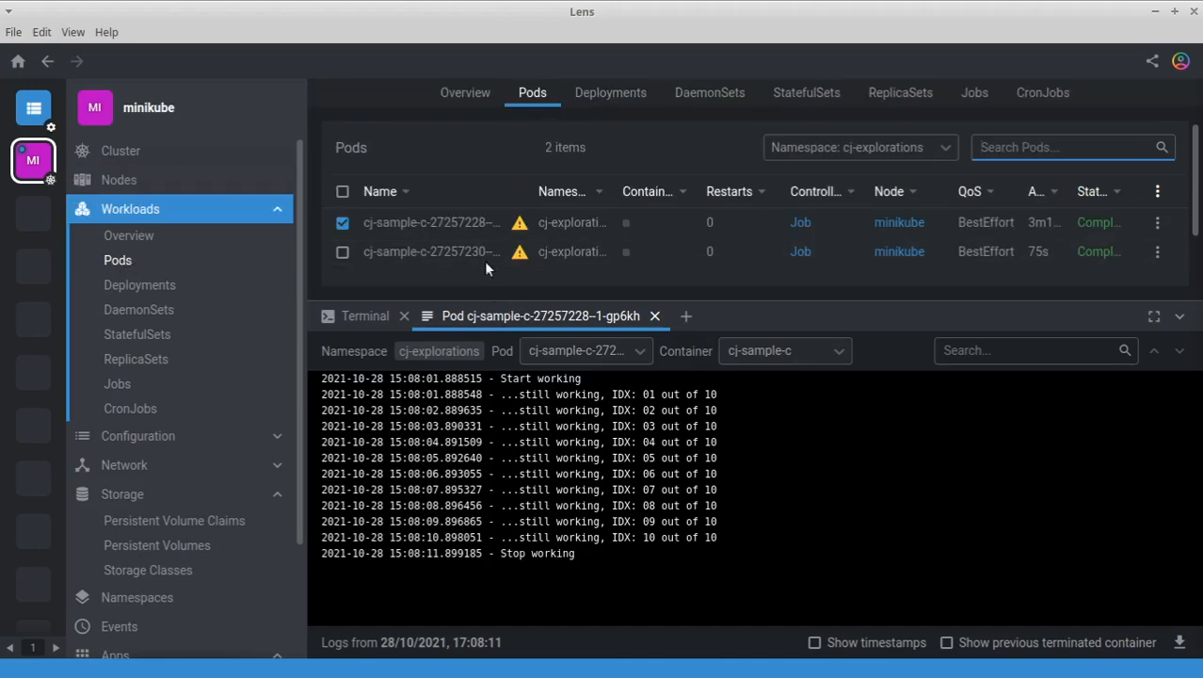
{"action": "left_click", "coordinate": [1043, 92]}
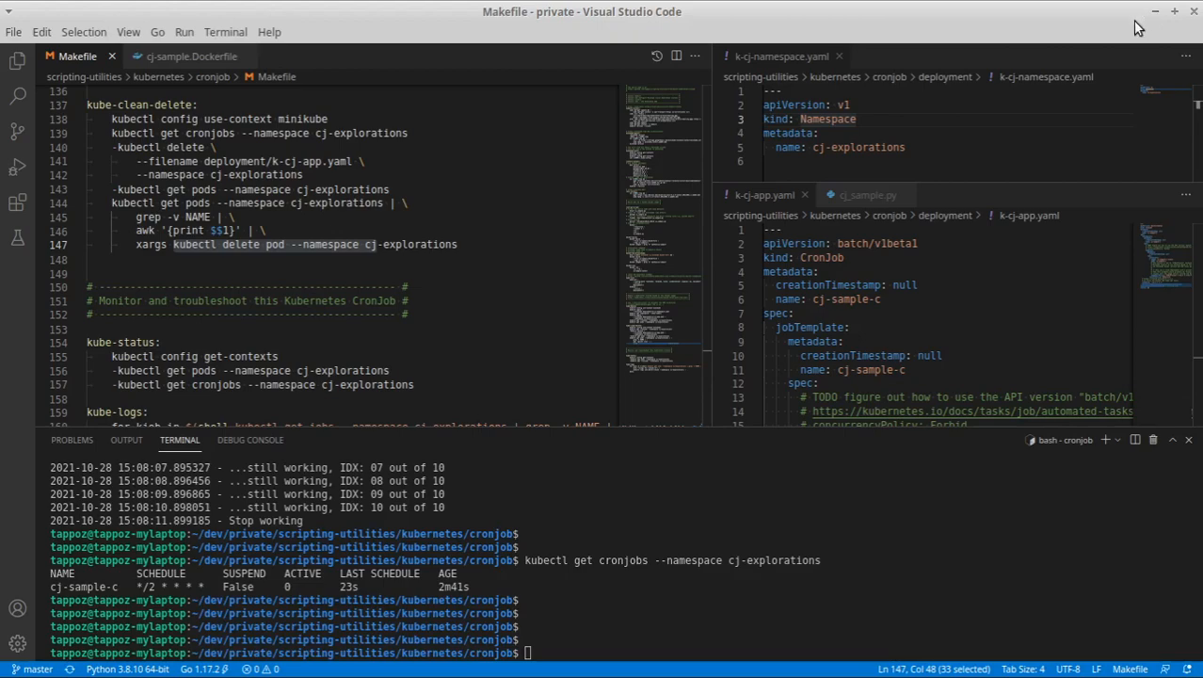
Run make kube-clean-delete to remove the cron job and its pods
{"action": "type", "text": "make"}
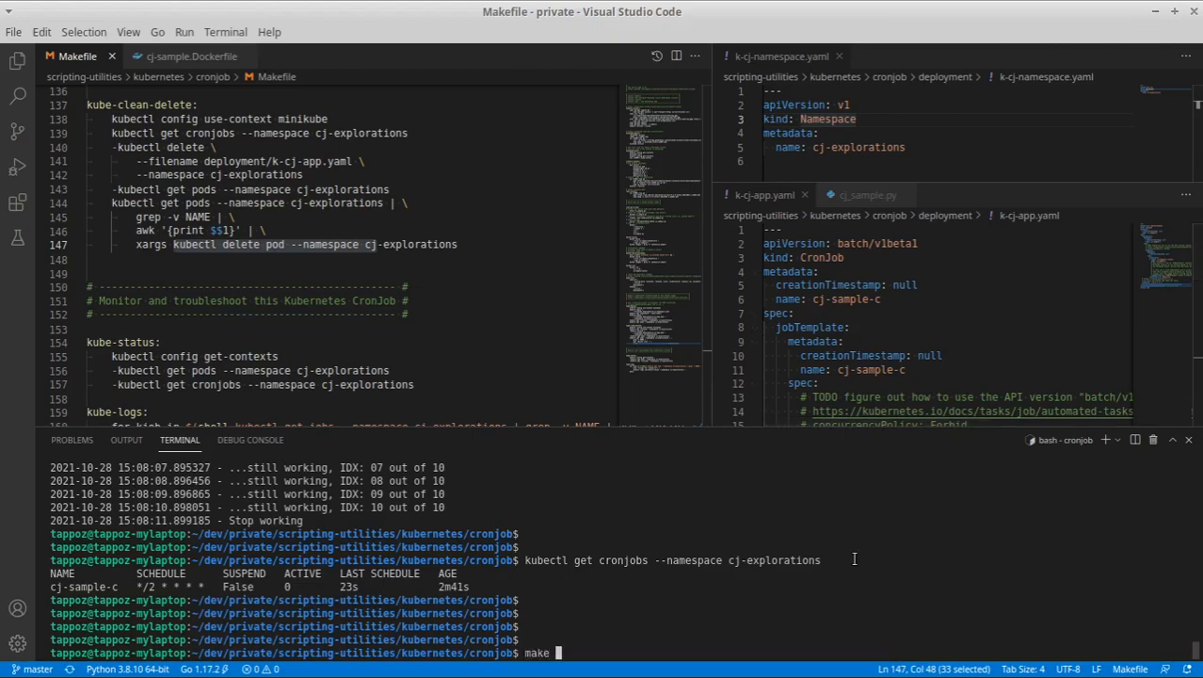
{"action": "type", "text": "kube-clean-delete"}
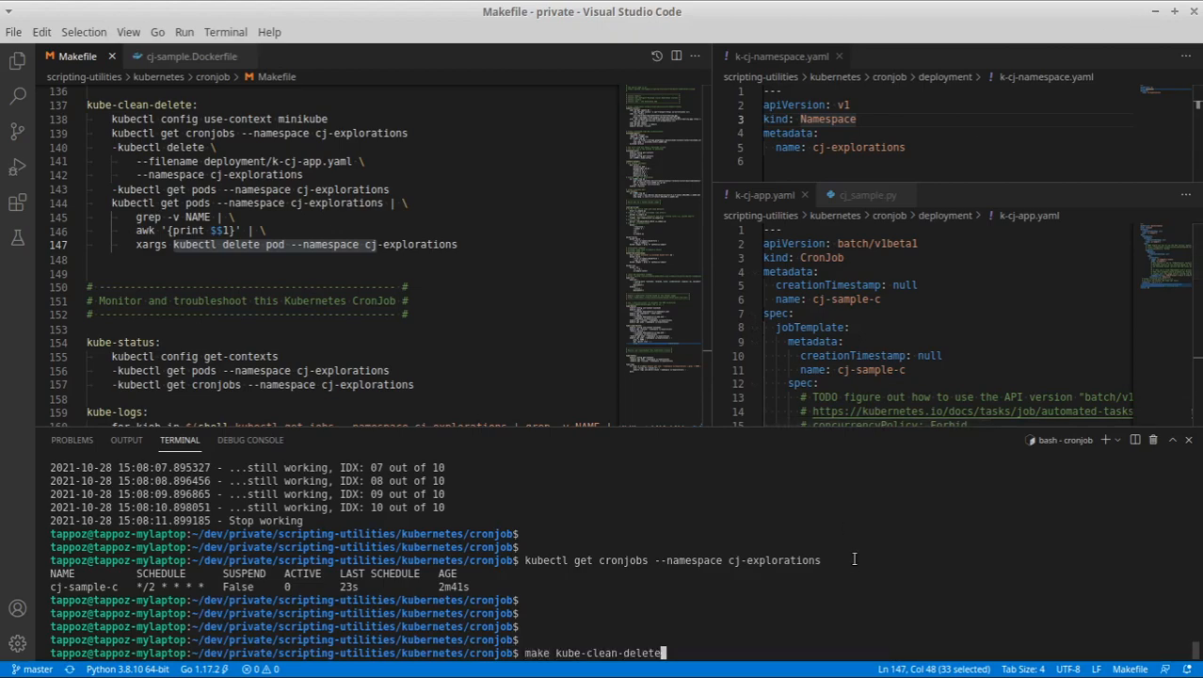
{"action": "key", "text": "Return"}
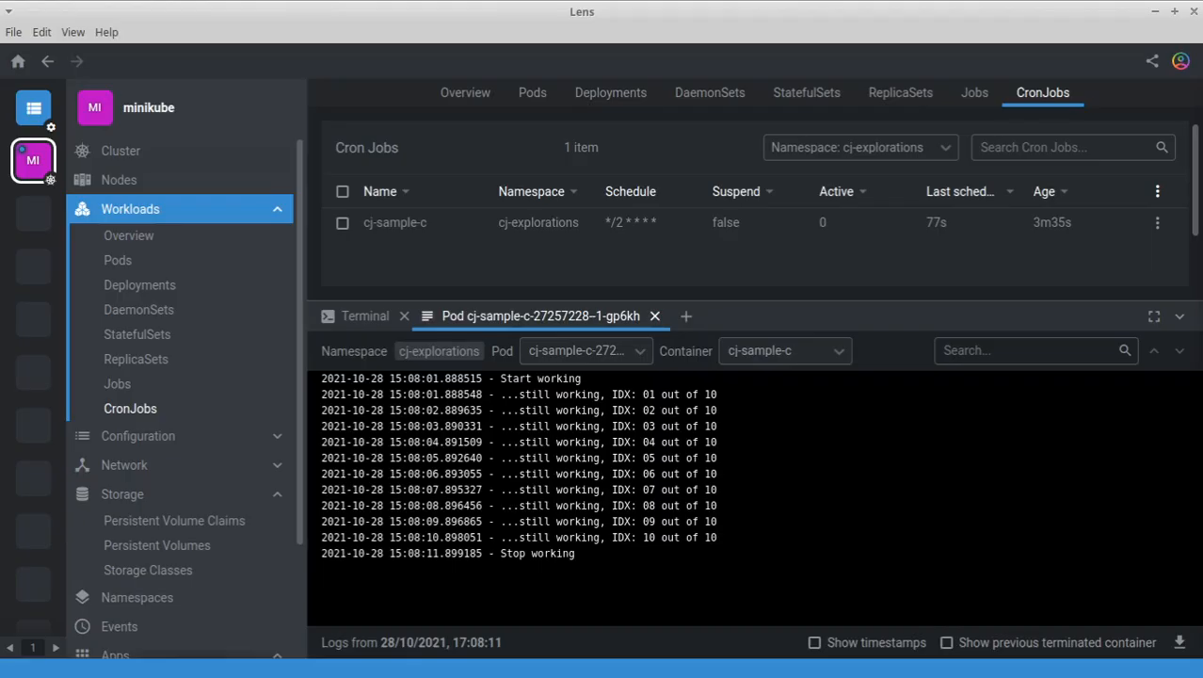
Refresh the CronJobs list for cj-explorations, which now shows 0 items
{"action": "left_click", "coordinate": [655, 316]}
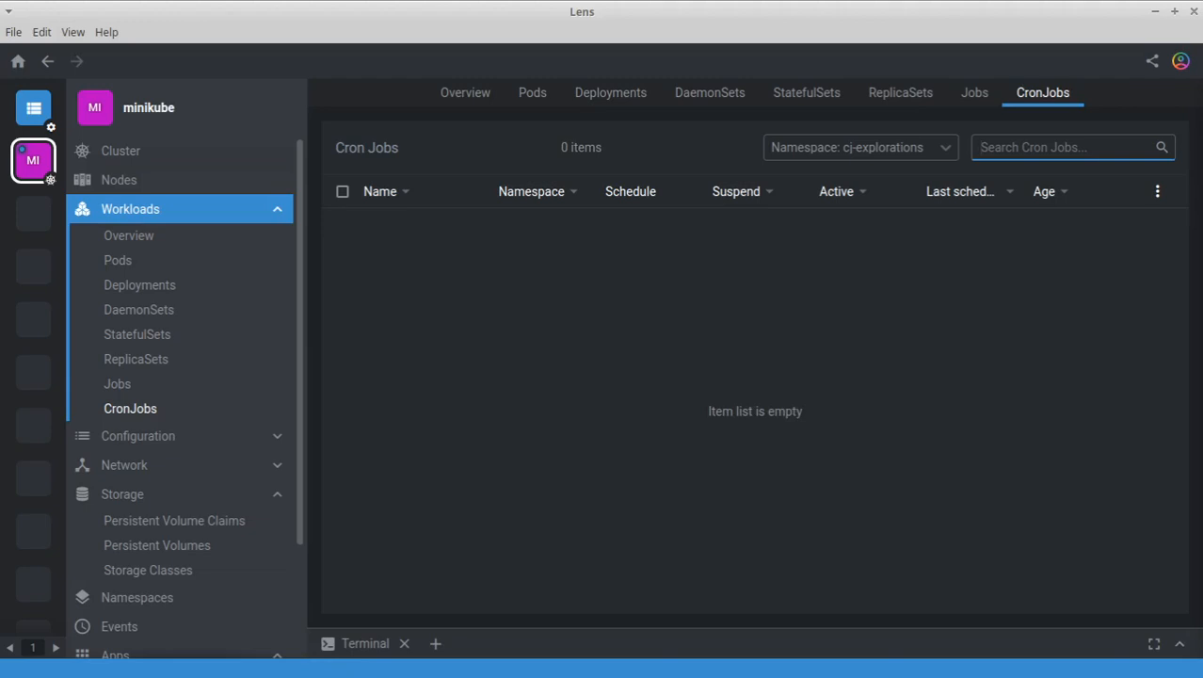